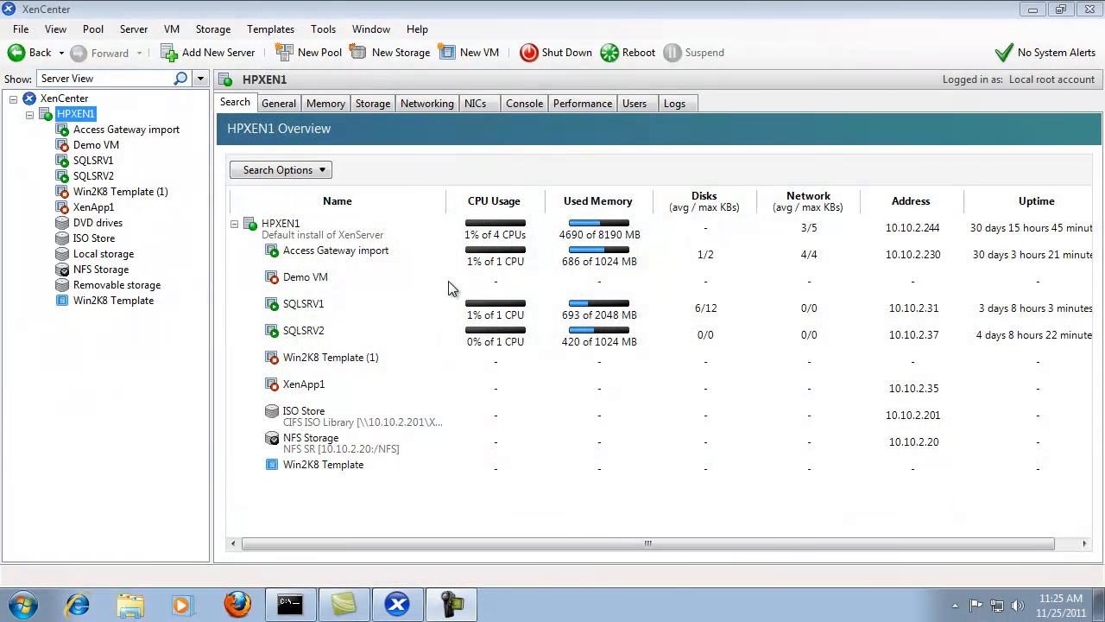
{"action": "mouse_move", "coordinate": [195, 307]}
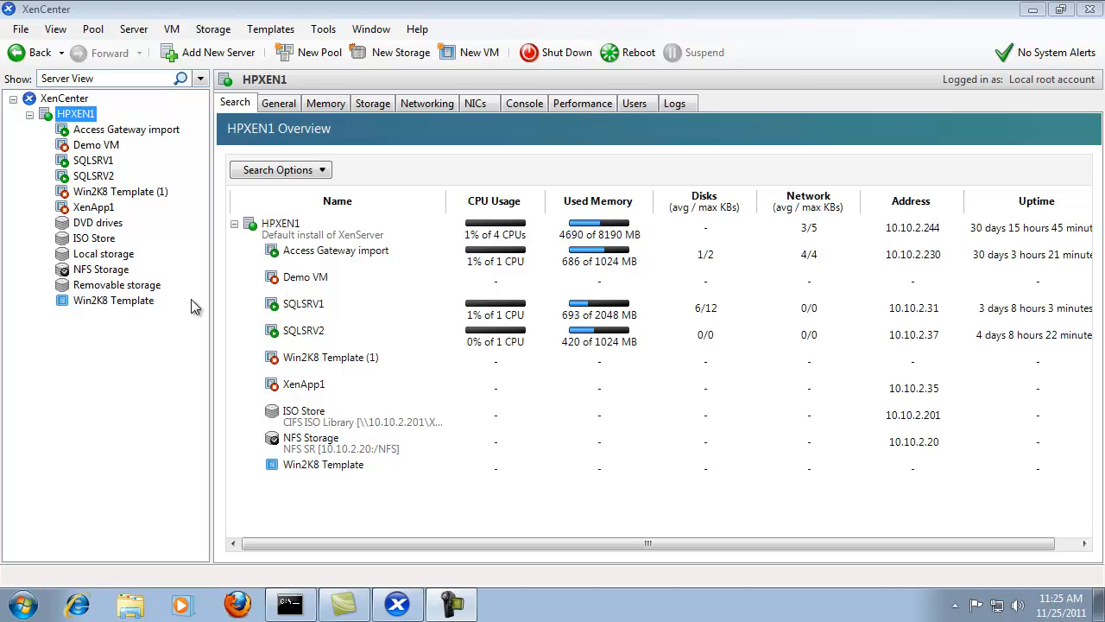
{"action": "mouse_move", "coordinate": [135, 431]}
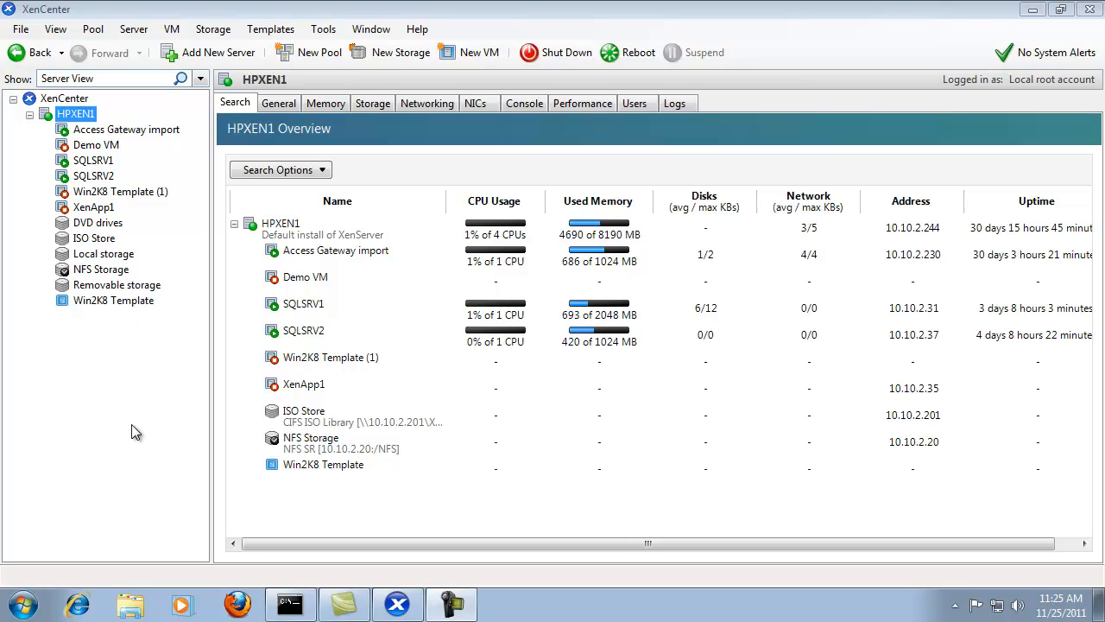
{"action": "mouse_move", "coordinate": [163, 429]}
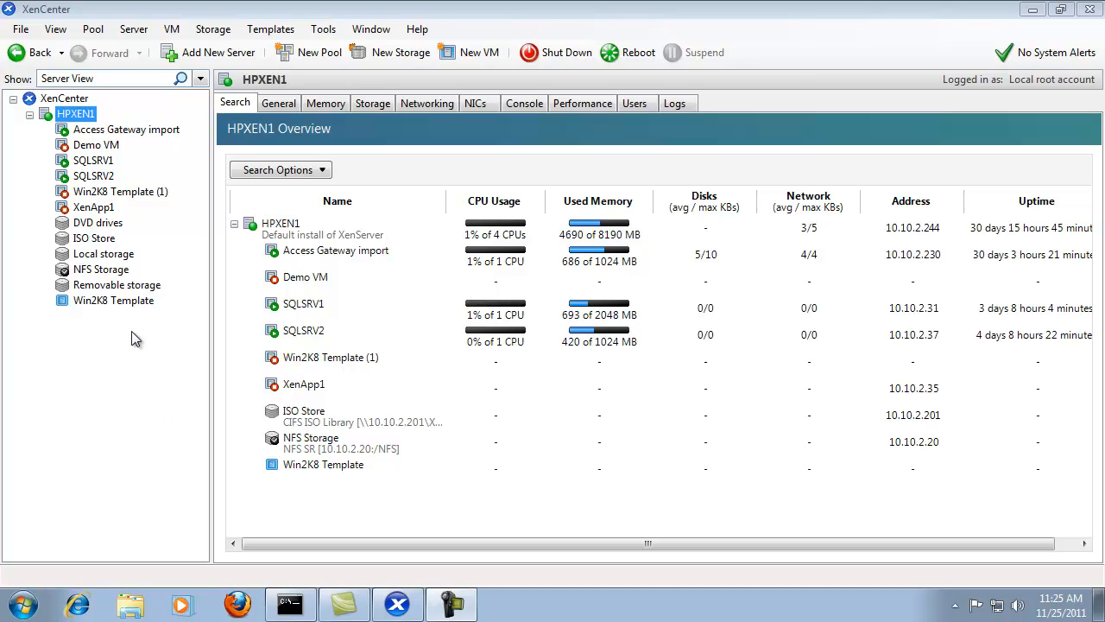
{"action": "mouse_move", "coordinate": [102, 151]}
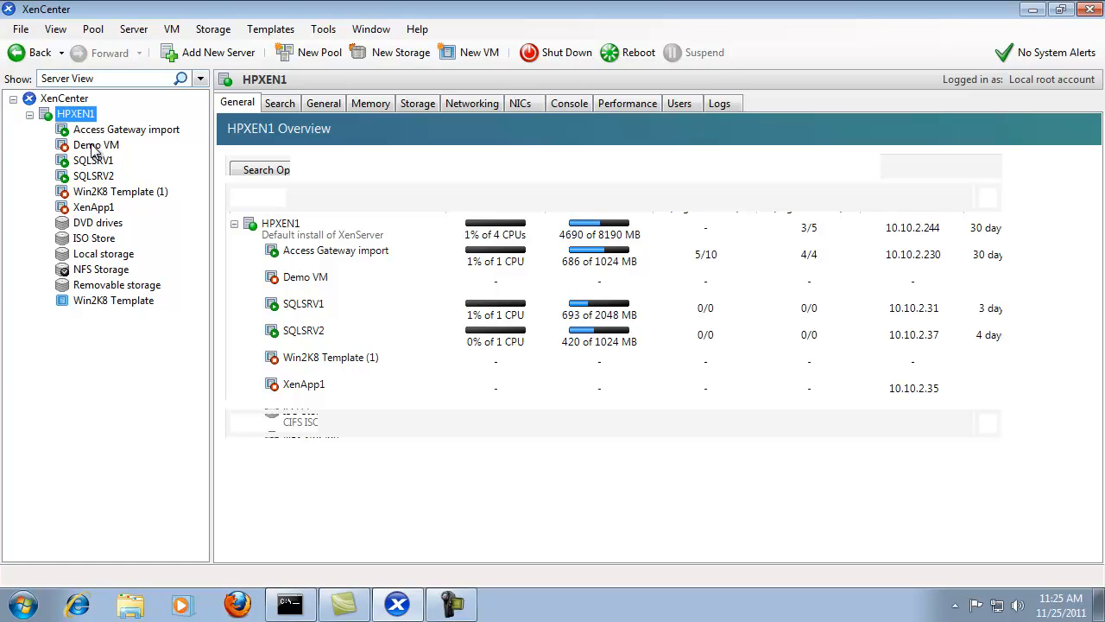
Select Demo VM in the Server View to show its General properties.
{"action": "left_click", "coordinate": [96, 144]}
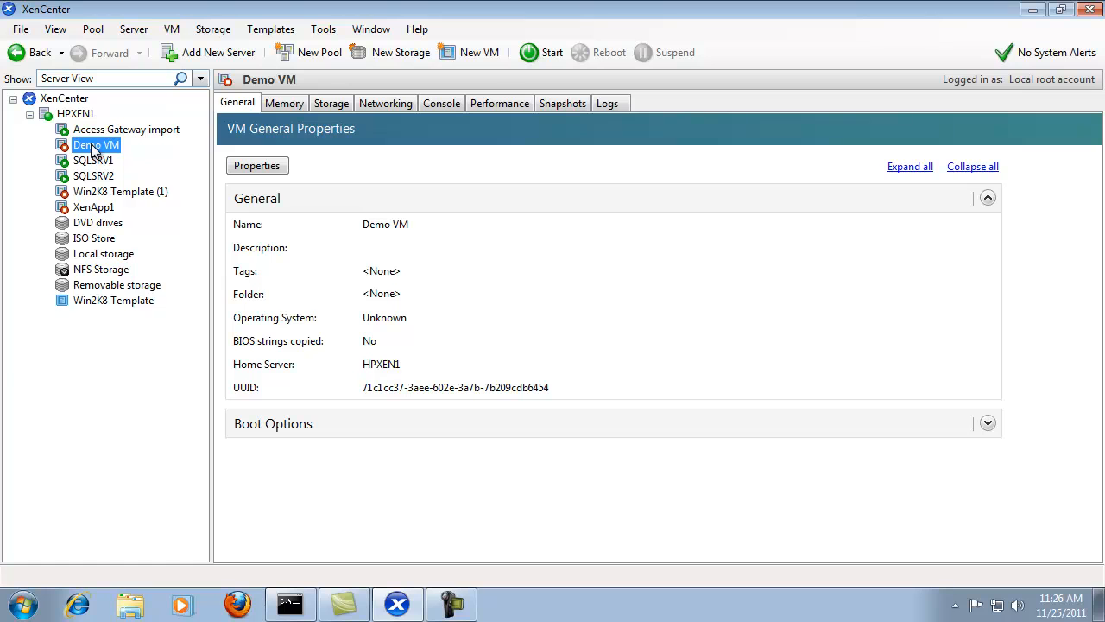
Begin exporting Demo VM under its own name, with the Desktop as export location.
{"action": "right_click", "coordinate": [96, 144]}
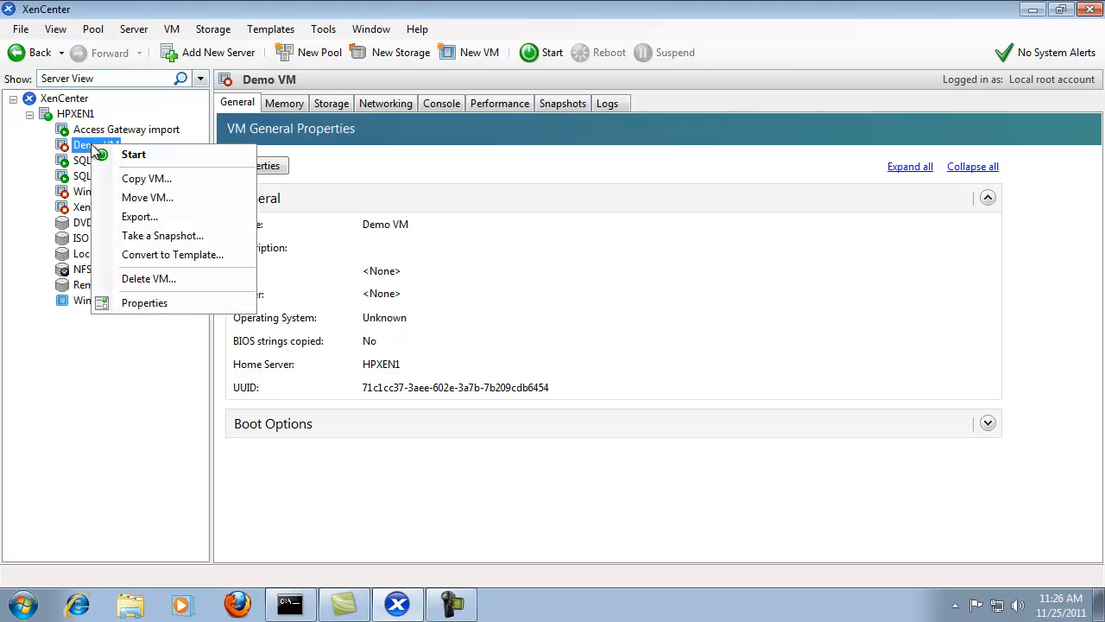
{"action": "mouse_move", "coordinate": [140, 217]}
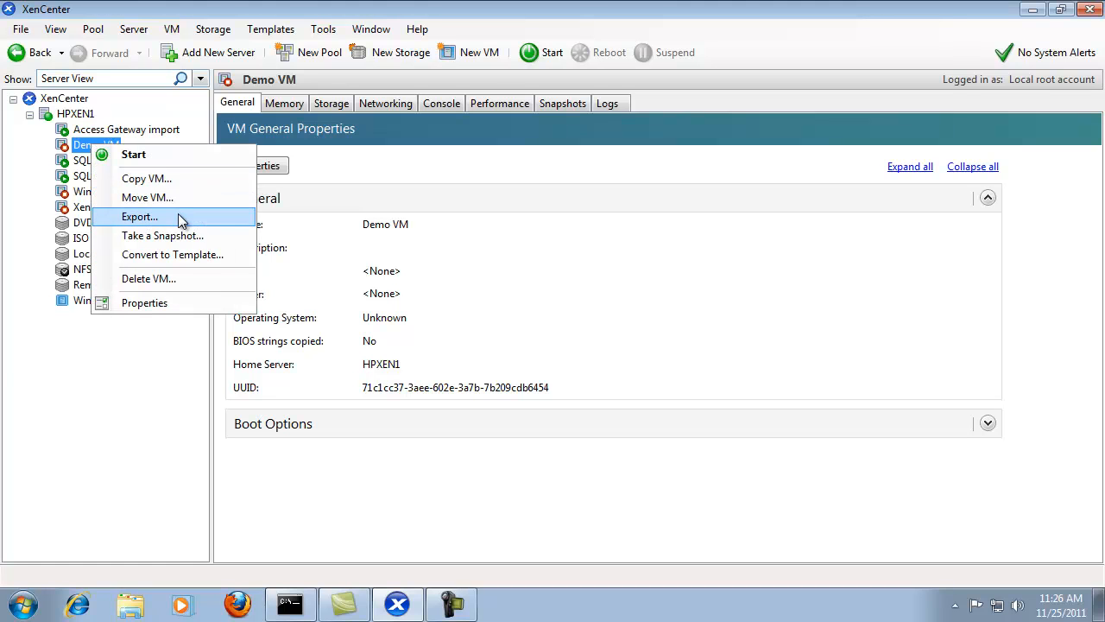
{"action": "mouse_move", "coordinate": [237, 226]}
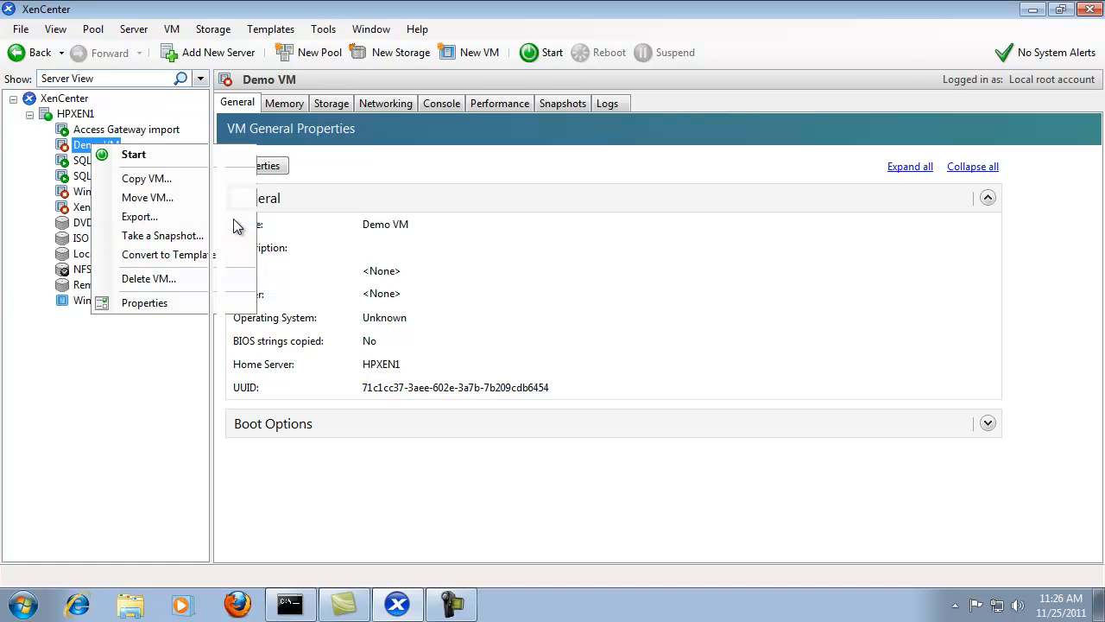
{"action": "left_click", "coordinate": [140, 216]}
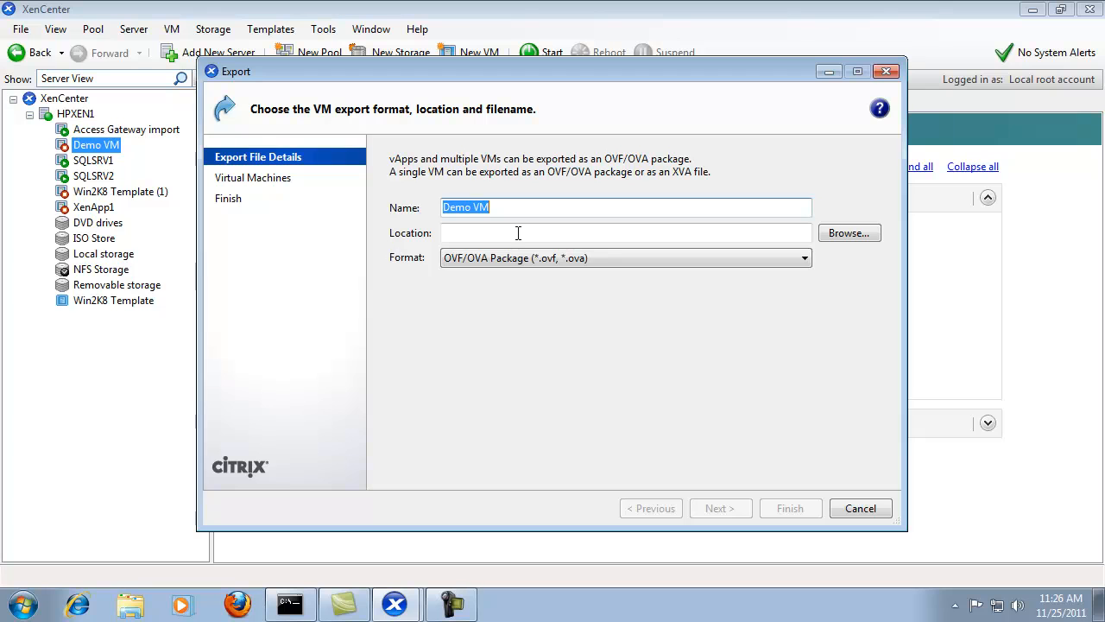
{"action": "left_click", "coordinate": [519, 206]}
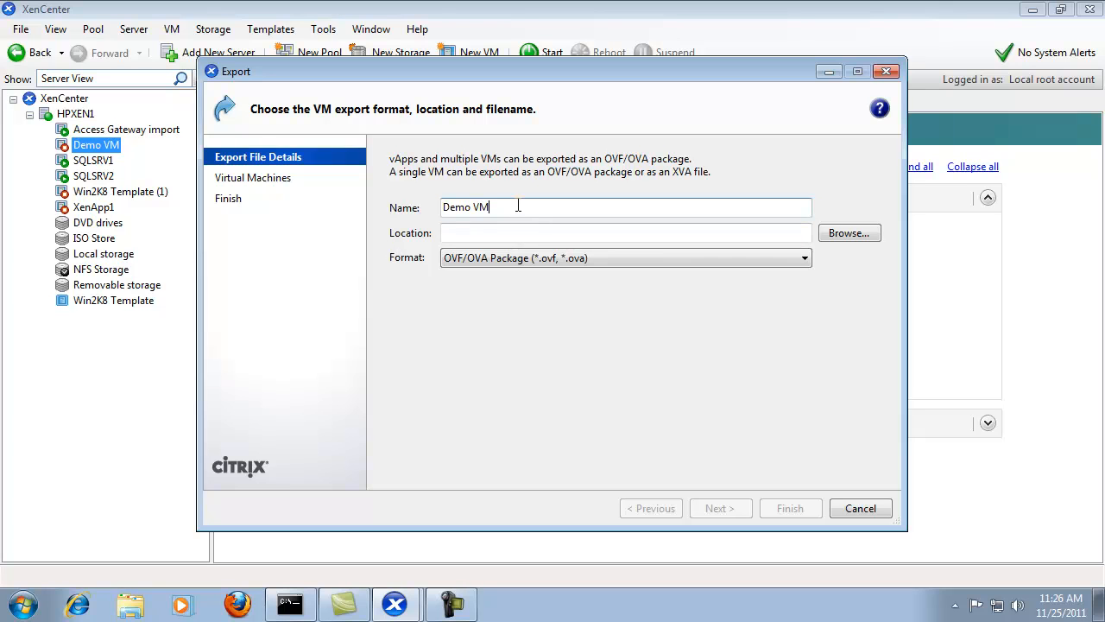
{"action": "left_click", "coordinate": [621, 232]}
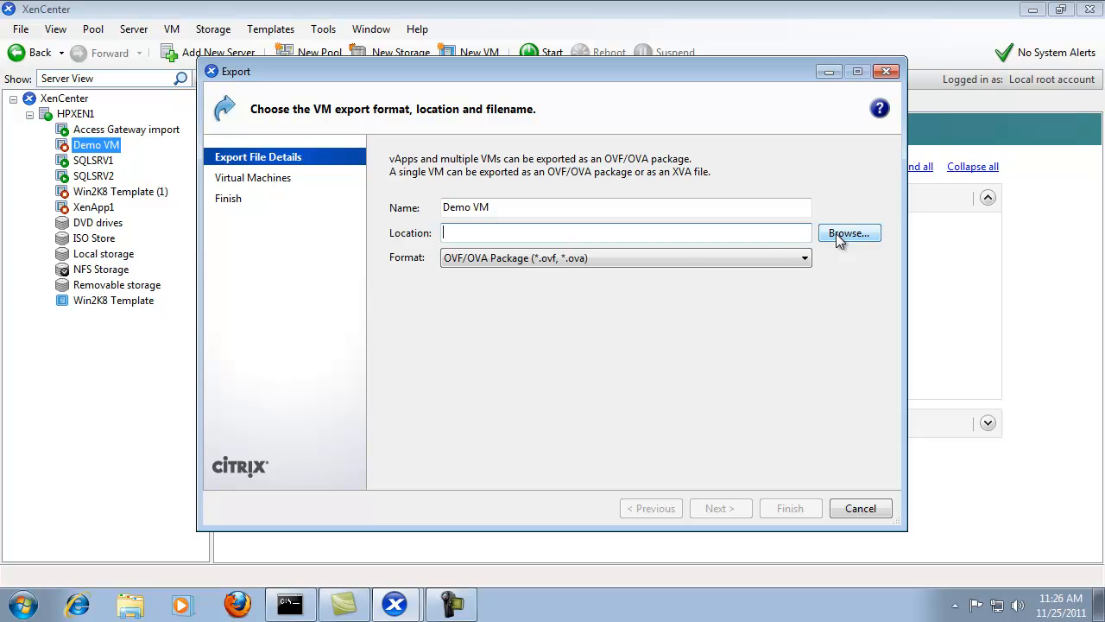
{"action": "left_click", "coordinate": [848, 233]}
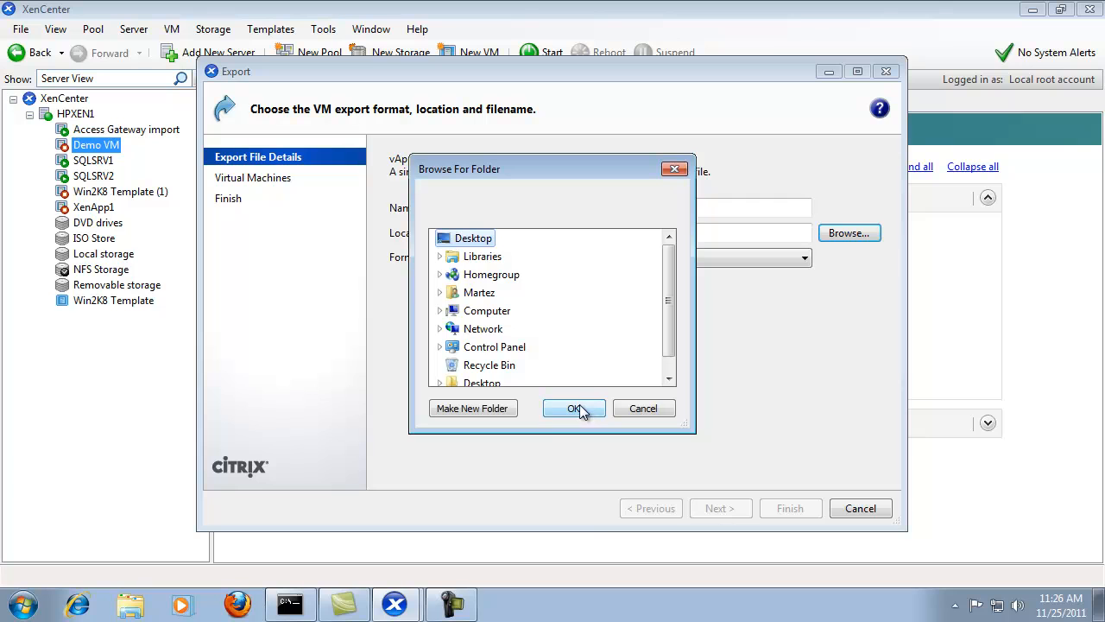
{"action": "left_click", "coordinate": [574, 408]}
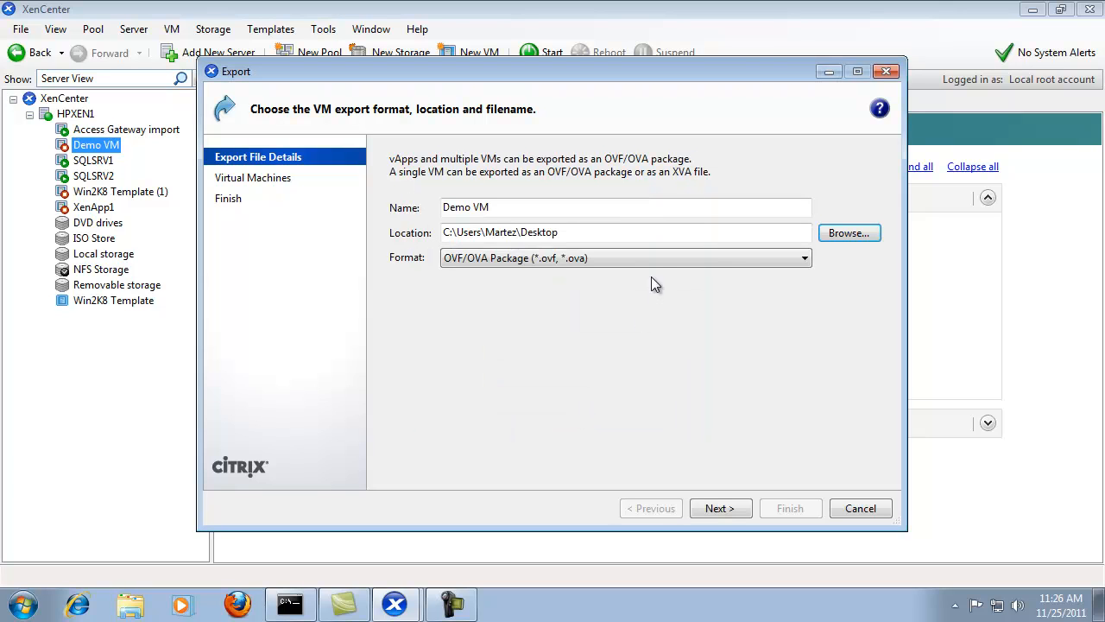
Choose XVA File (*.xva) as the export format.
{"action": "left_click", "coordinate": [794, 258]}
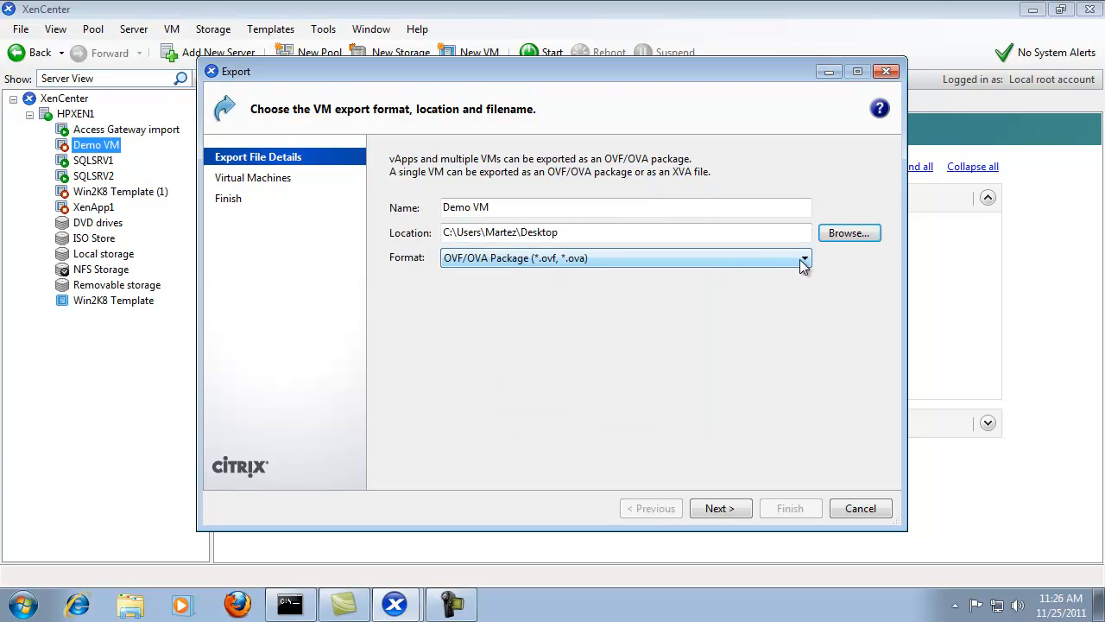
{"action": "left_click", "coordinate": [803, 258]}
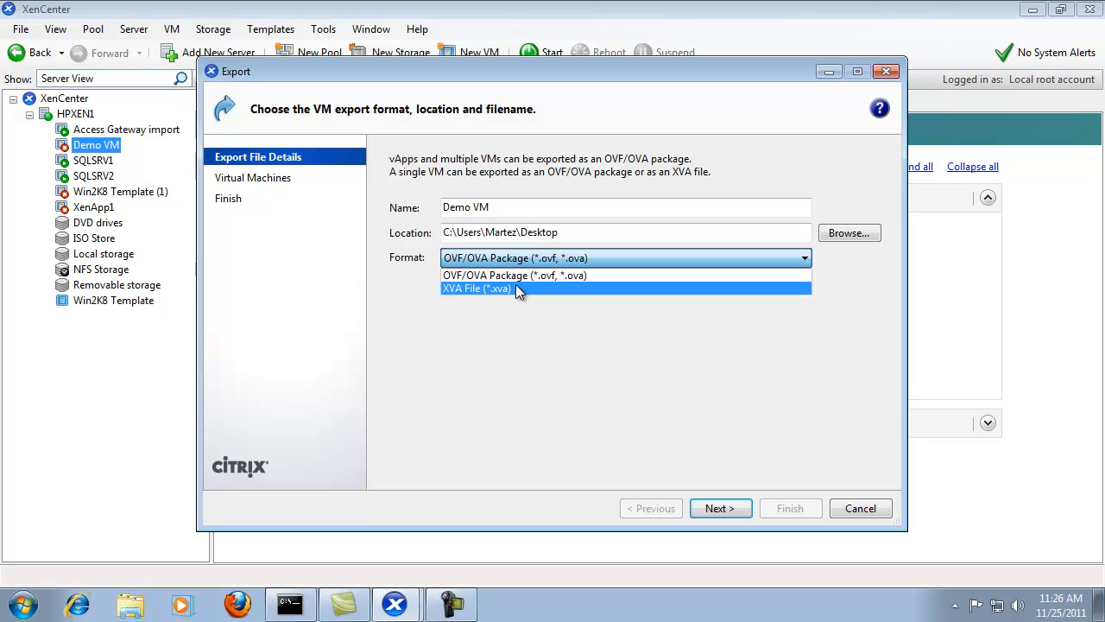
{"action": "mouse_move", "coordinate": [510, 292]}
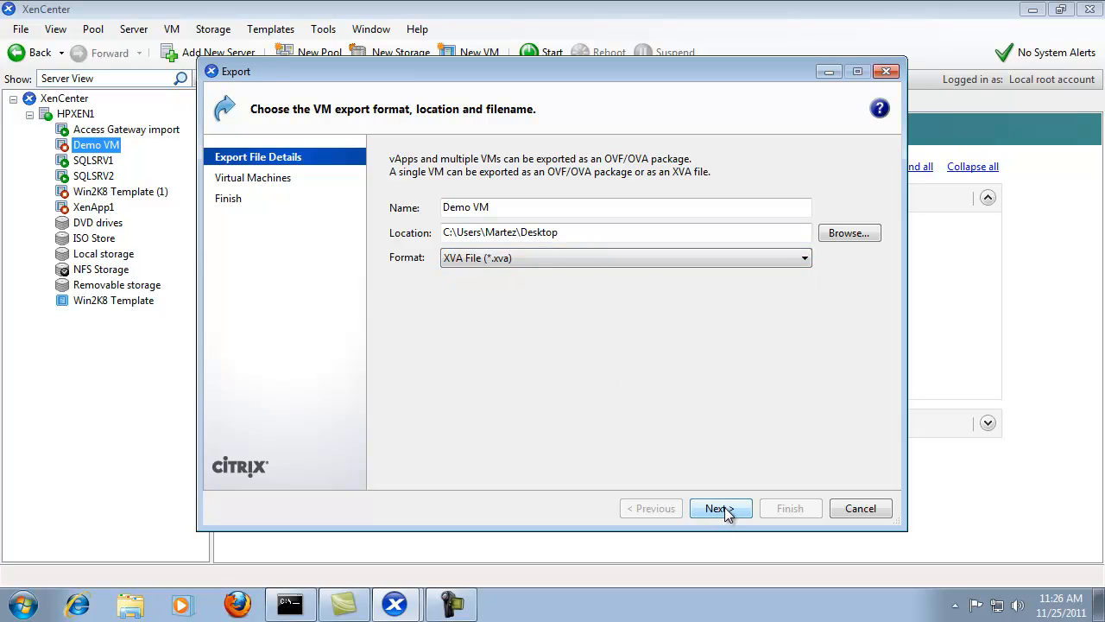
Advance to the Virtual Machines page with Demo VM checked.
{"action": "left_click", "coordinate": [720, 507]}
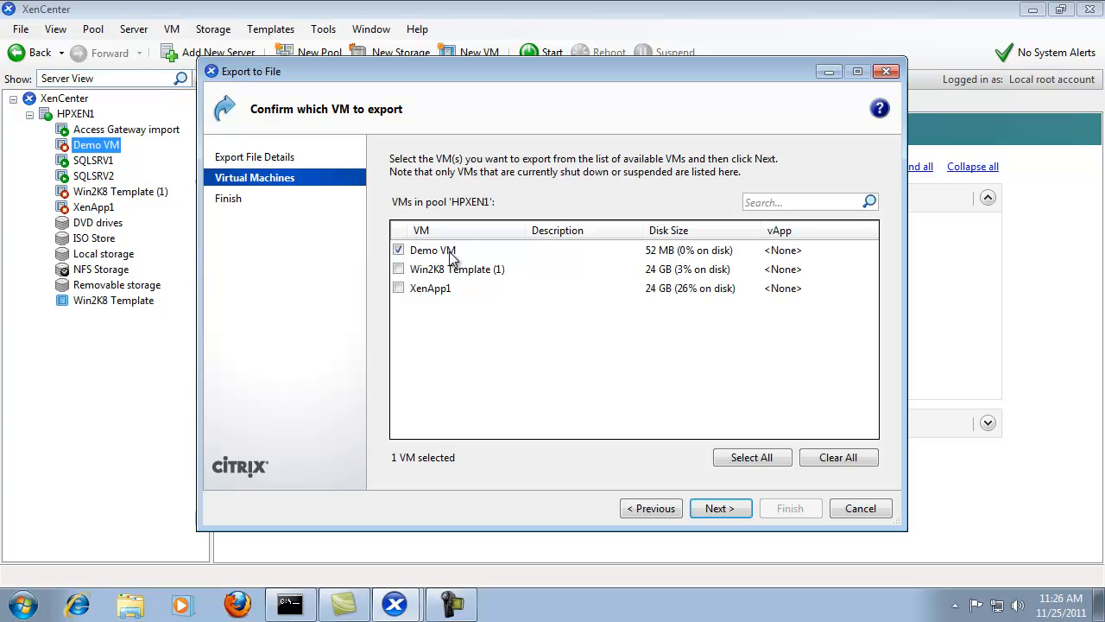
{"action": "mouse_move", "coordinate": [517, 262]}
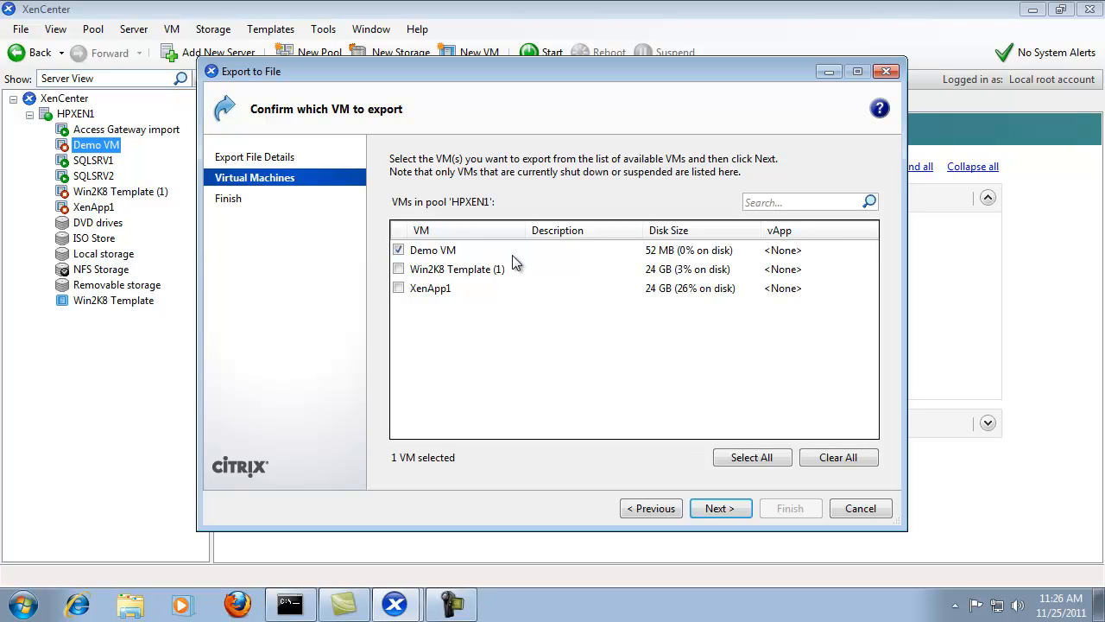
{"action": "mouse_move", "coordinate": [529, 260]}
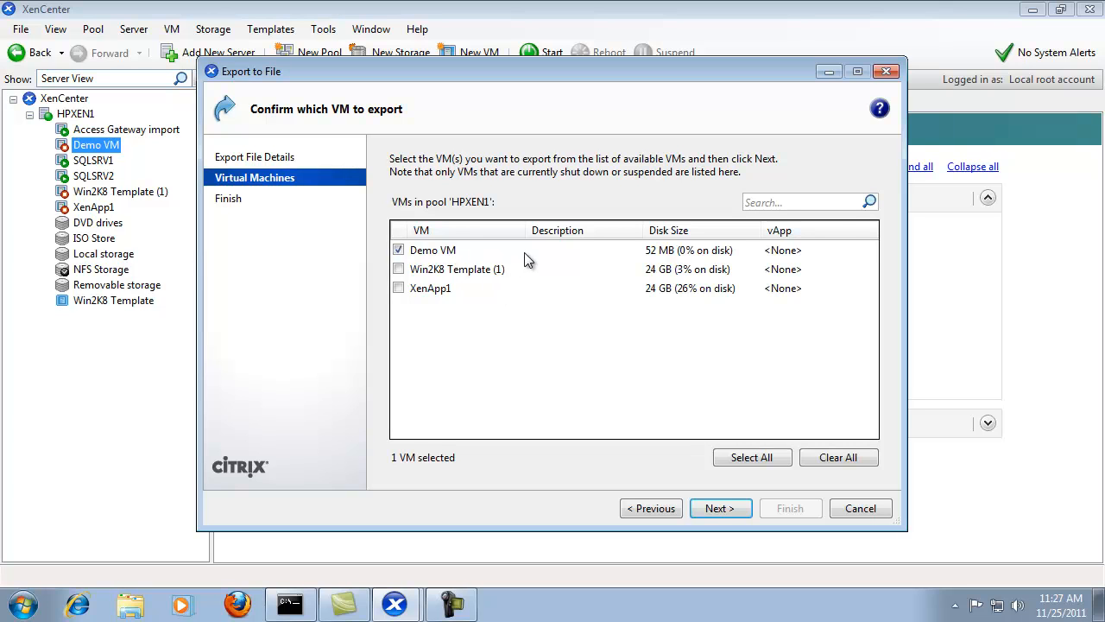
{"action": "mouse_move", "coordinate": [380, 248]}
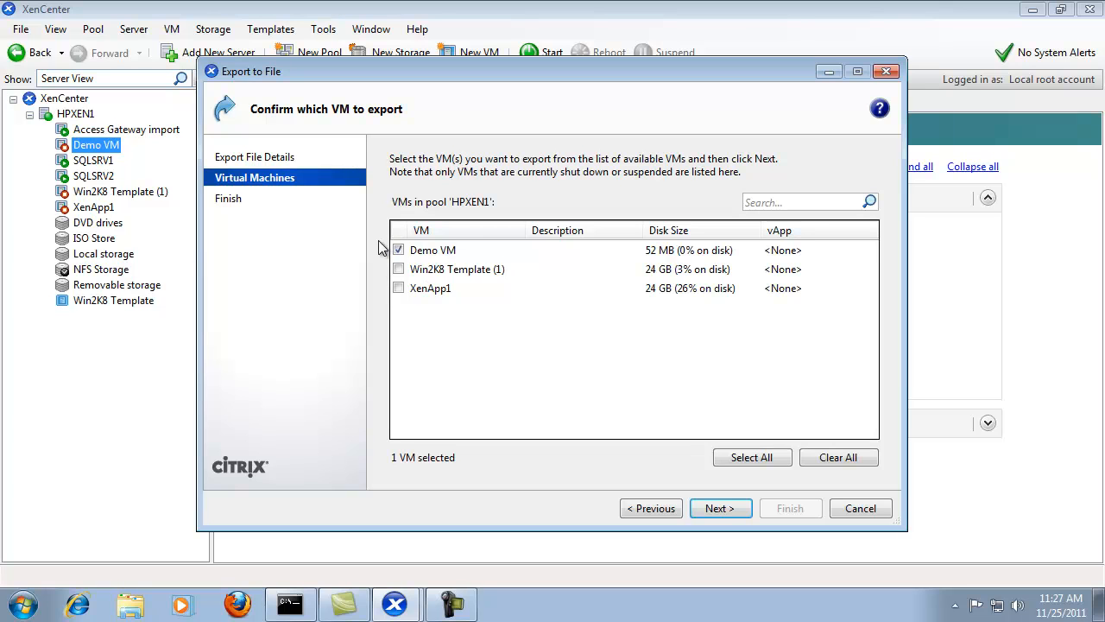
{"action": "mouse_move", "coordinate": [517, 278]}
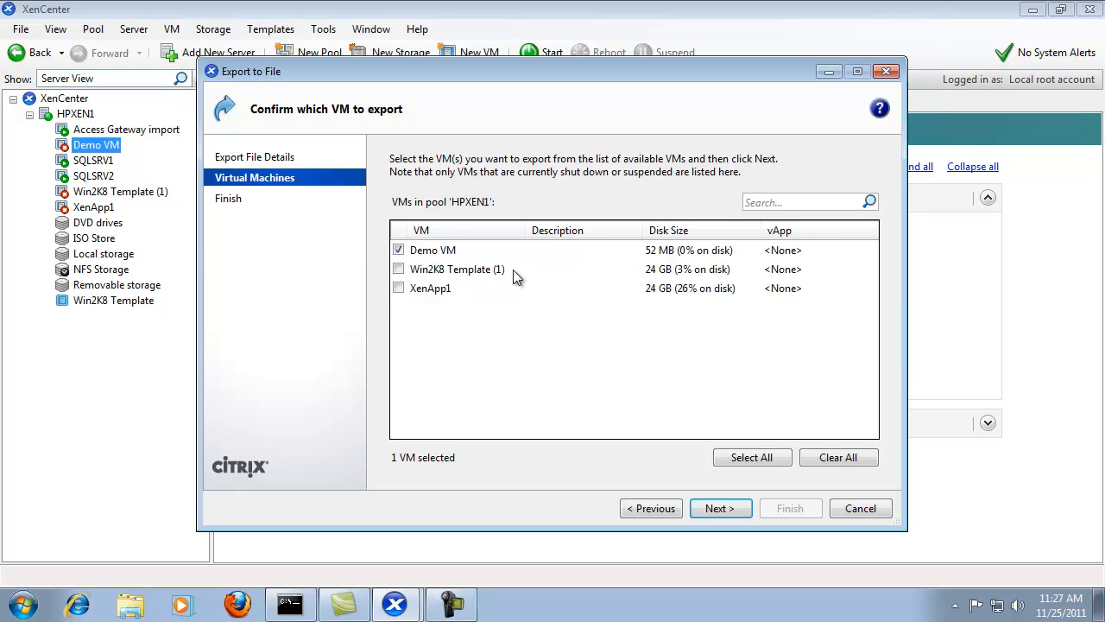
{"action": "mouse_move", "coordinate": [661, 352]}
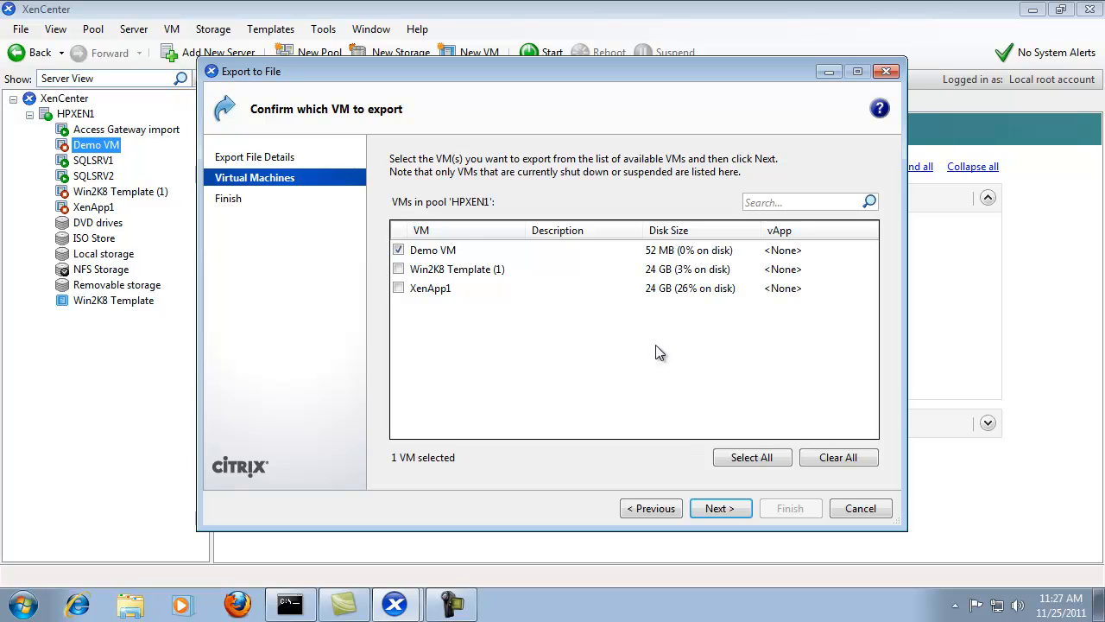
{"action": "mouse_move", "coordinate": [587, 287]}
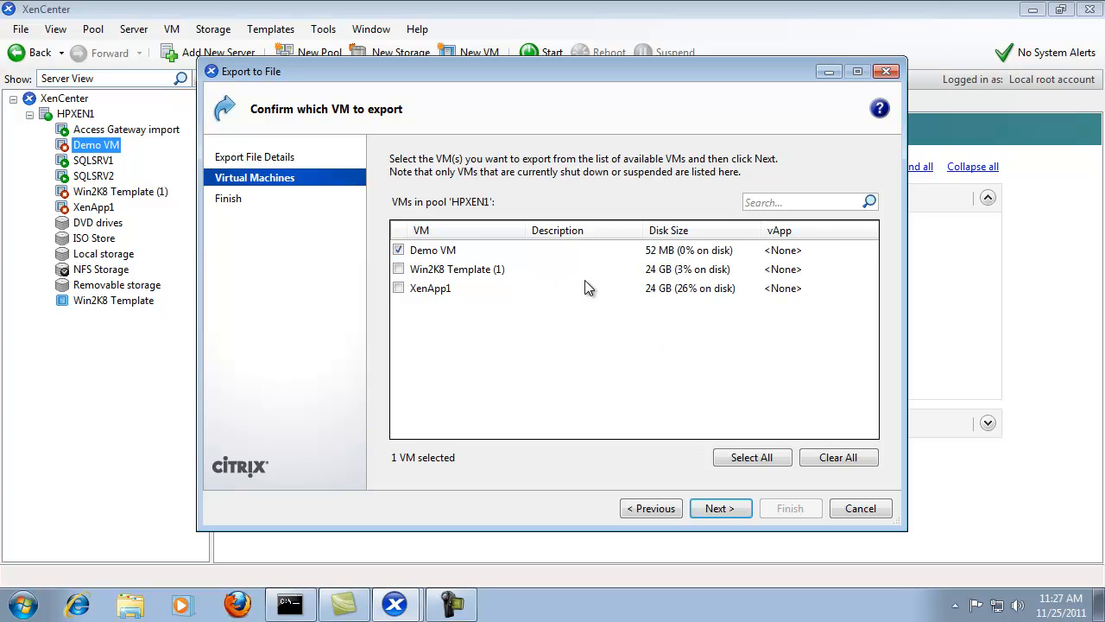
{"action": "mouse_move", "coordinate": [541, 283]}
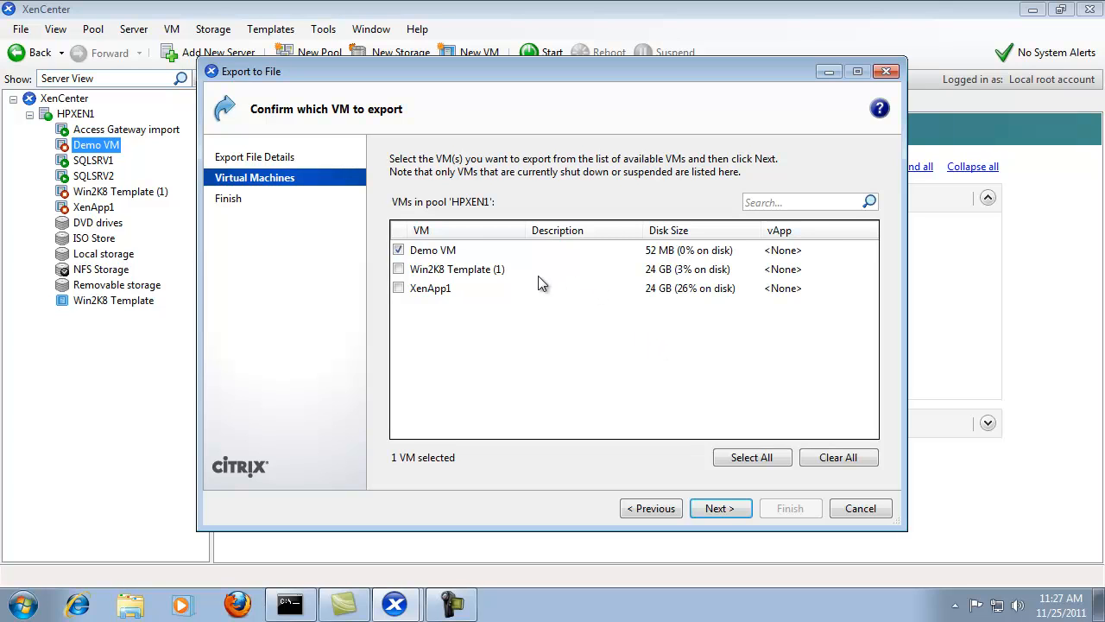
{"action": "mouse_move", "coordinate": [793, 251]}
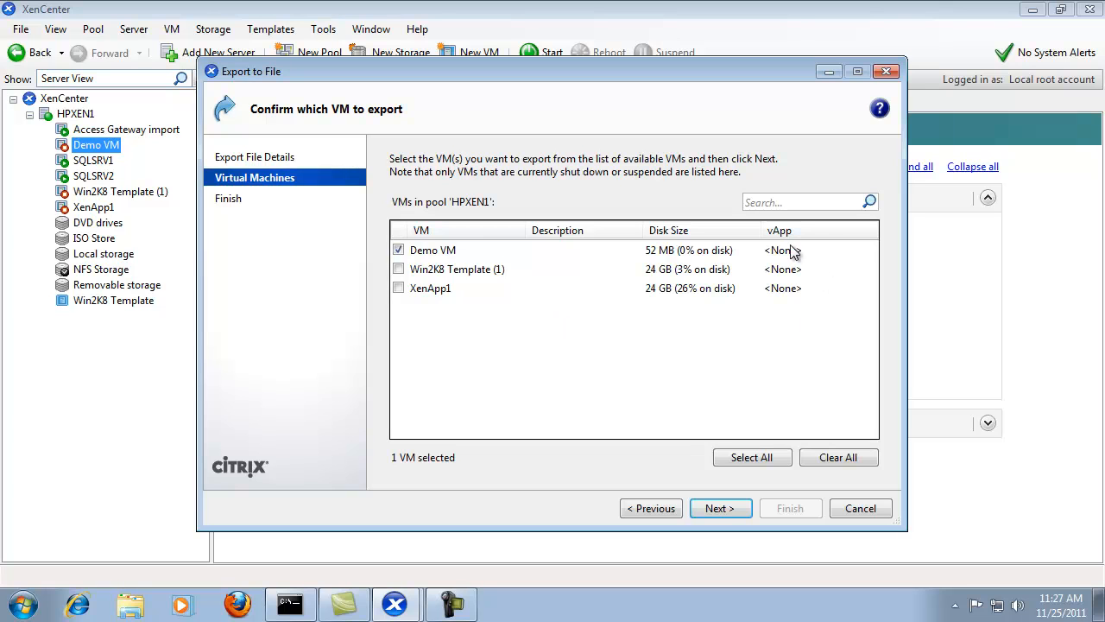
{"action": "mouse_move", "coordinate": [554, 292]}
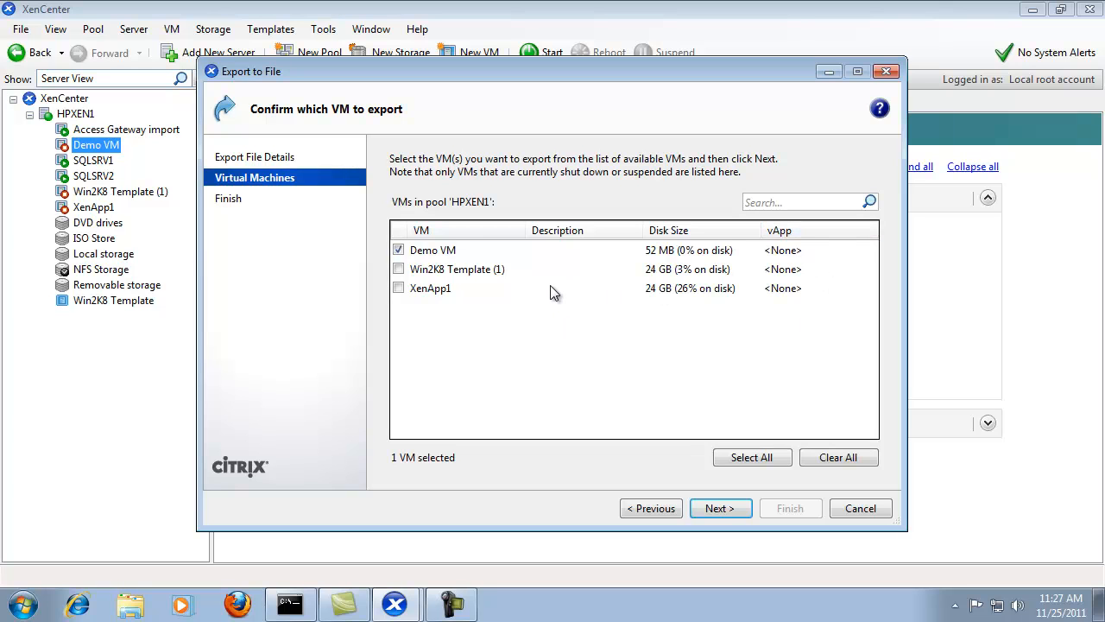
{"action": "mouse_move", "coordinate": [537, 303]}
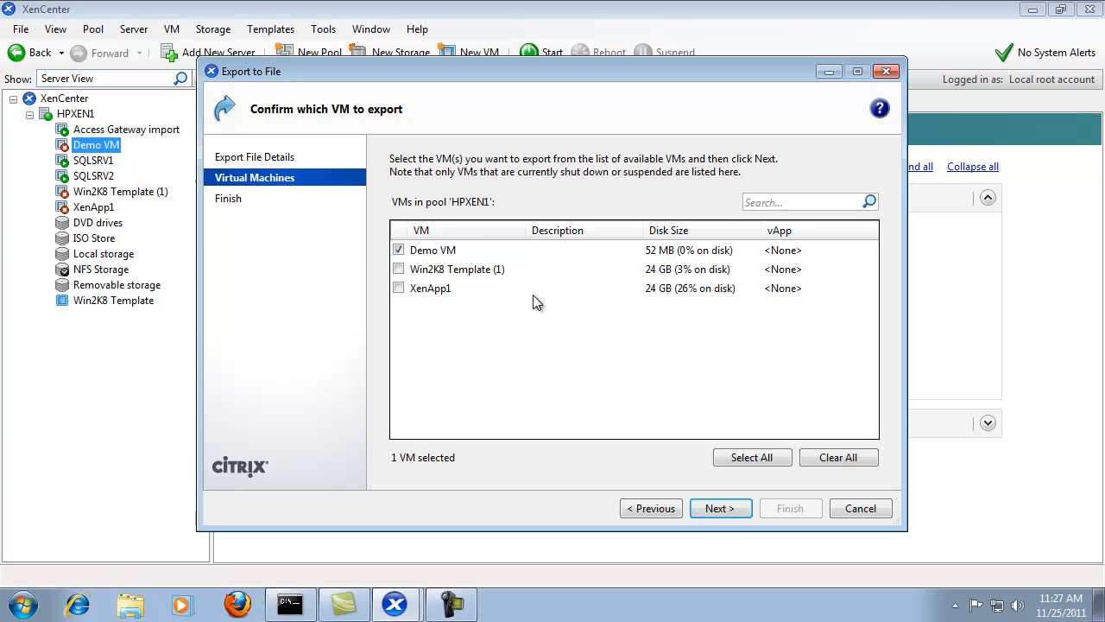
{"action": "mouse_move", "coordinate": [555, 318]}
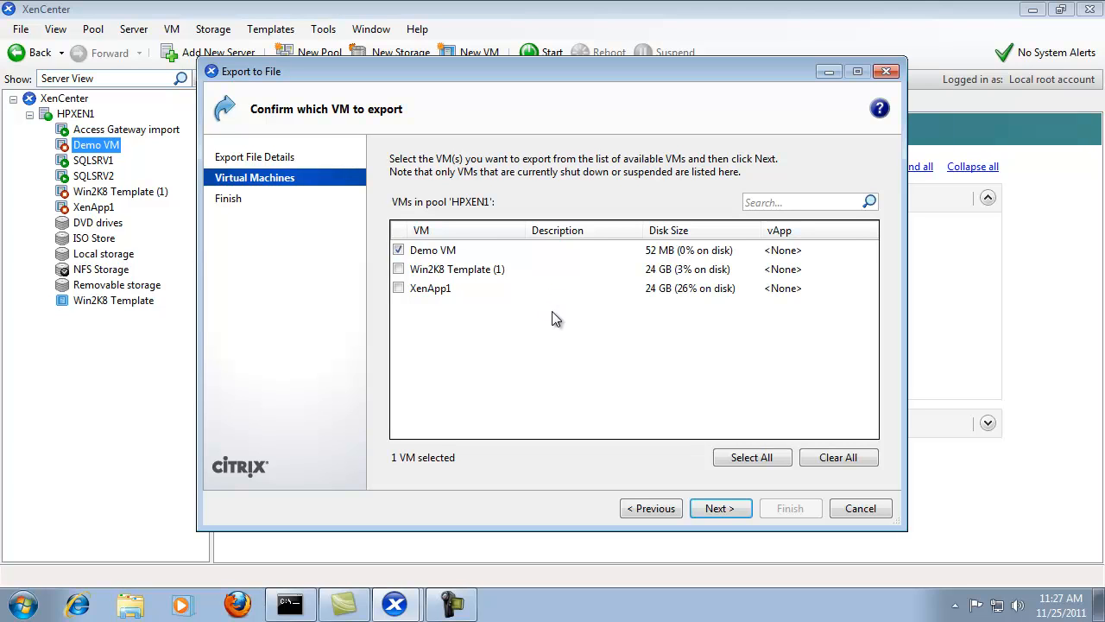
{"action": "mouse_move", "coordinate": [721, 507]}
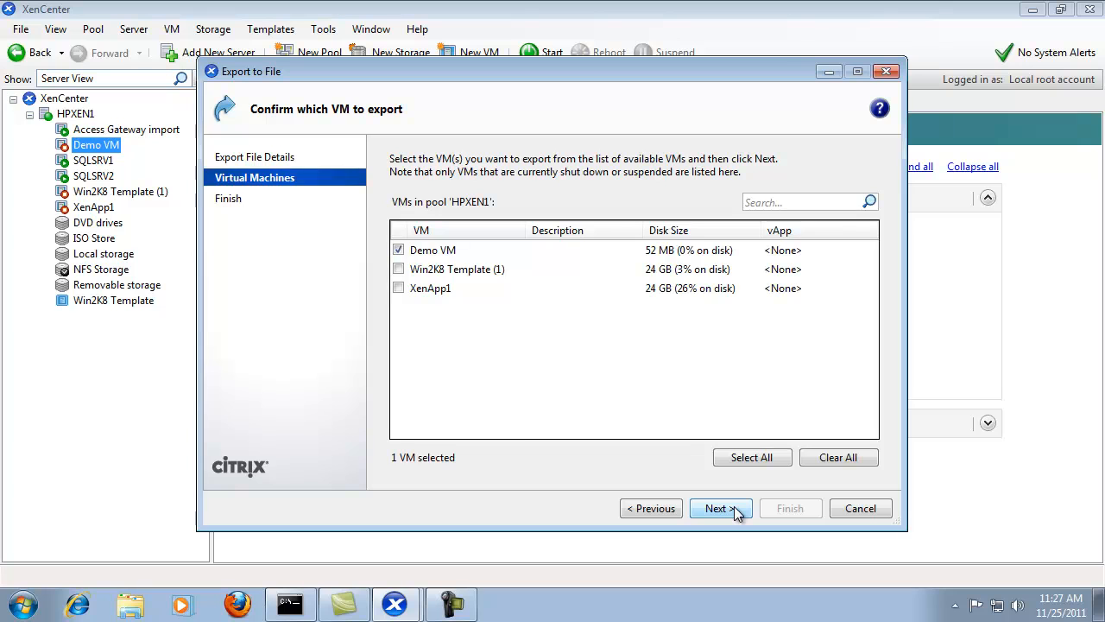
Review the Demo VM export to Desktop with verification on, and finish.
{"action": "left_click", "coordinate": [716, 507]}
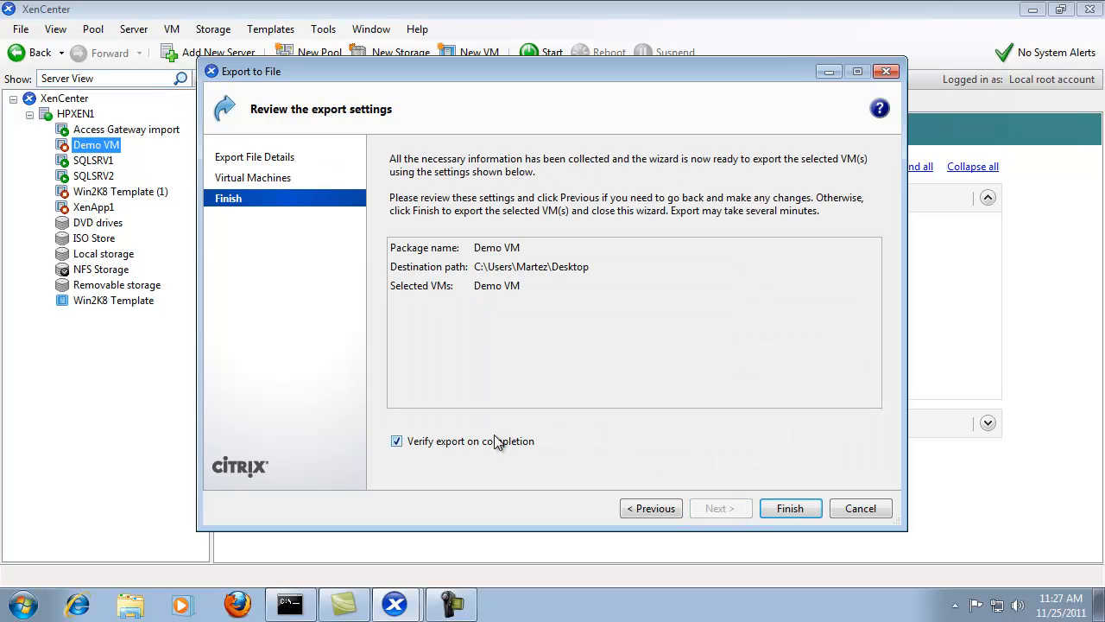
{"action": "mouse_move", "coordinate": [451, 446]}
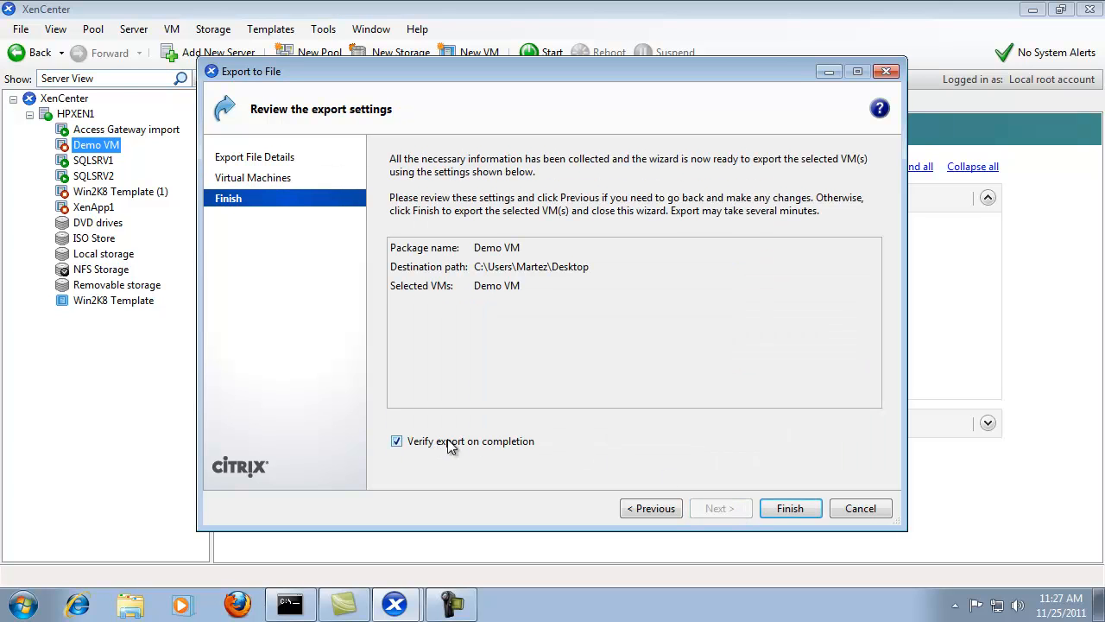
{"action": "mouse_move", "coordinate": [772, 458]}
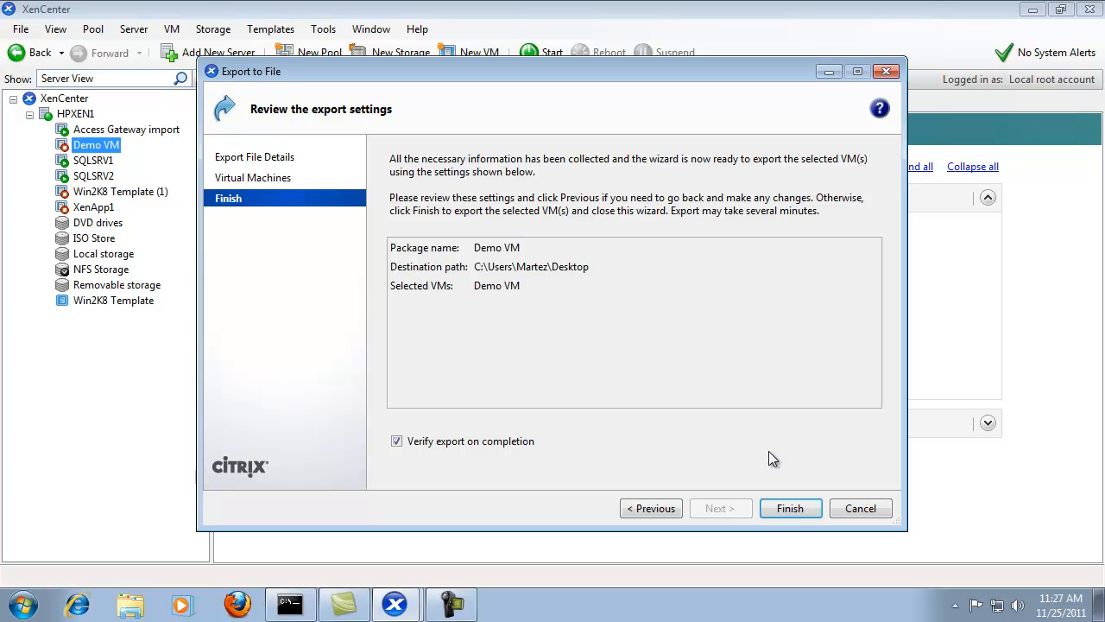
{"action": "left_click", "coordinate": [789, 508]}
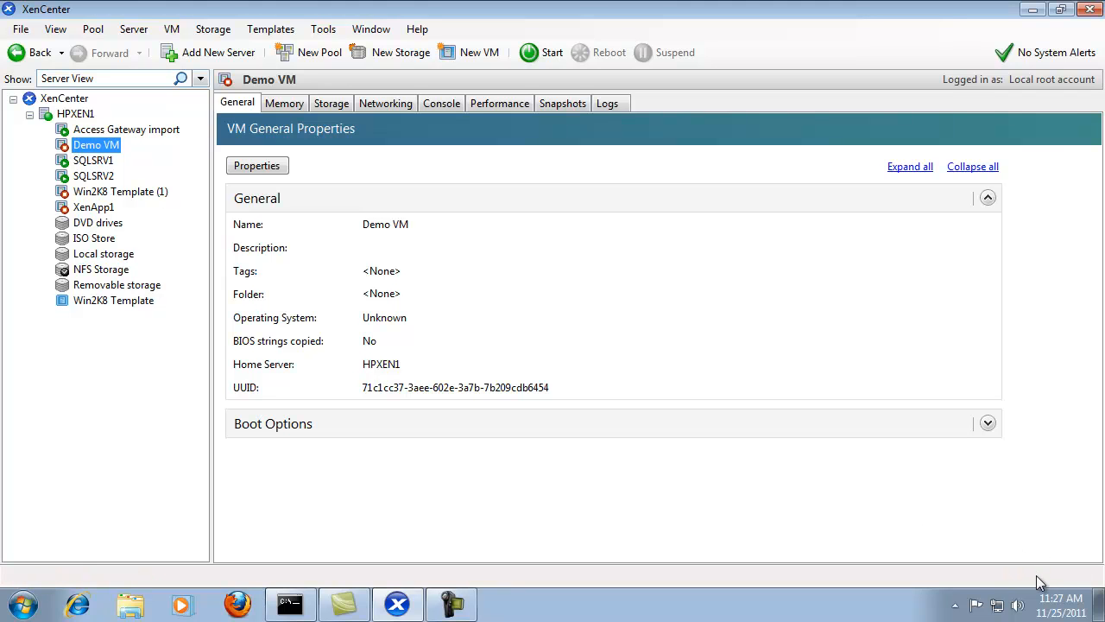
{"action": "mouse_move", "coordinate": [609, 144]}
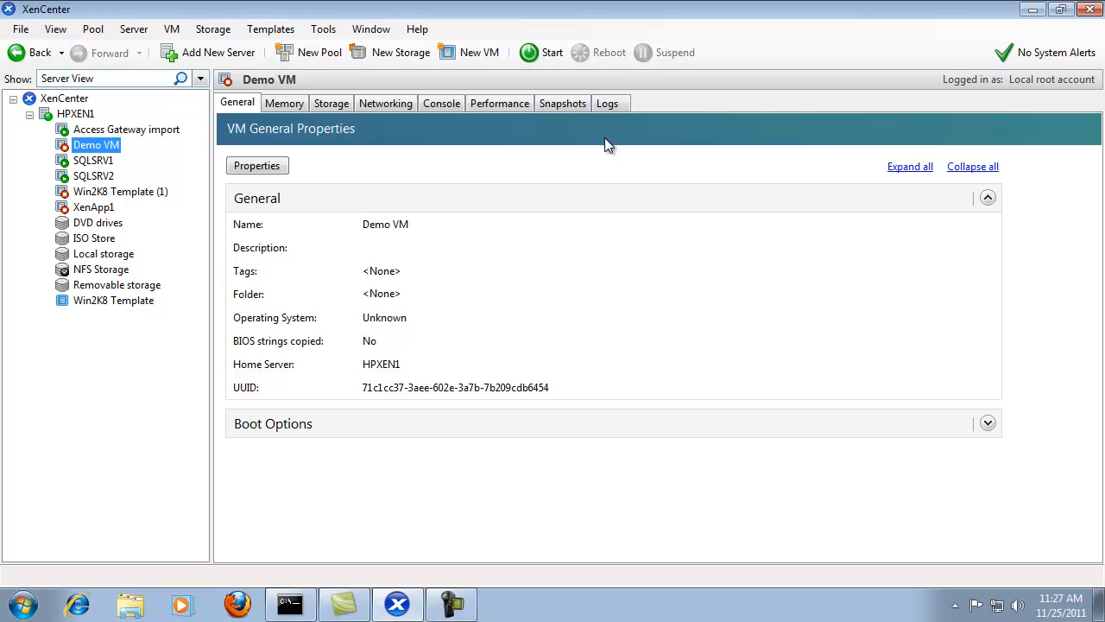
Check the Logs tab for the Exported entry, then open the Demo VM desktop file.
{"action": "left_click", "coordinate": [607, 103]}
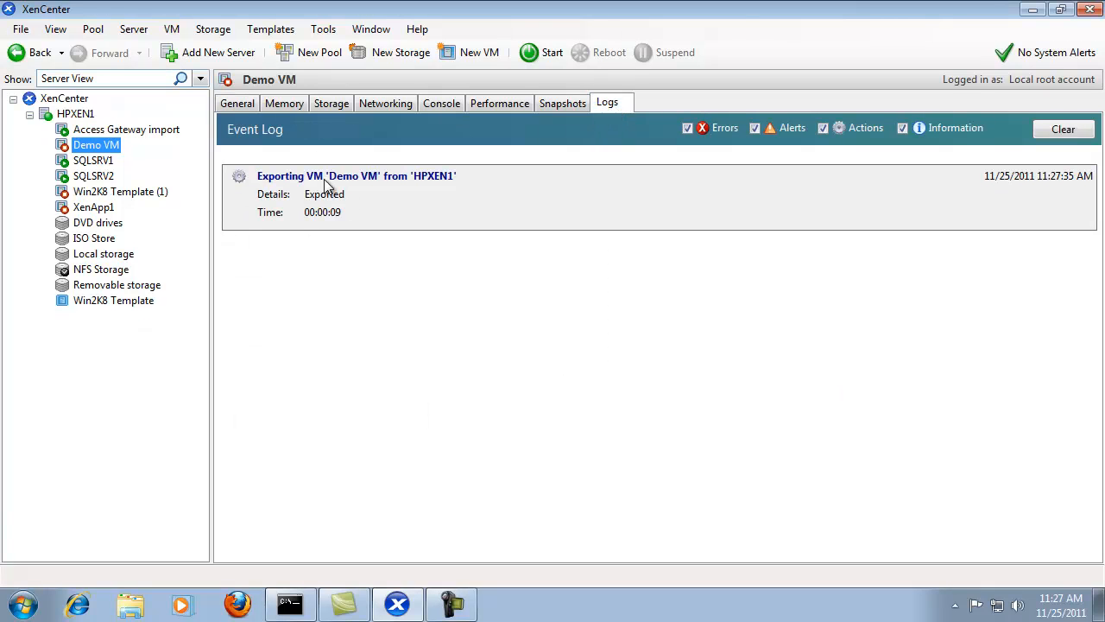
{"action": "mouse_move", "coordinate": [1033, 9]}
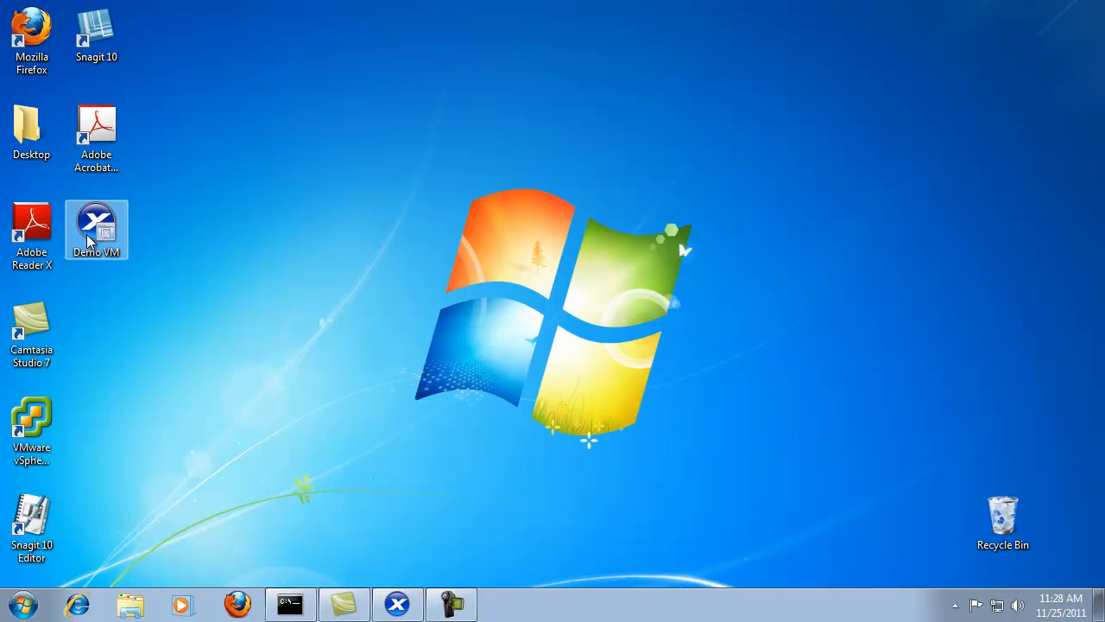
{"action": "double_click", "coordinate": [95, 229]}
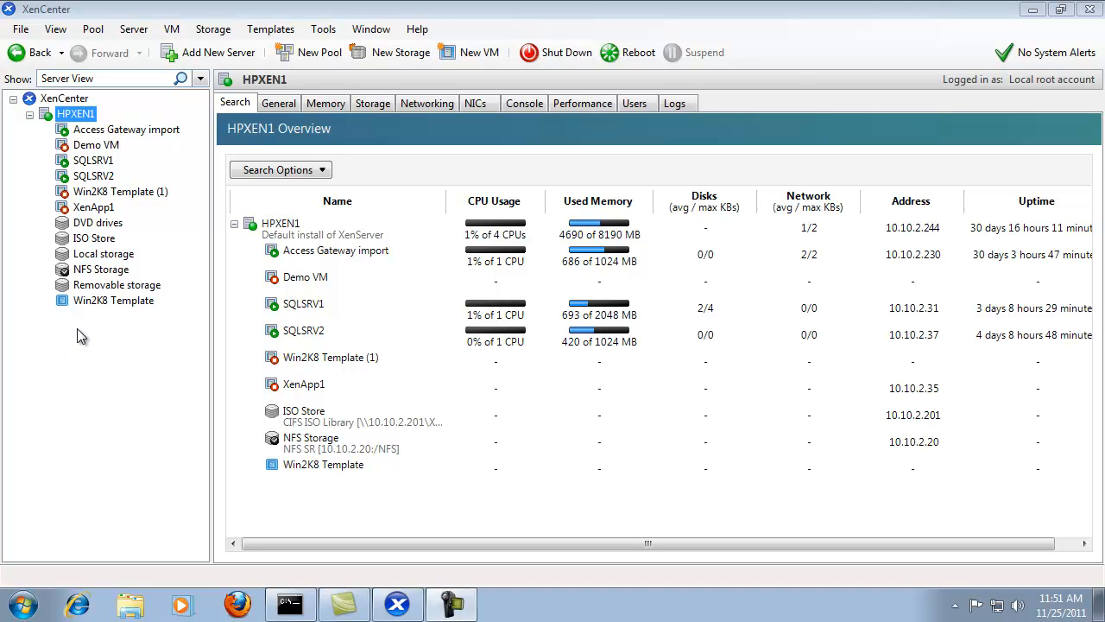
{"action": "mouse_move", "coordinate": [80, 348]}
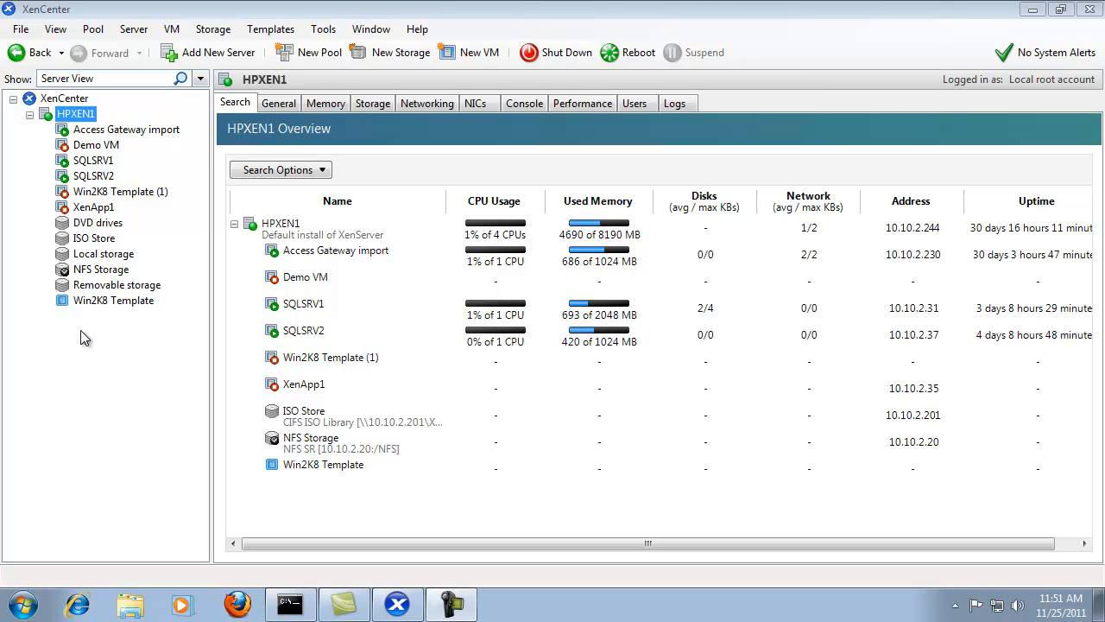
{"action": "mouse_move", "coordinate": [87, 326]}
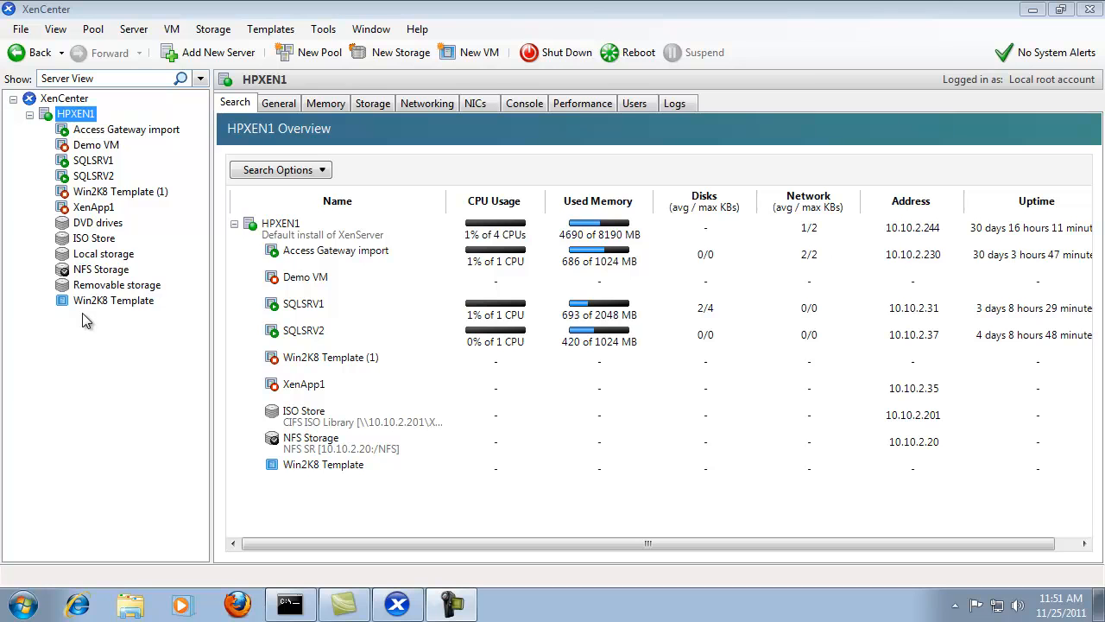
{"action": "mouse_move", "coordinate": [89, 324]}
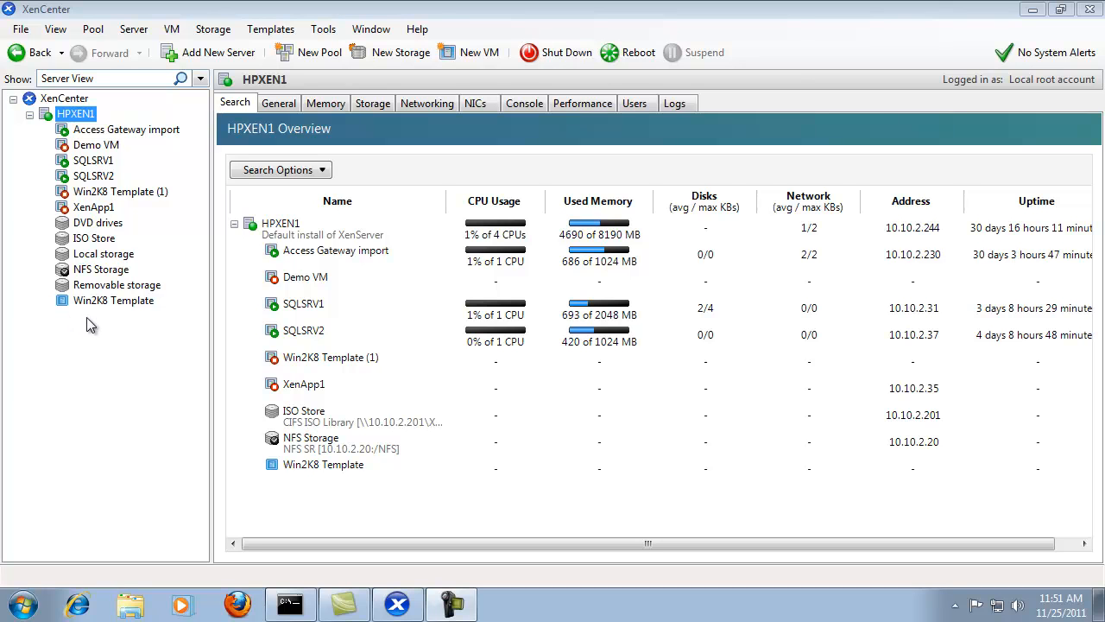
{"action": "mouse_move", "coordinate": [87, 155]}
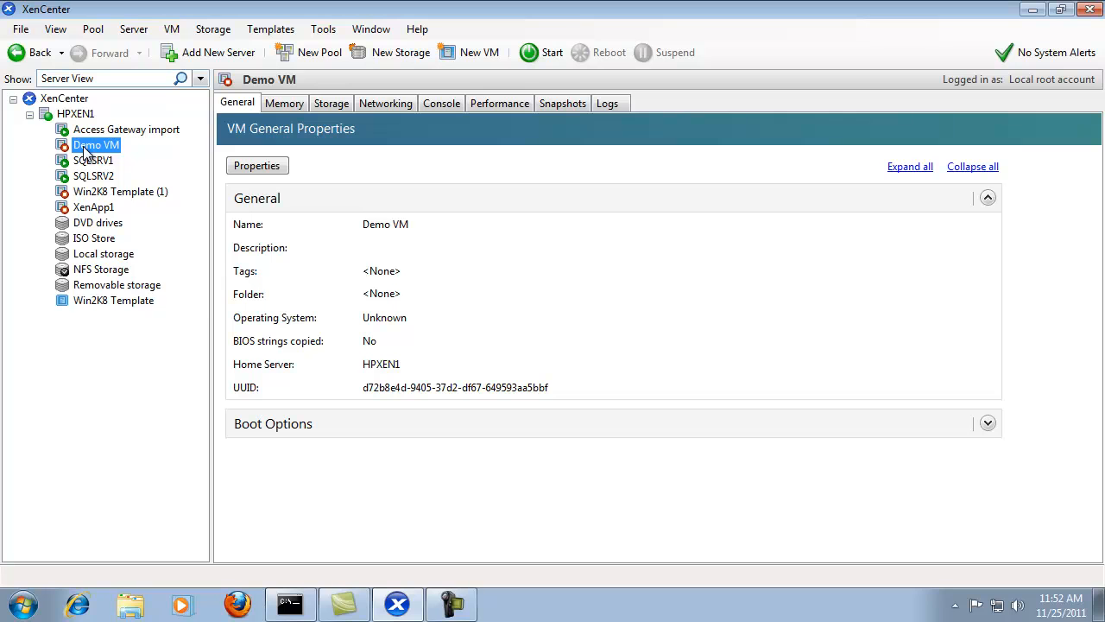
Delete Demo VM along with its attached disk Demo VM 0.
{"action": "right_click", "coordinate": [96, 144]}
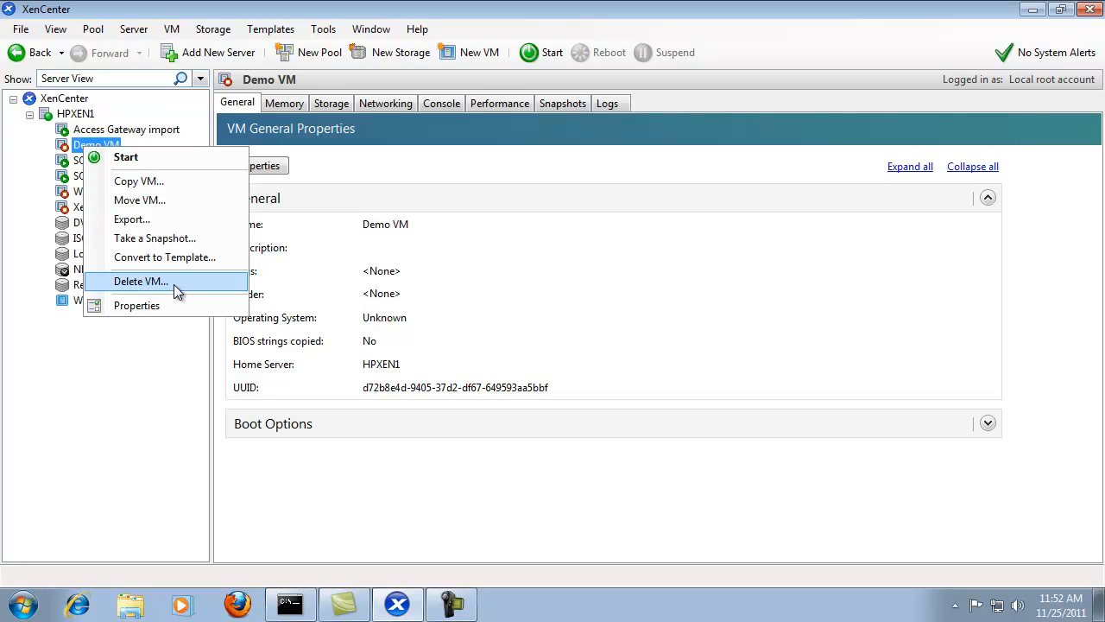
{"action": "left_click", "coordinate": [141, 281]}
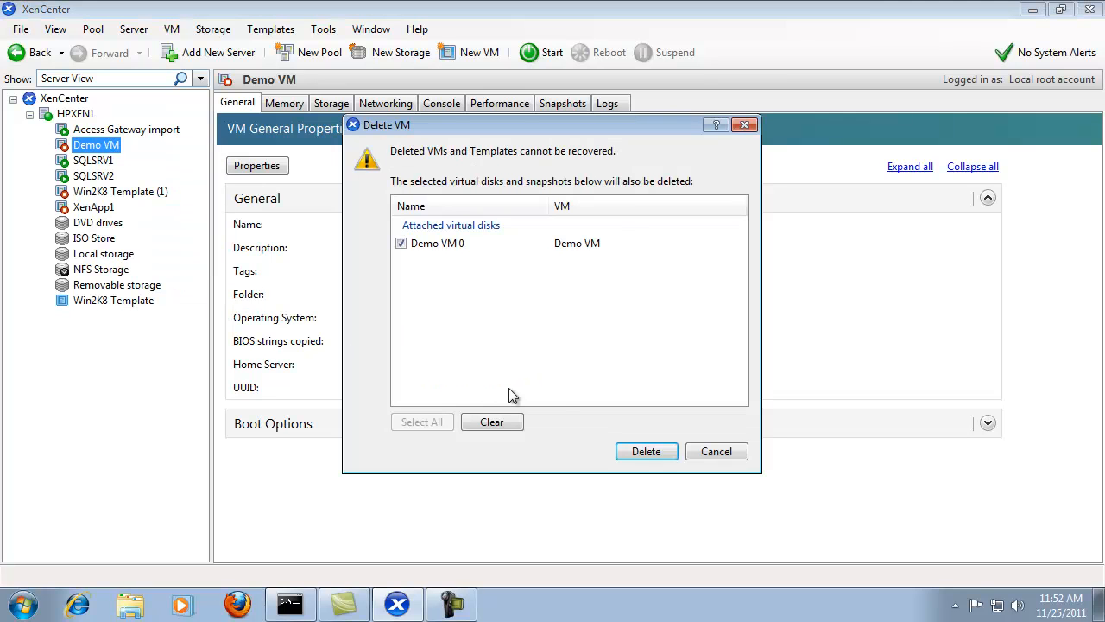
{"action": "left_click", "coordinate": [645, 451]}
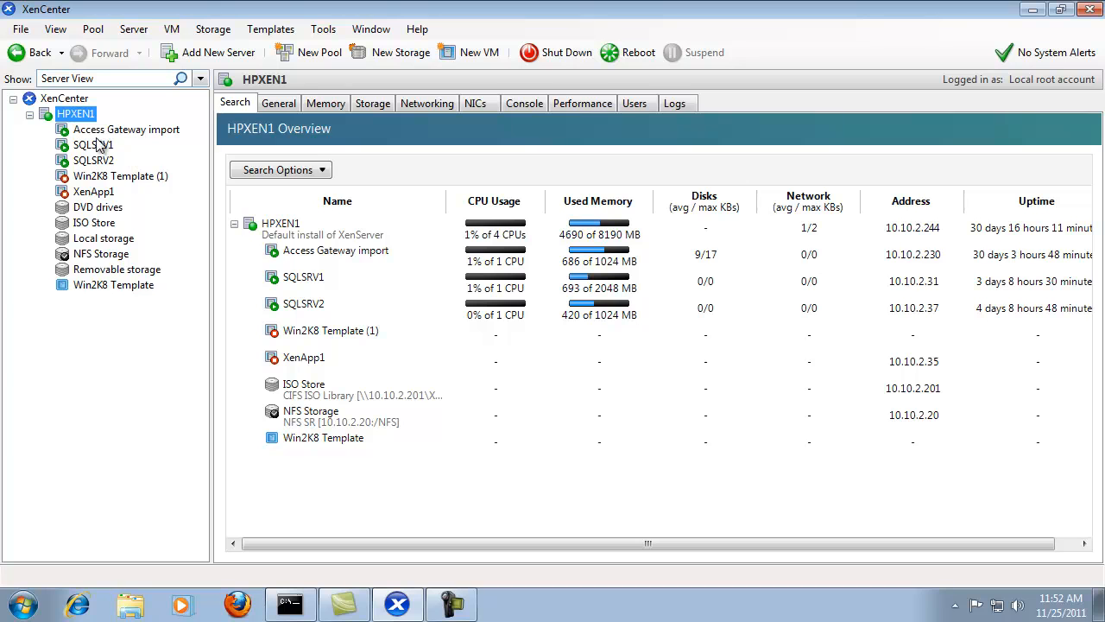
{"action": "mouse_move", "coordinate": [76, 113]}
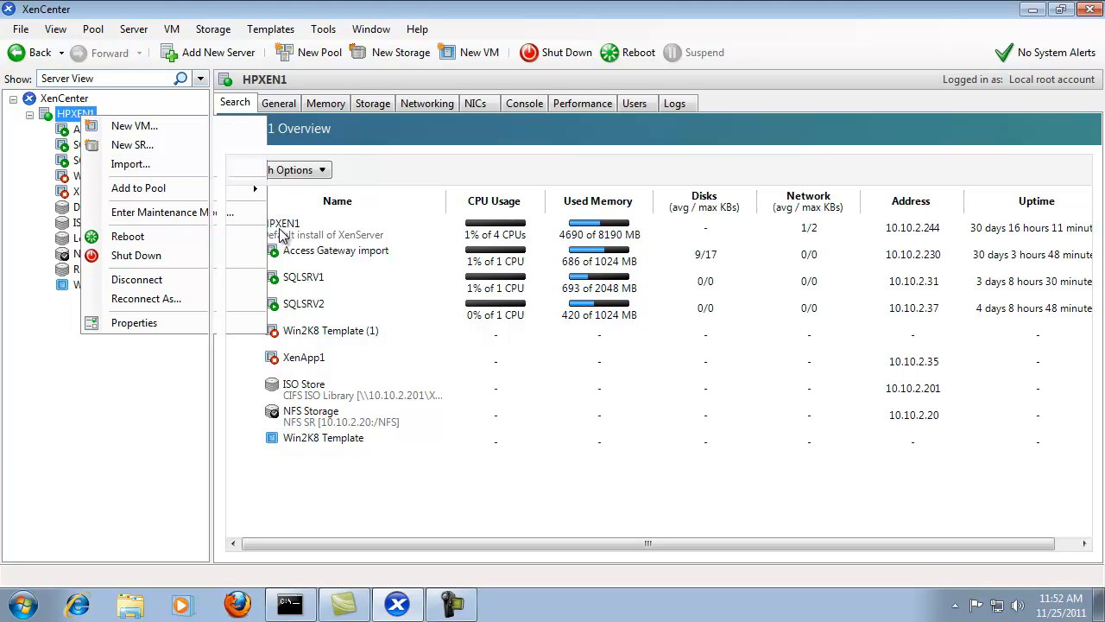
Import Demo VM.xva from the Desktop, choosing HPXEN1 as home server.
{"action": "left_click", "coordinate": [130, 164]}
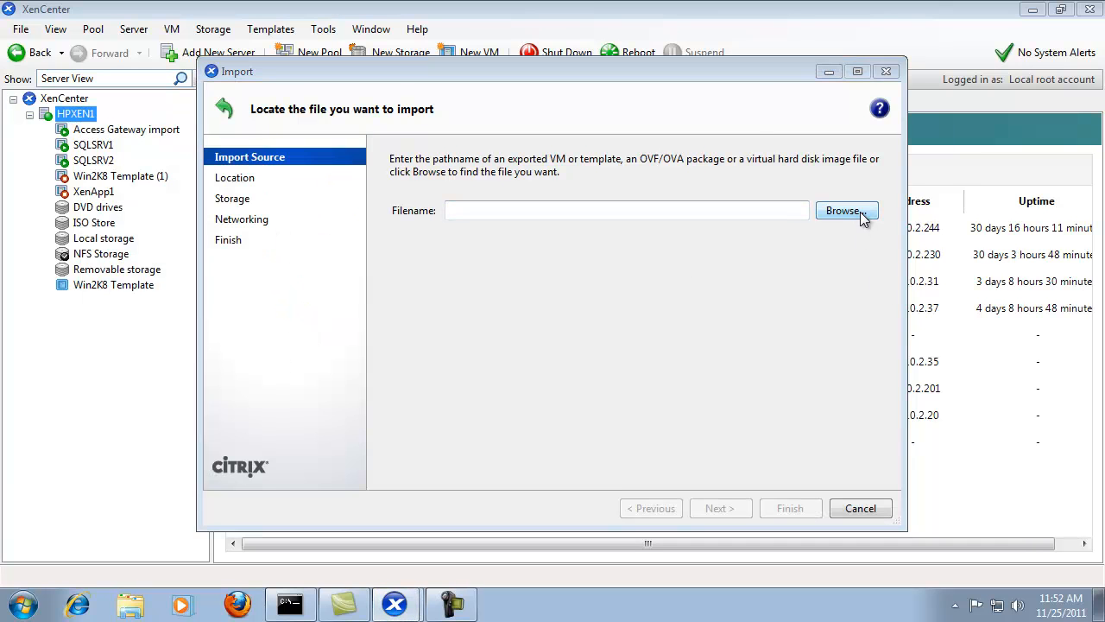
{"action": "left_click", "coordinate": [846, 211]}
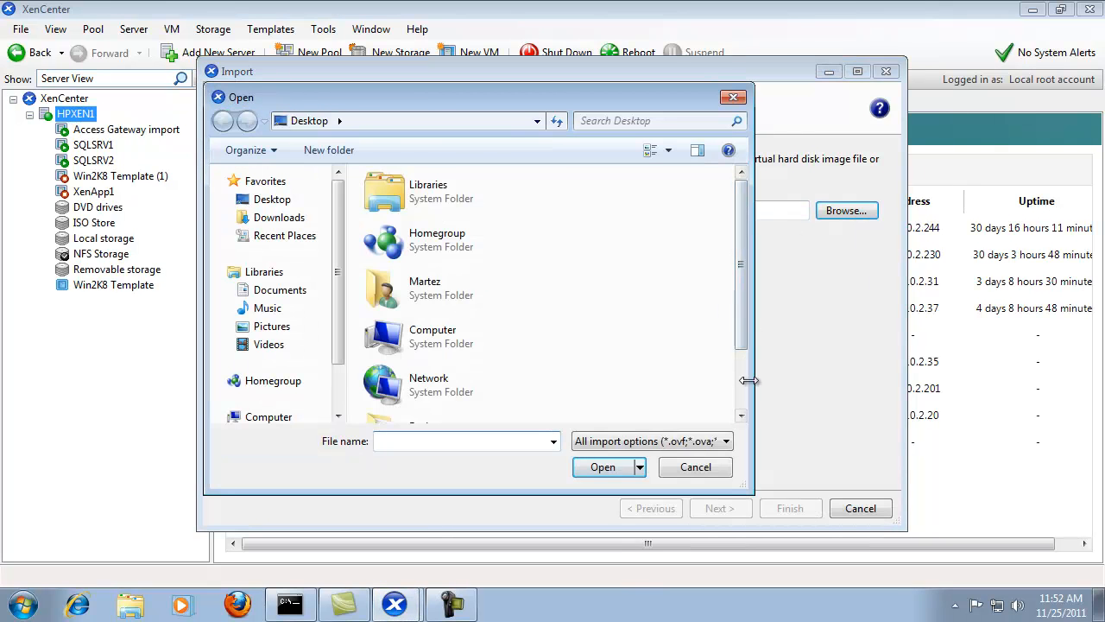
{"action": "scroll", "scroll_direction": "down", "scroll_amount": 3}
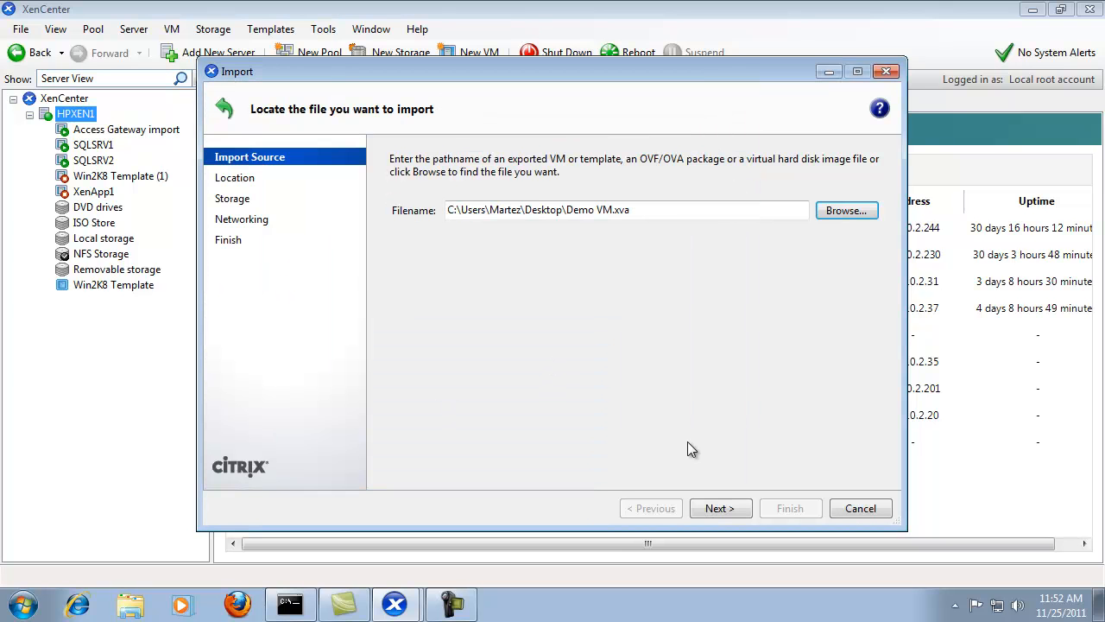
{"action": "left_click", "coordinate": [720, 508]}
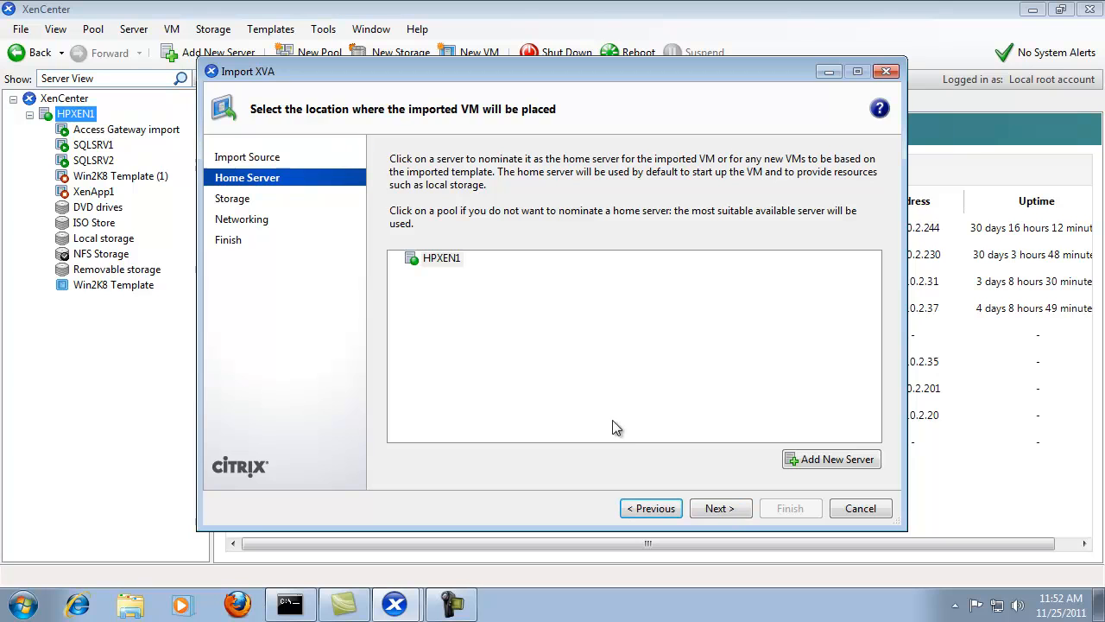
{"action": "left_click", "coordinate": [441, 258]}
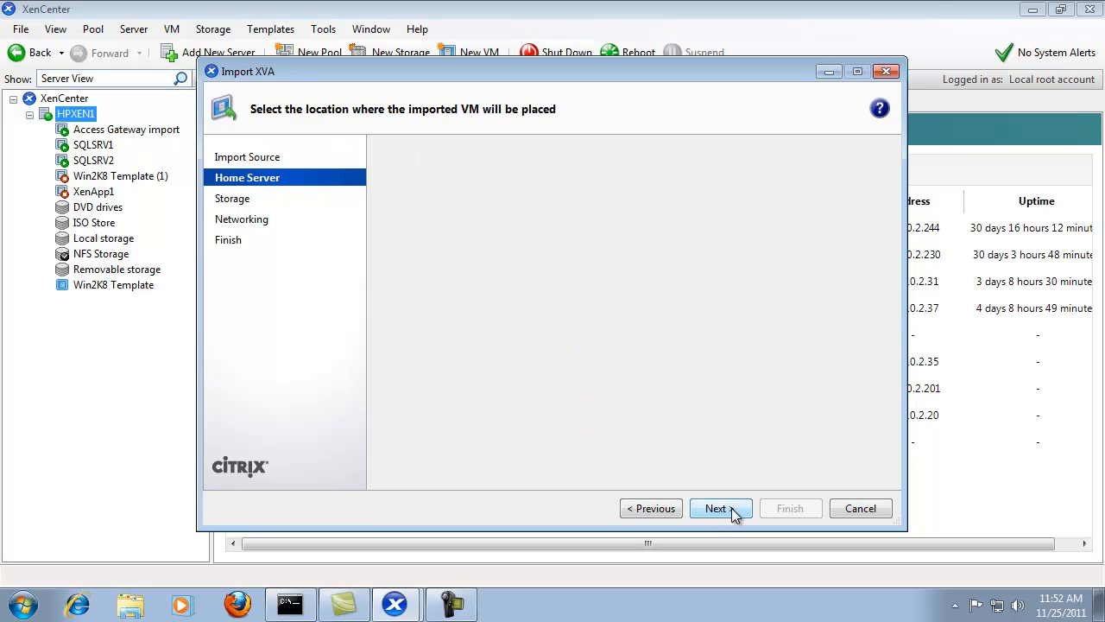
Put the VM's disks on NFS Storage and keep interface 0 on Network 1.
{"action": "left_click", "coordinate": [720, 508]}
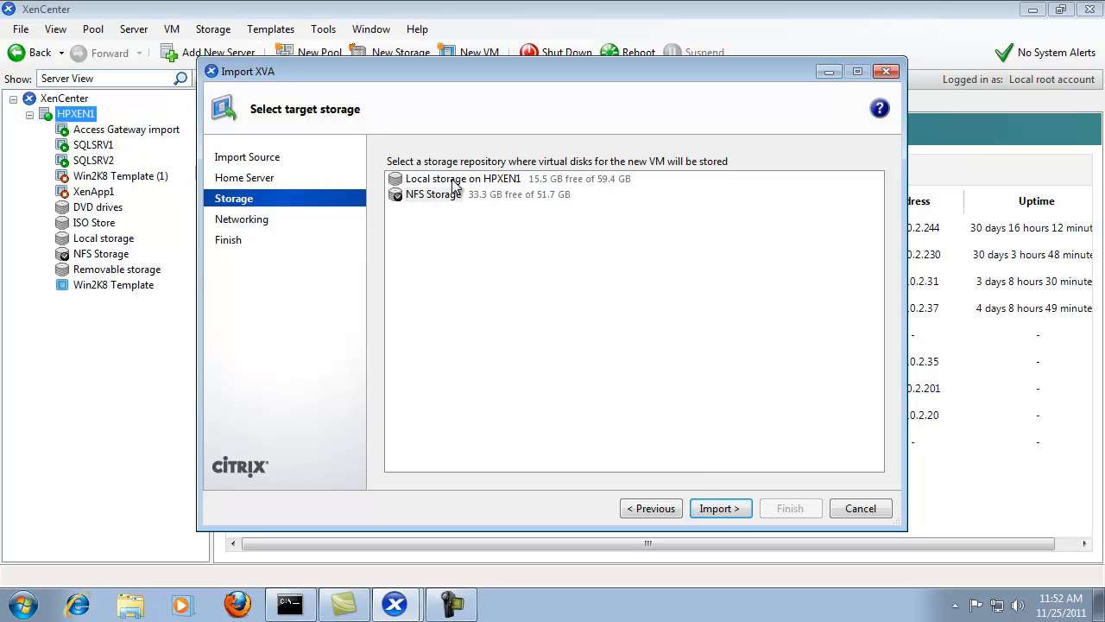
{"action": "left_click", "coordinate": [463, 179]}
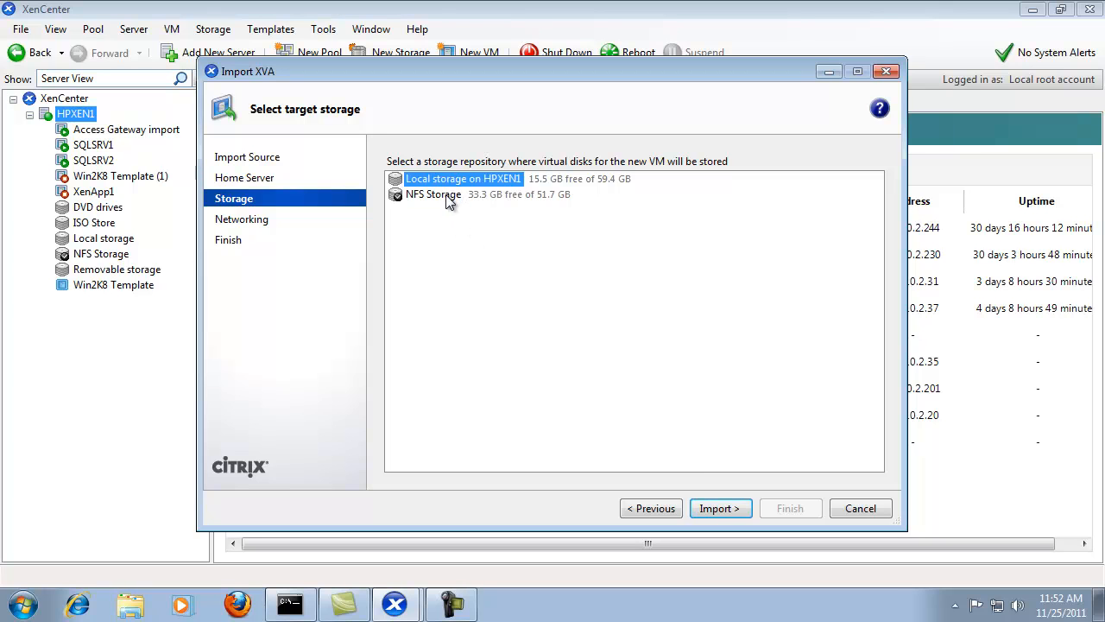
{"action": "left_click", "coordinate": [433, 194]}
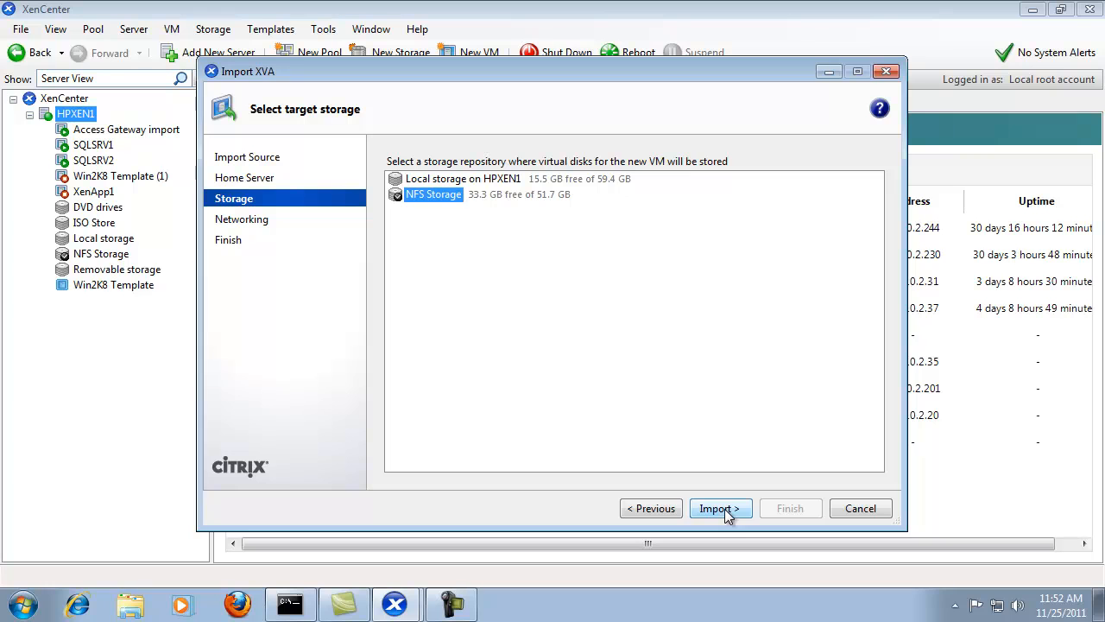
{"action": "left_click", "coordinate": [721, 507]}
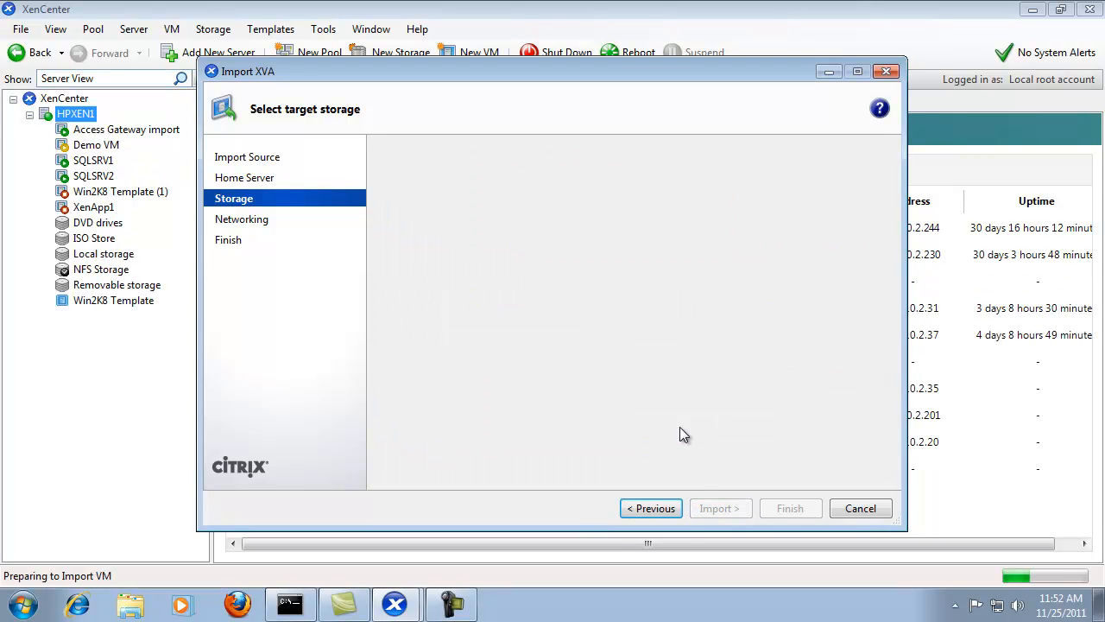
{"action": "left_click", "coordinate": [719, 508]}
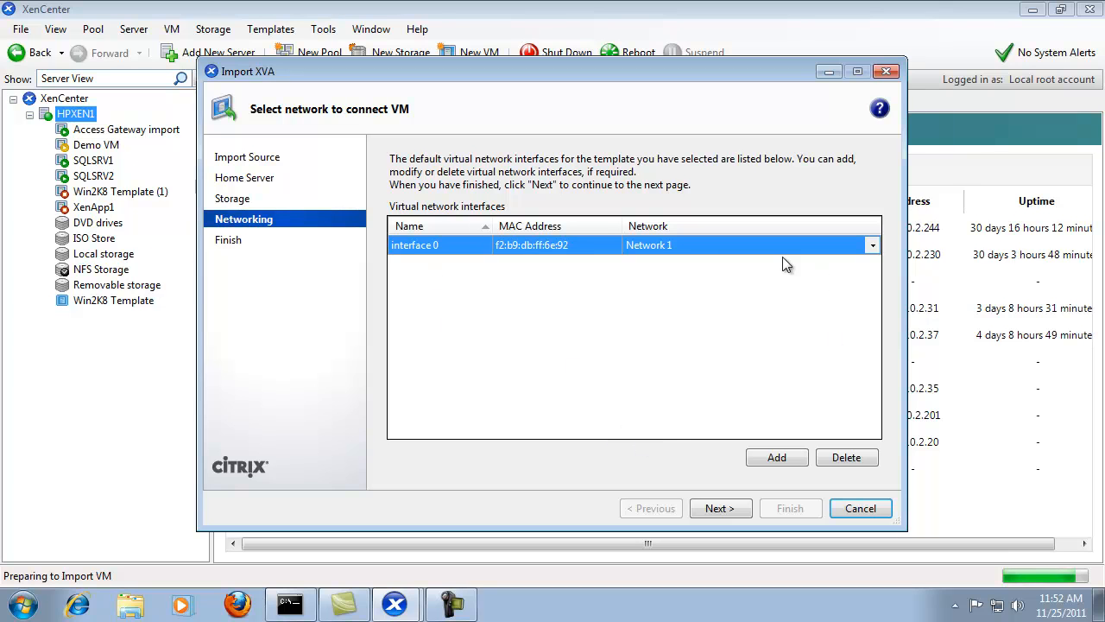
{"action": "mouse_move", "coordinate": [612, 318]}
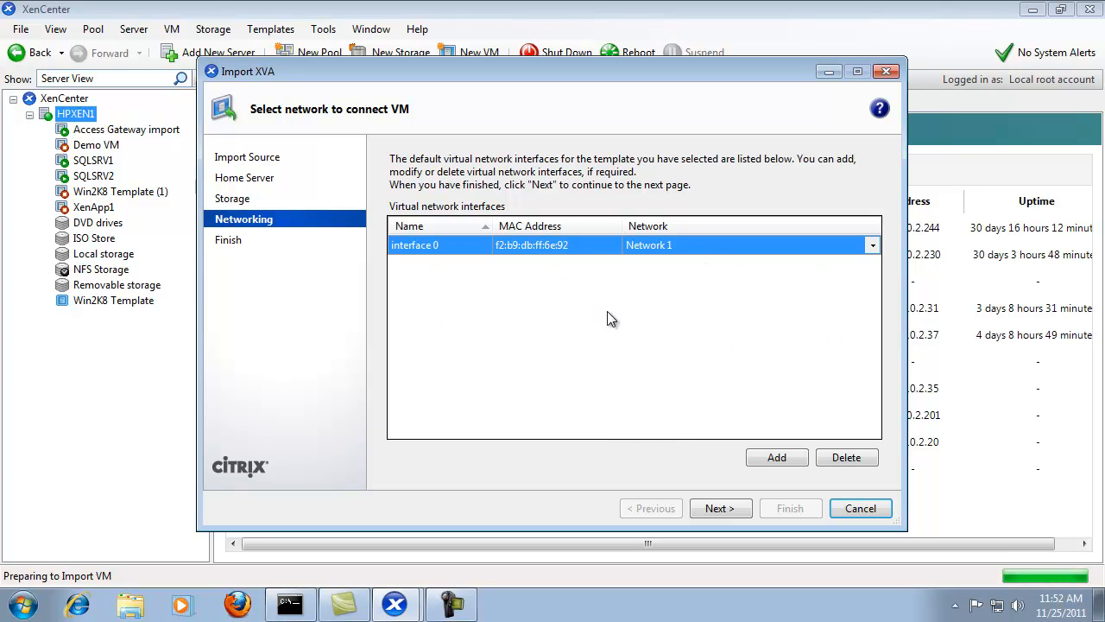
{"action": "left_click", "coordinate": [720, 508]}
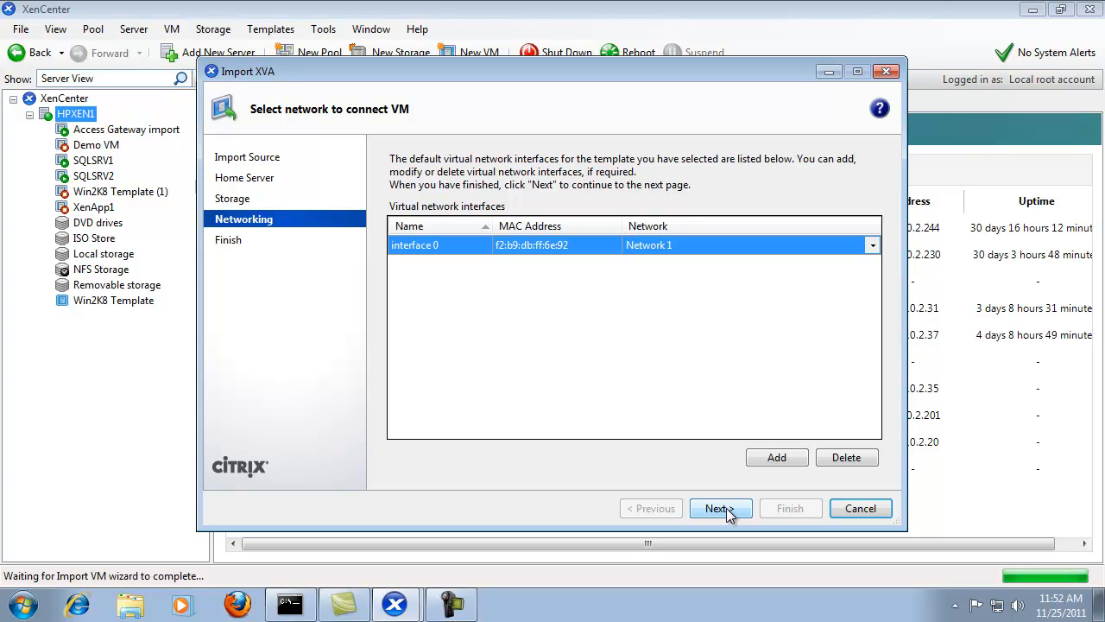
{"action": "left_click", "coordinate": [720, 508]}
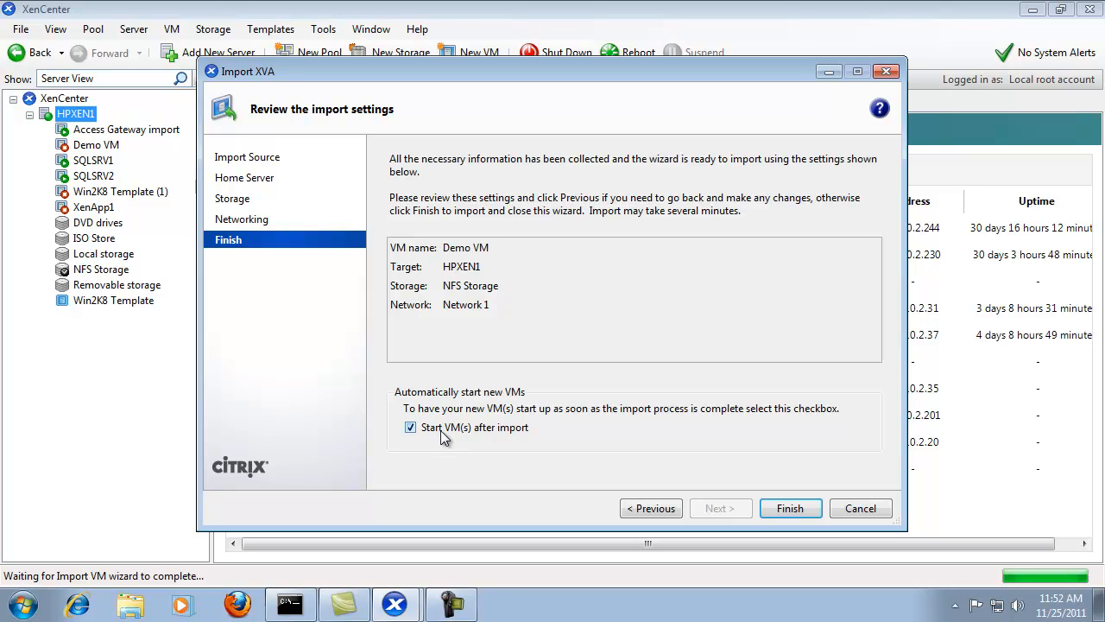
Turn off 'Start VM(s) after import' and finish the import.
{"action": "left_click", "coordinate": [411, 426]}
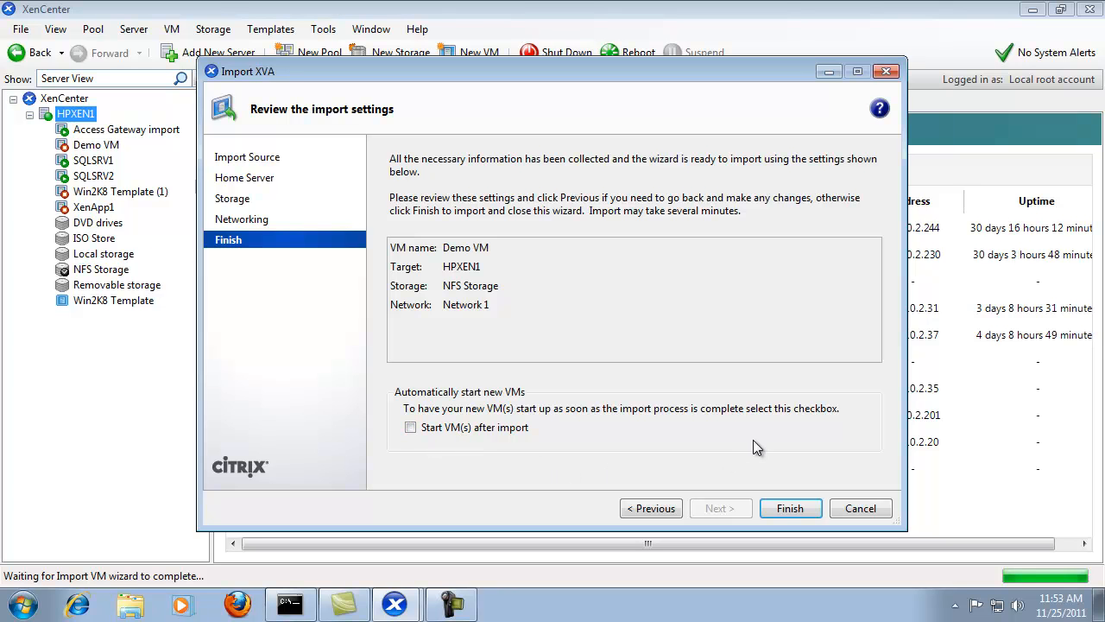
{"action": "mouse_move", "coordinate": [784, 442]}
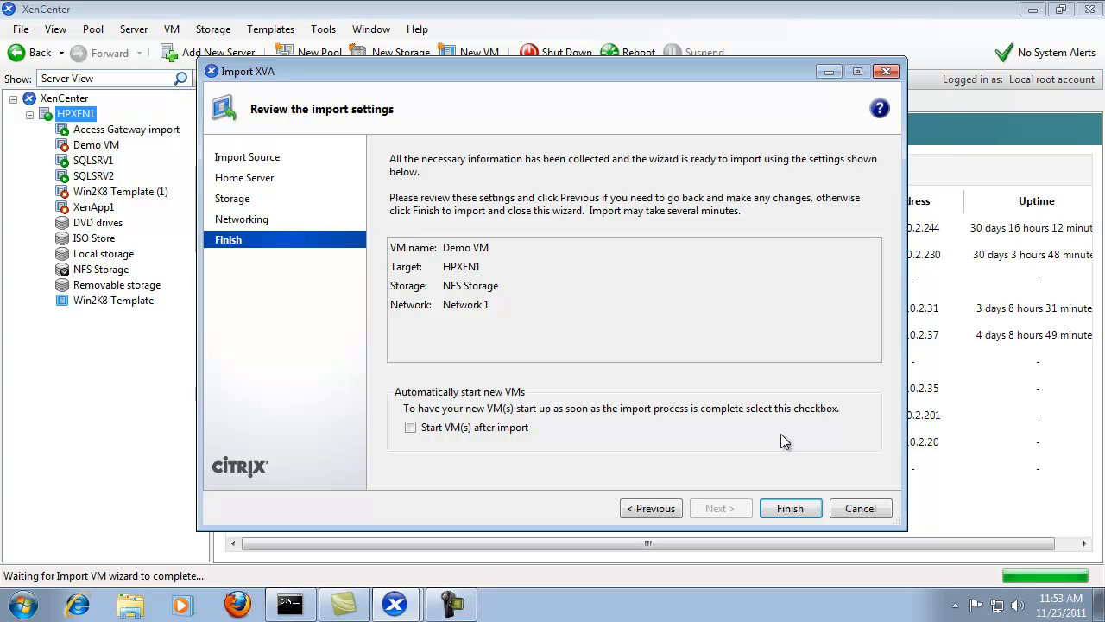
{"action": "mouse_move", "coordinate": [728, 445]}
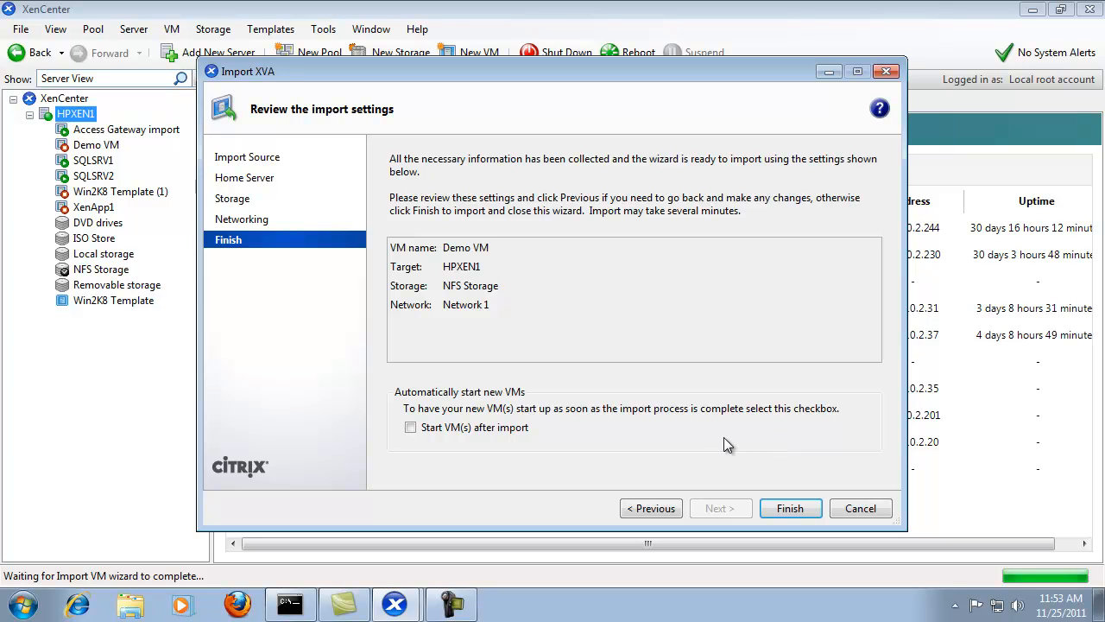
{"action": "mouse_move", "coordinate": [790, 507]}
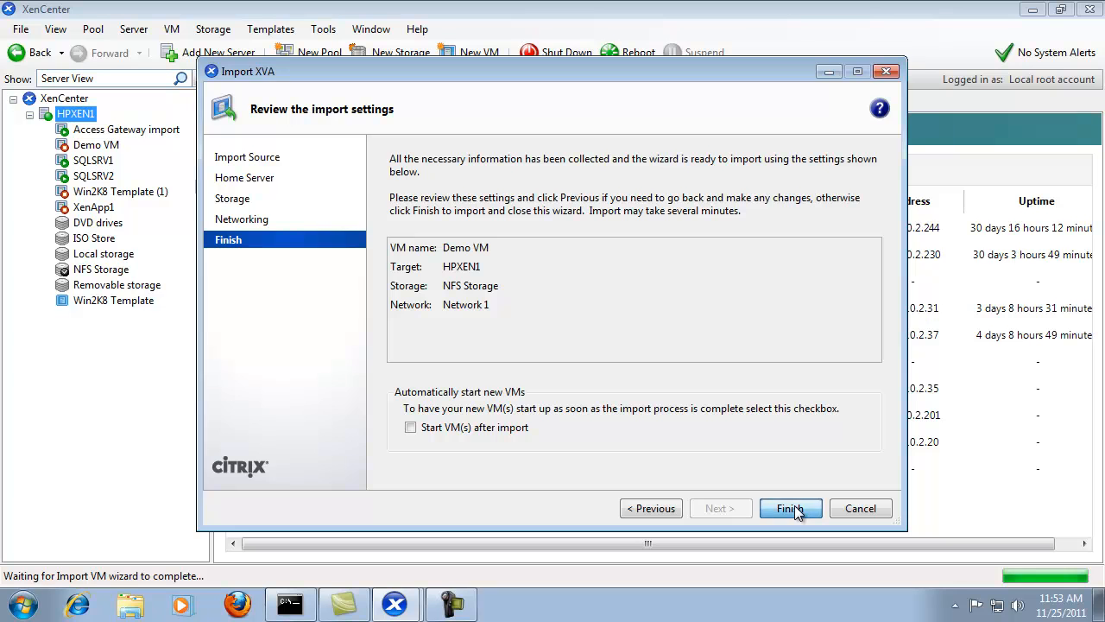
{"action": "left_click", "coordinate": [790, 508]}
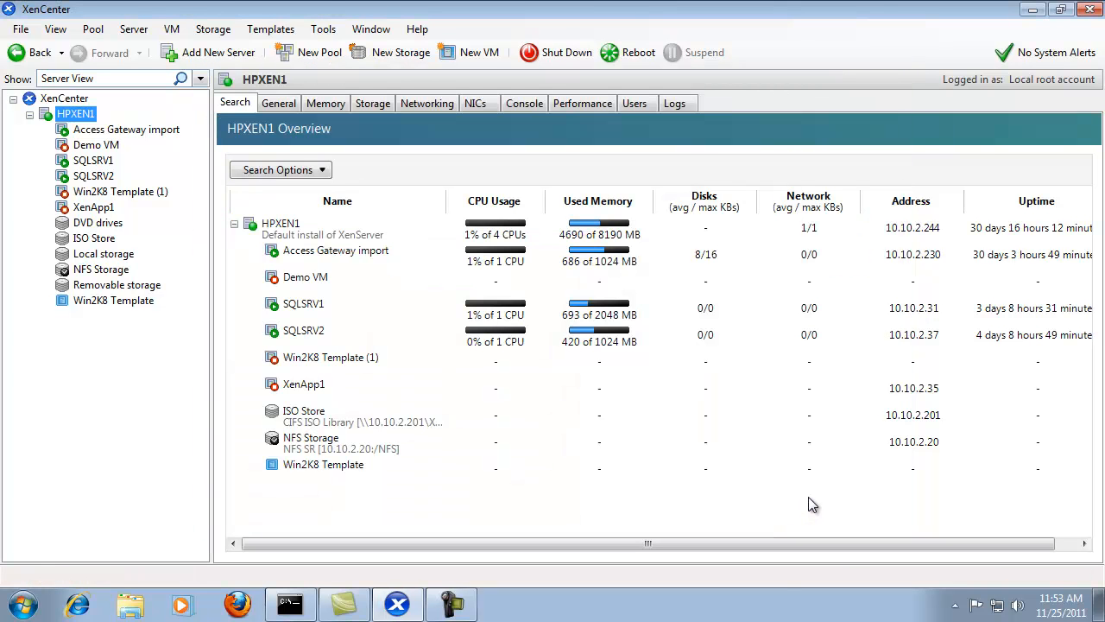
{"action": "mouse_move", "coordinate": [103, 153]}
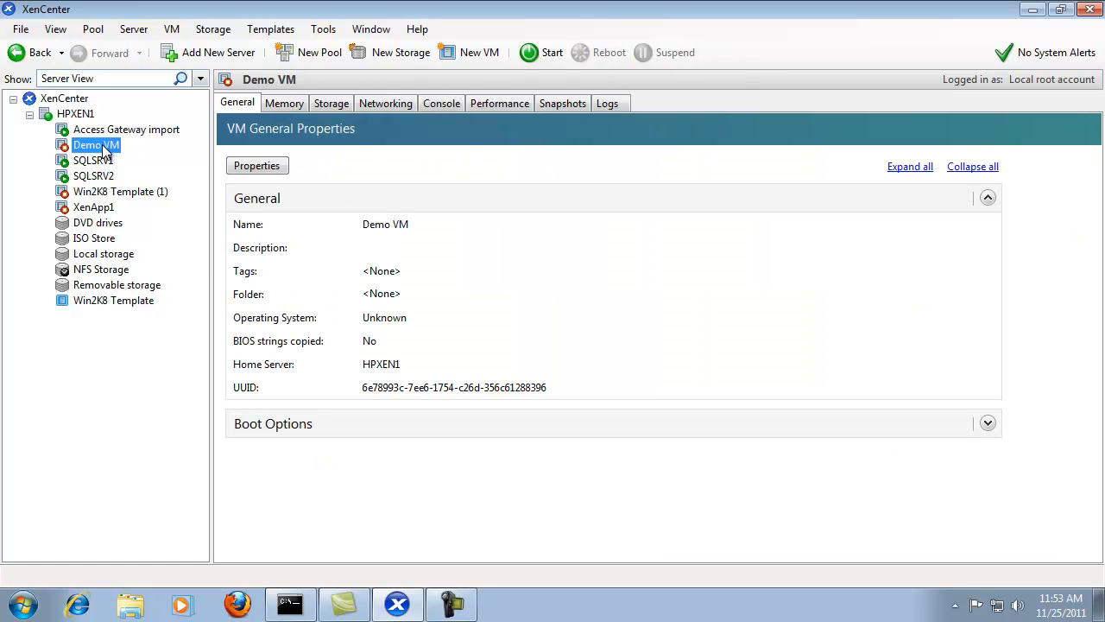
{"action": "mouse_move", "coordinate": [386, 103]}
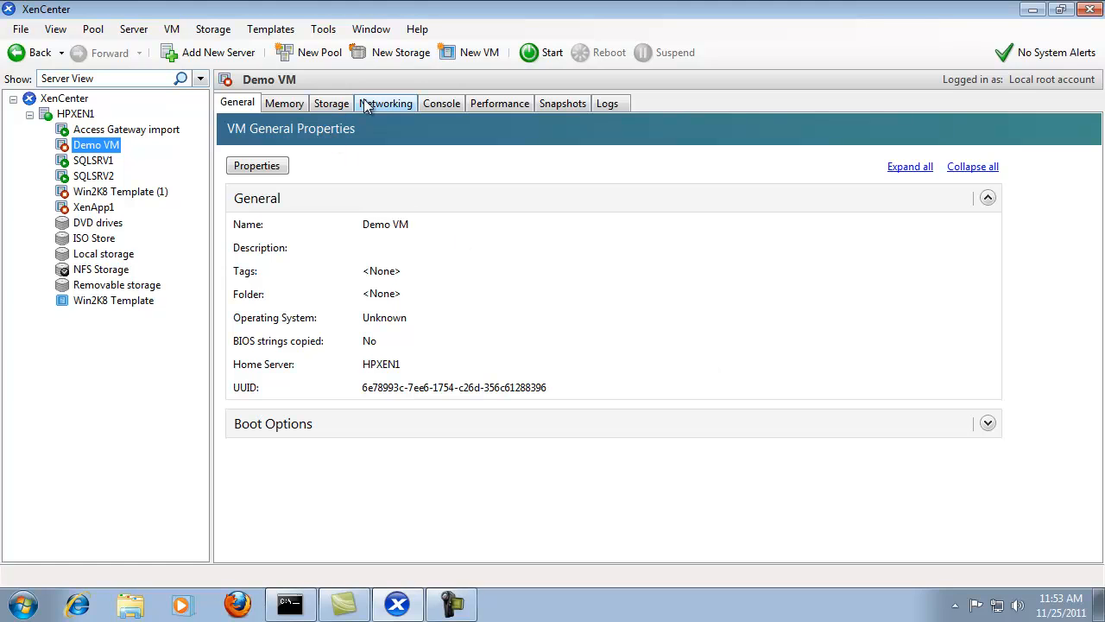
Review Demo VM's disk on NFS Storage and its network interface on Network 1.
{"action": "left_click", "coordinate": [332, 103]}
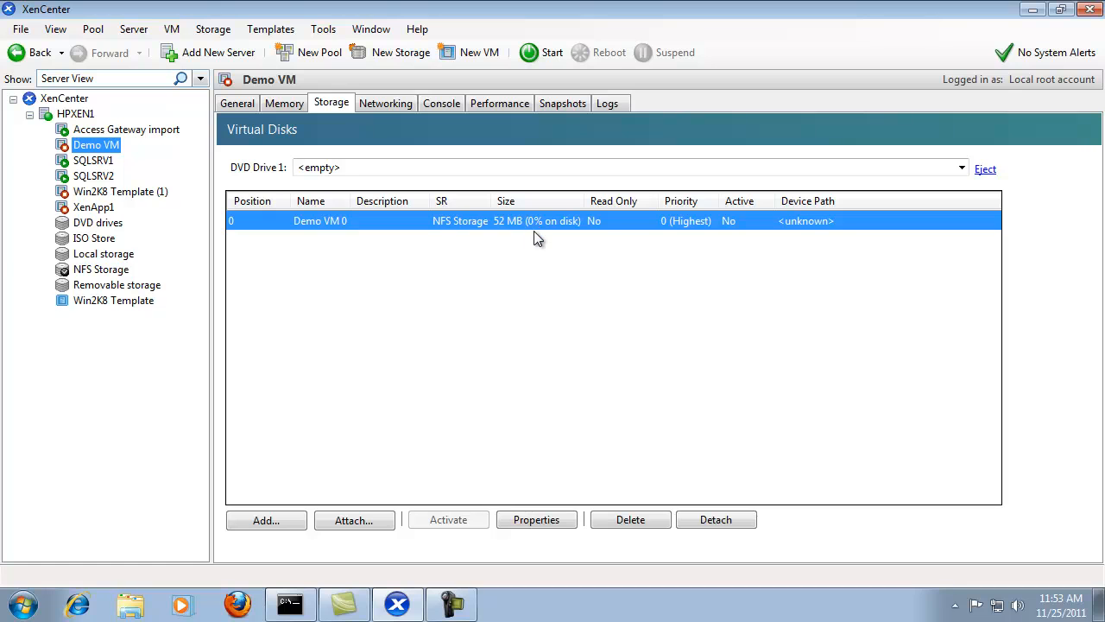
{"action": "mouse_move", "coordinate": [470, 296]}
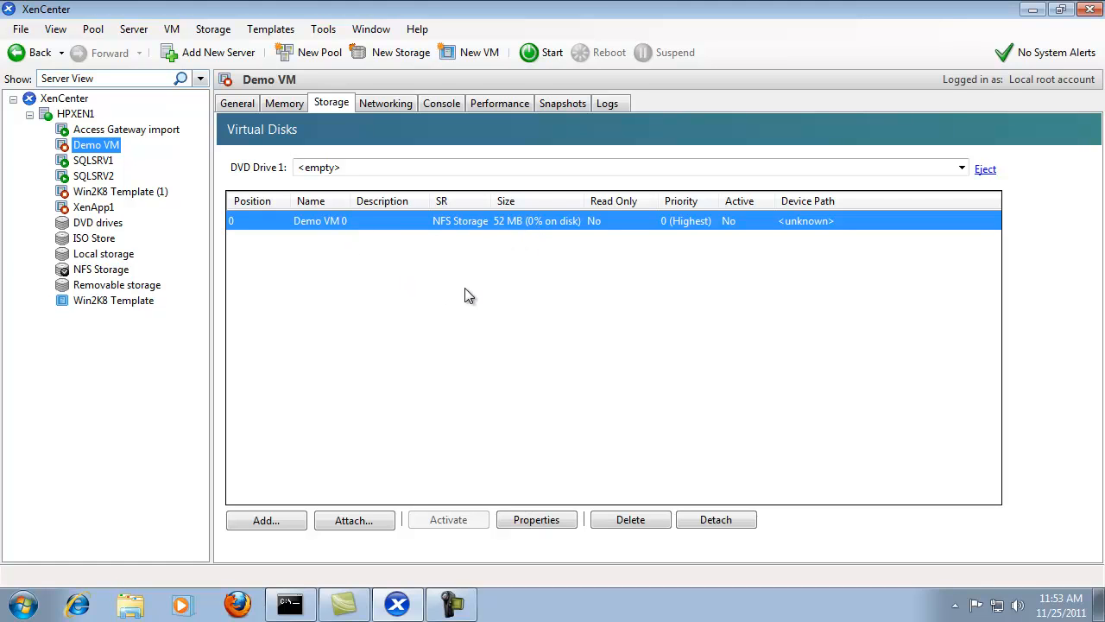
{"action": "mouse_move", "coordinate": [568, 261]}
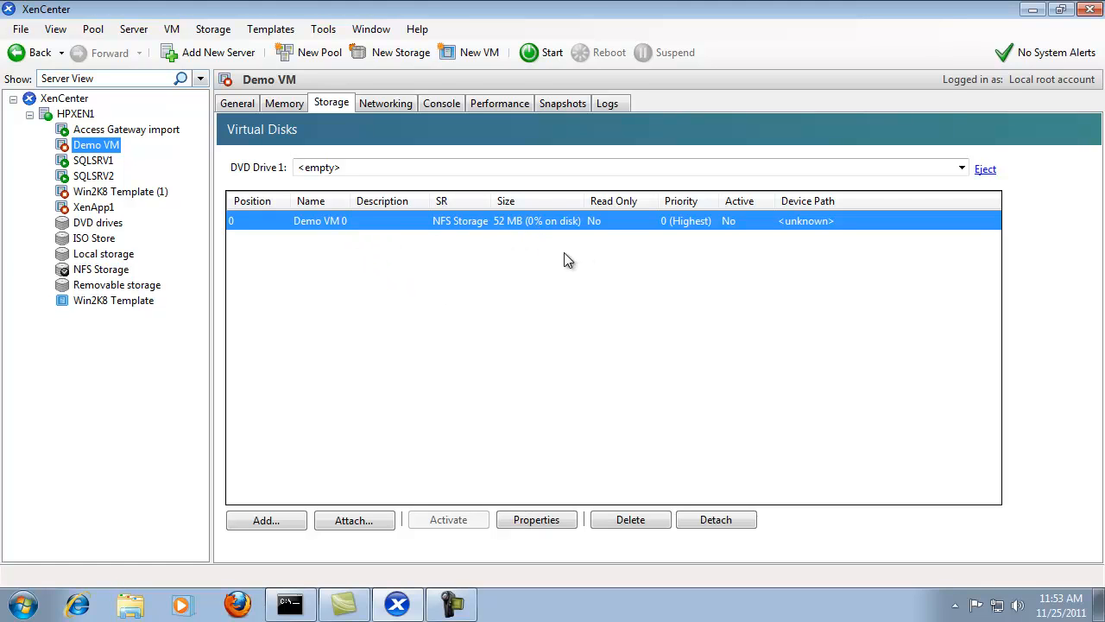
{"action": "mouse_move", "coordinate": [388, 315]}
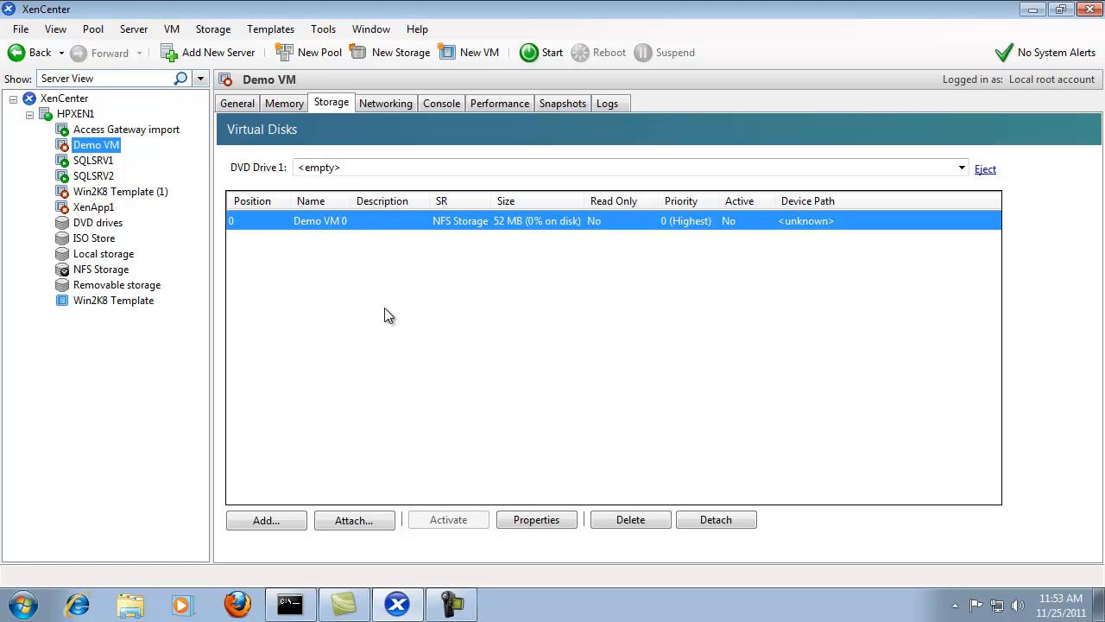
{"action": "mouse_move", "coordinate": [386, 103]}
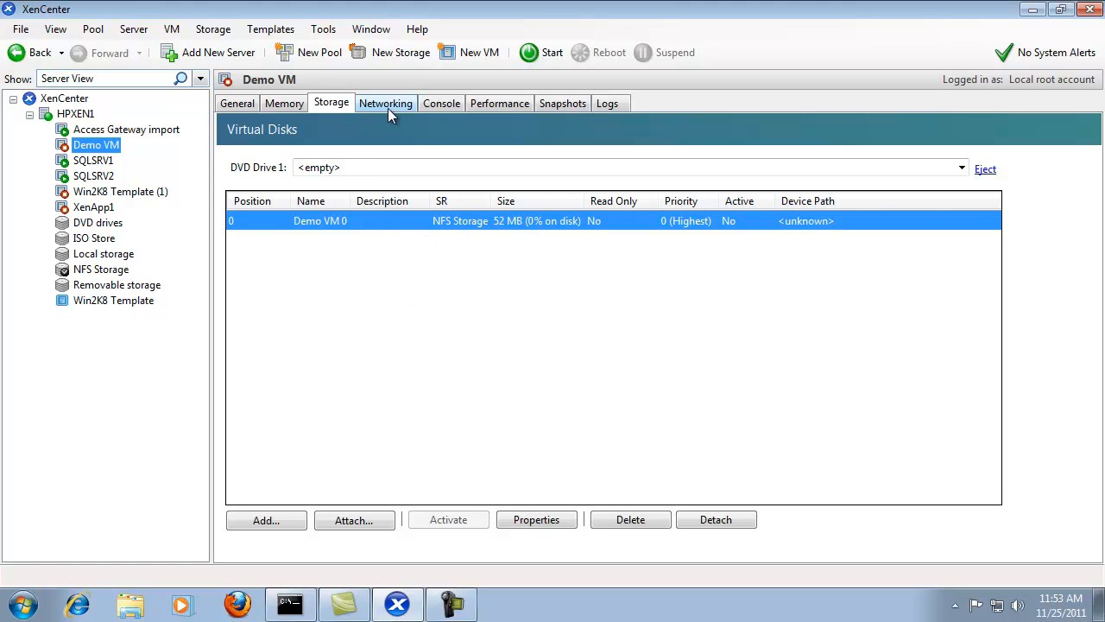
{"action": "left_click", "coordinate": [386, 103]}
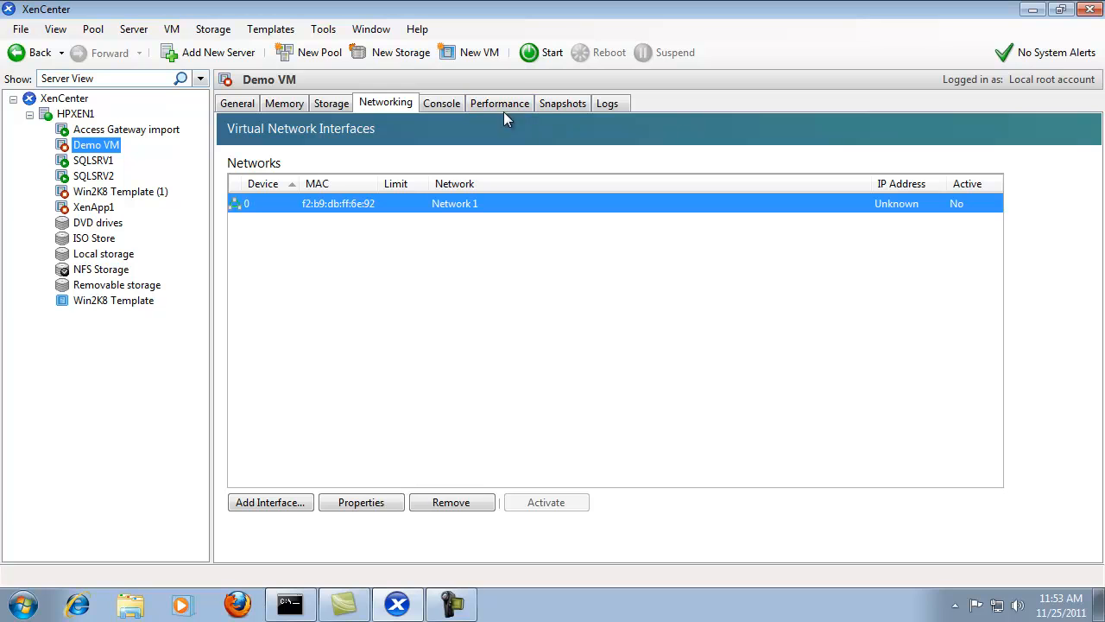
{"action": "mouse_move", "coordinate": [607, 103]}
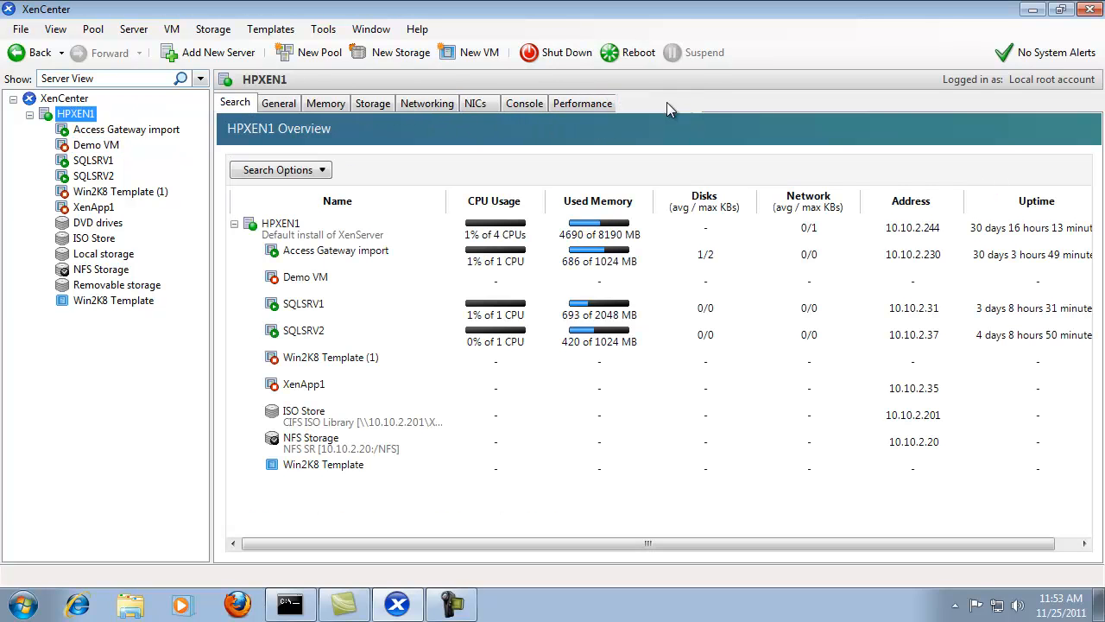
View HPXEN1's event log showing Demo VM's deletion and completed import.
{"action": "left_click", "coordinate": [674, 102]}
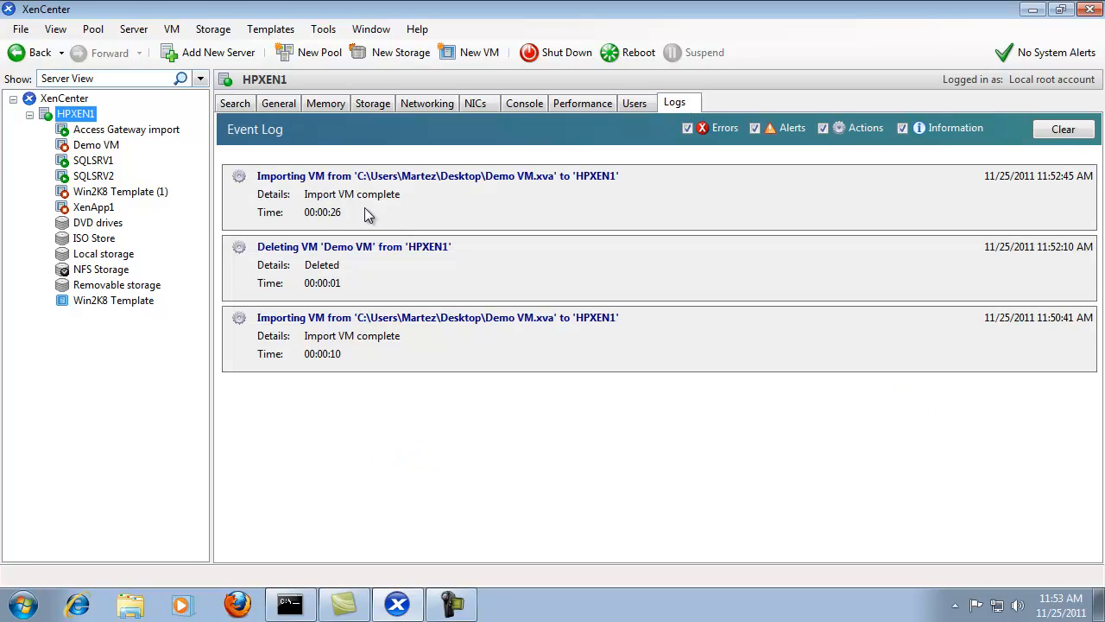
{"action": "mouse_move", "coordinate": [533, 209]}
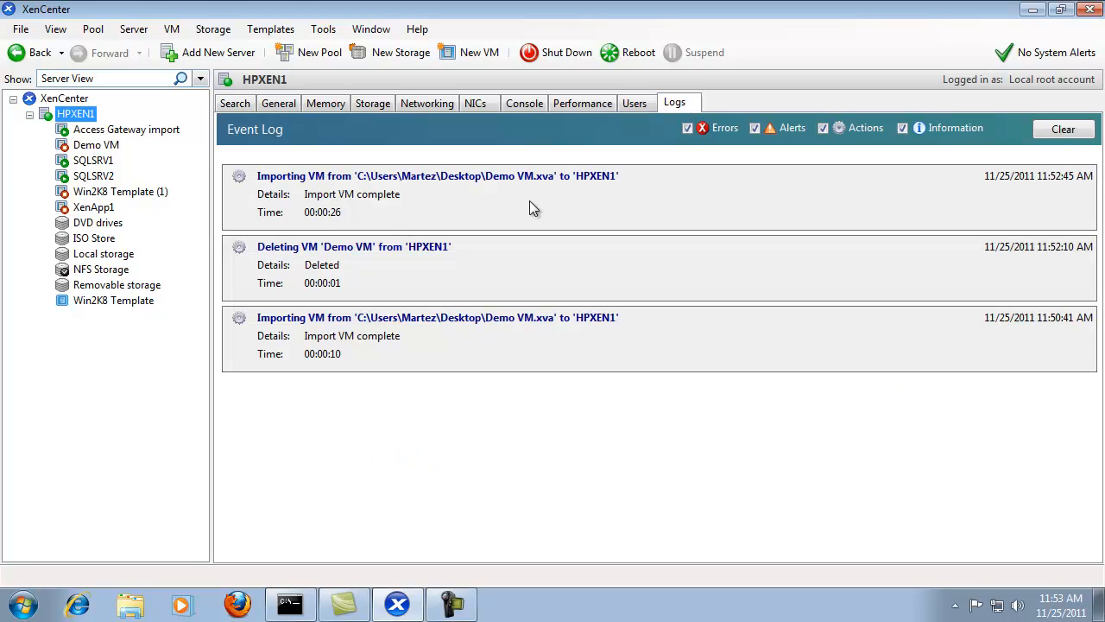
{"action": "mouse_move", "coordinate": [388, 193]}
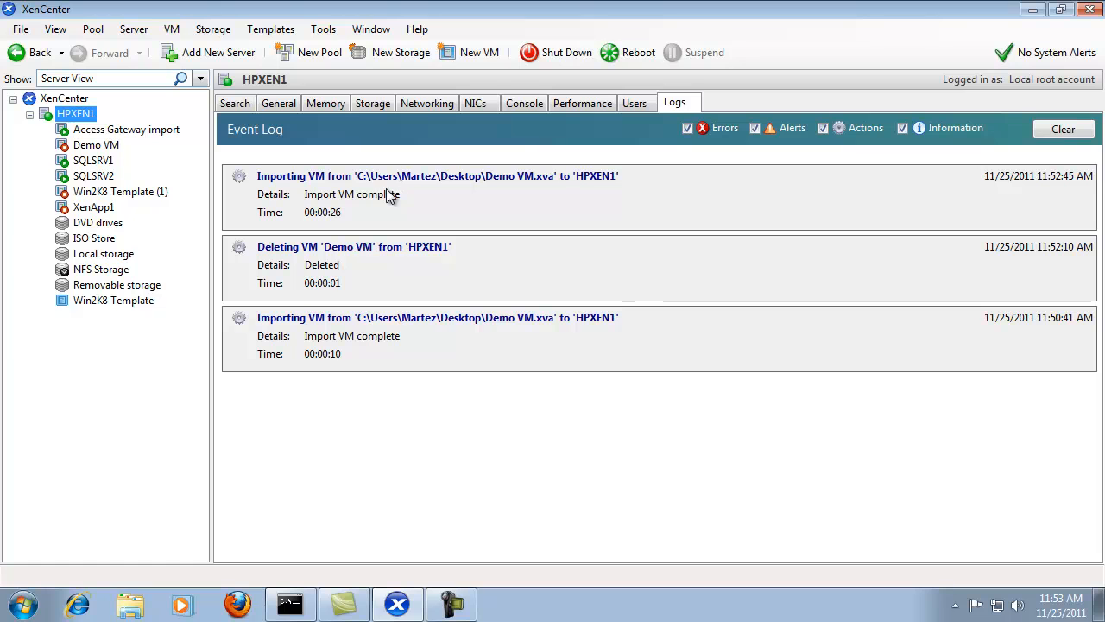
{"action": "mouse_move", "coordinate": [394, 341]}
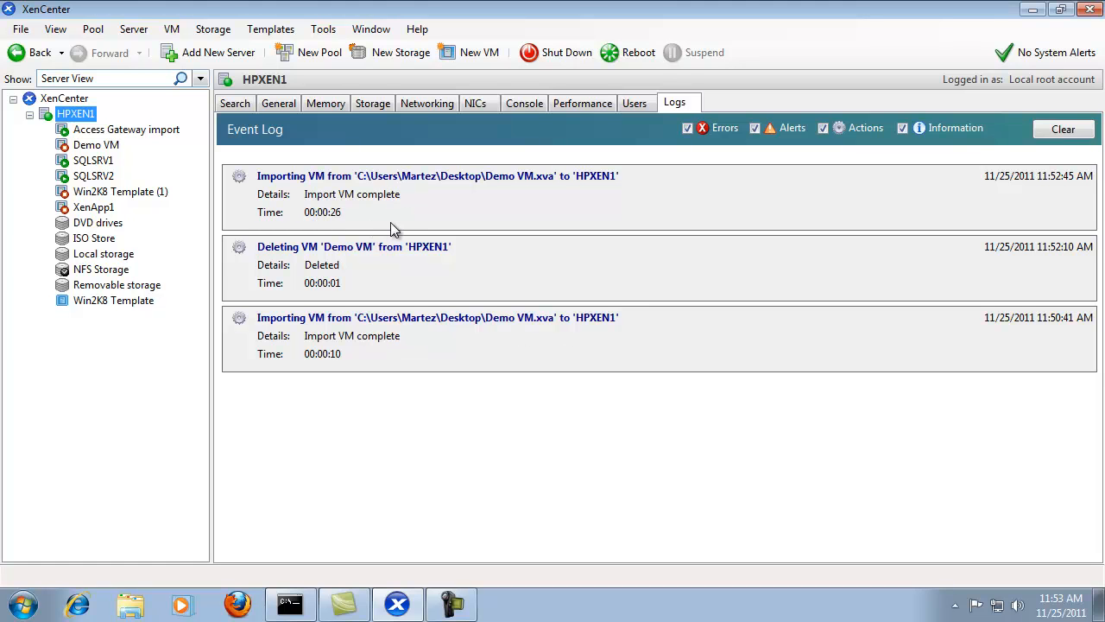
{"action": "mouse_move", "coordinate": [285, 188]}
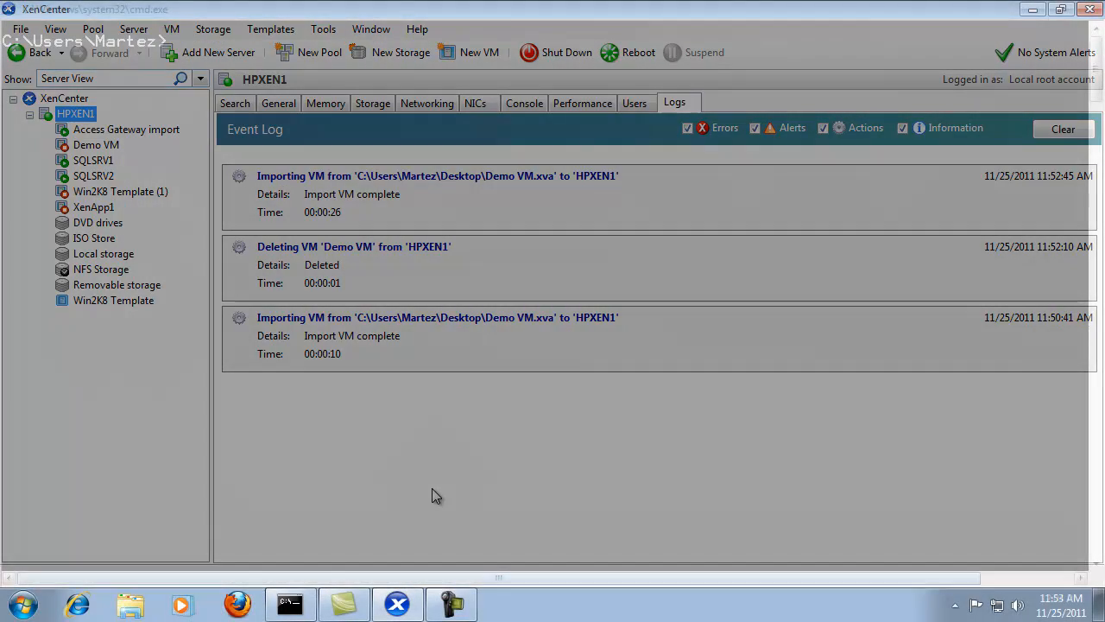
From Command Prompt, SSH into HPXEN1 at 10.10.2.244 as root with the root password.
{"action": "left_click", "coordinate": [289, 603]}
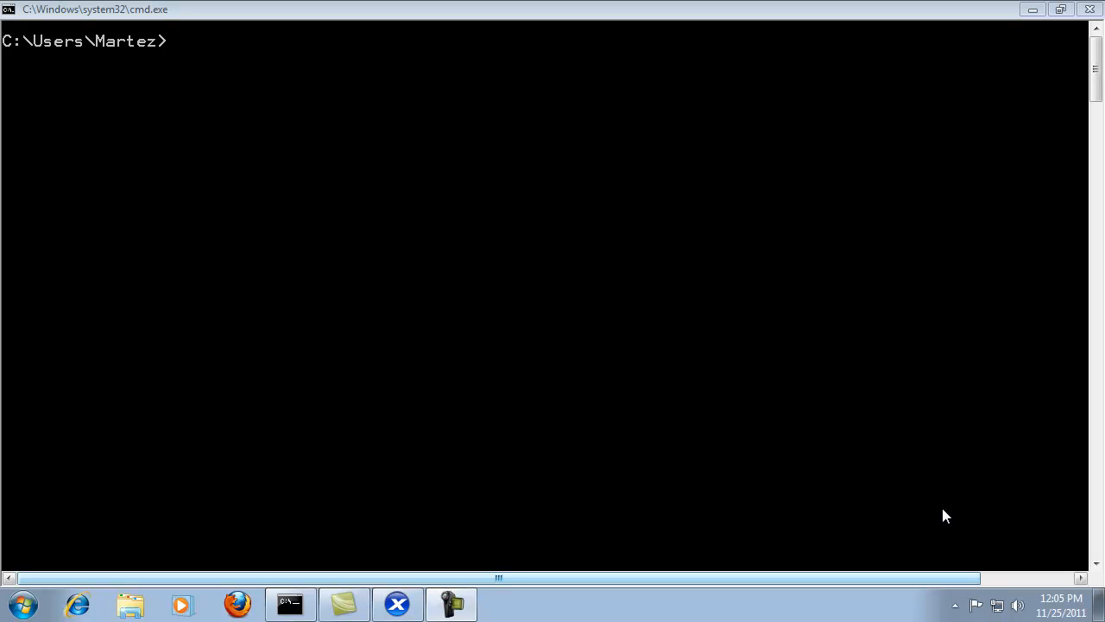
{"action": "type", "text": "ssh"}
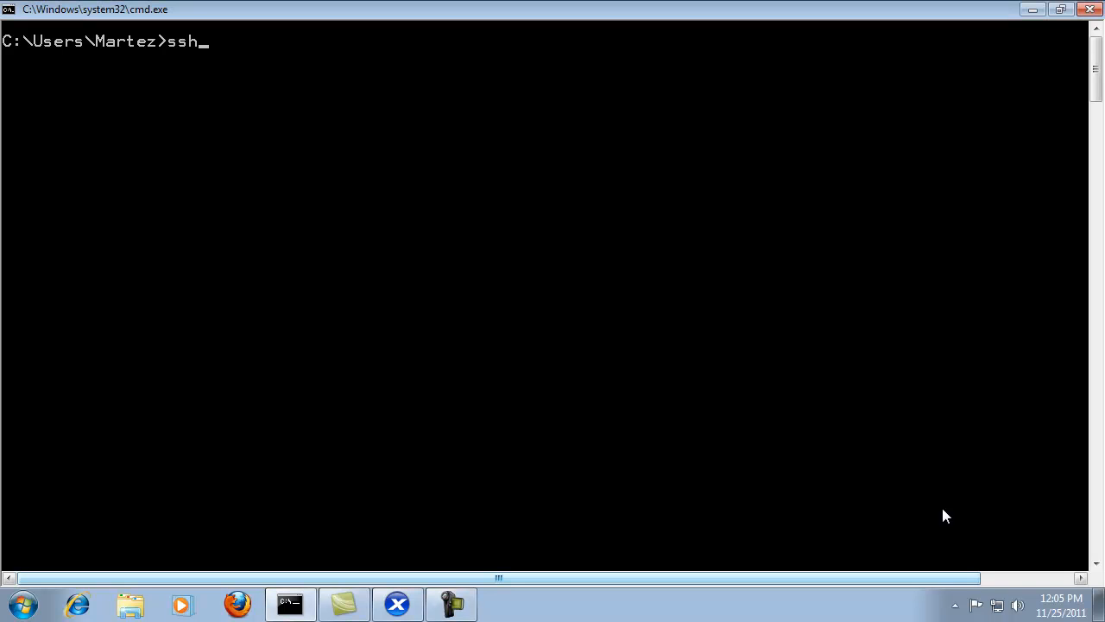
{"action": "type", "text": "root@"}
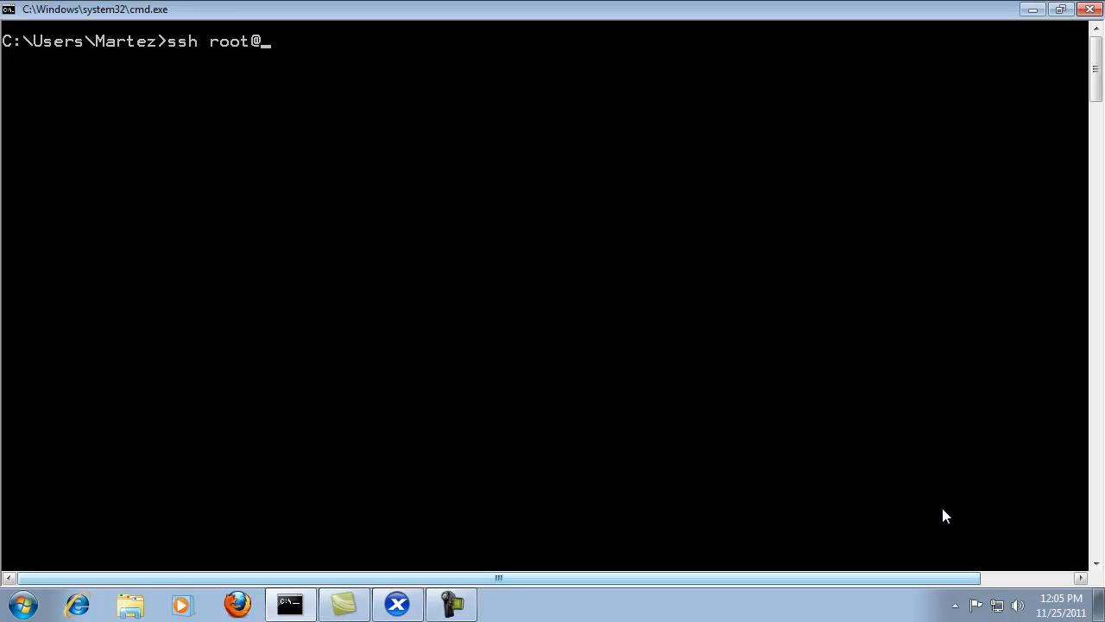
{"action": "type", "text": "10.10.2.24"}
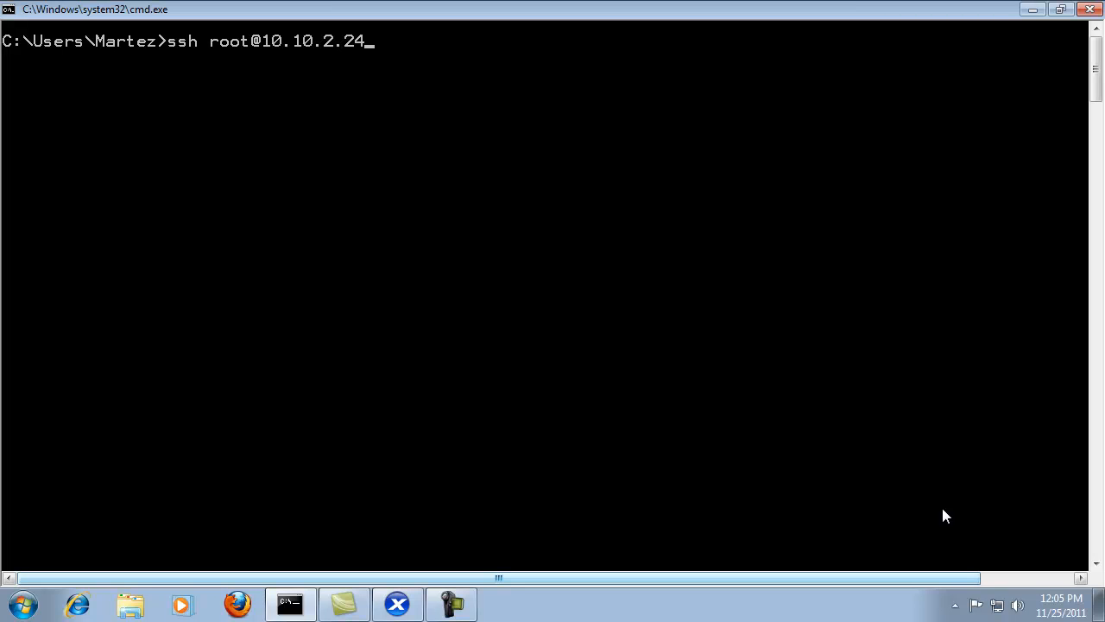
{"action": "key", "text": "Return"}
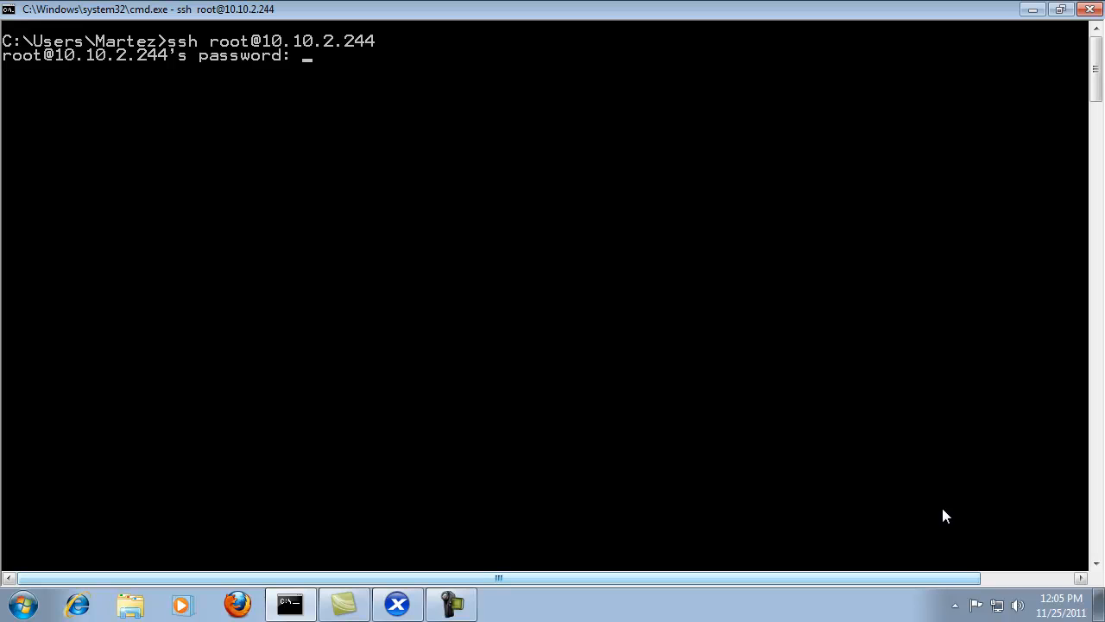
{"action": "key", "text": "Return"}
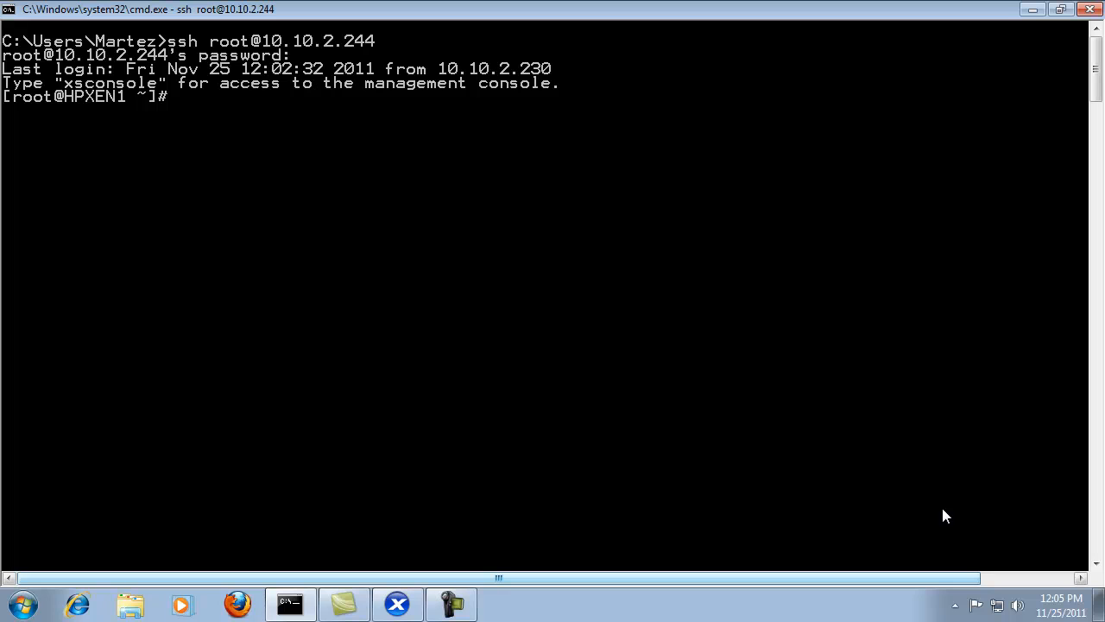
Run xe vm-list to see each VM's UUID and Demo VM halted.
{"action": "type", "text": "xe"}
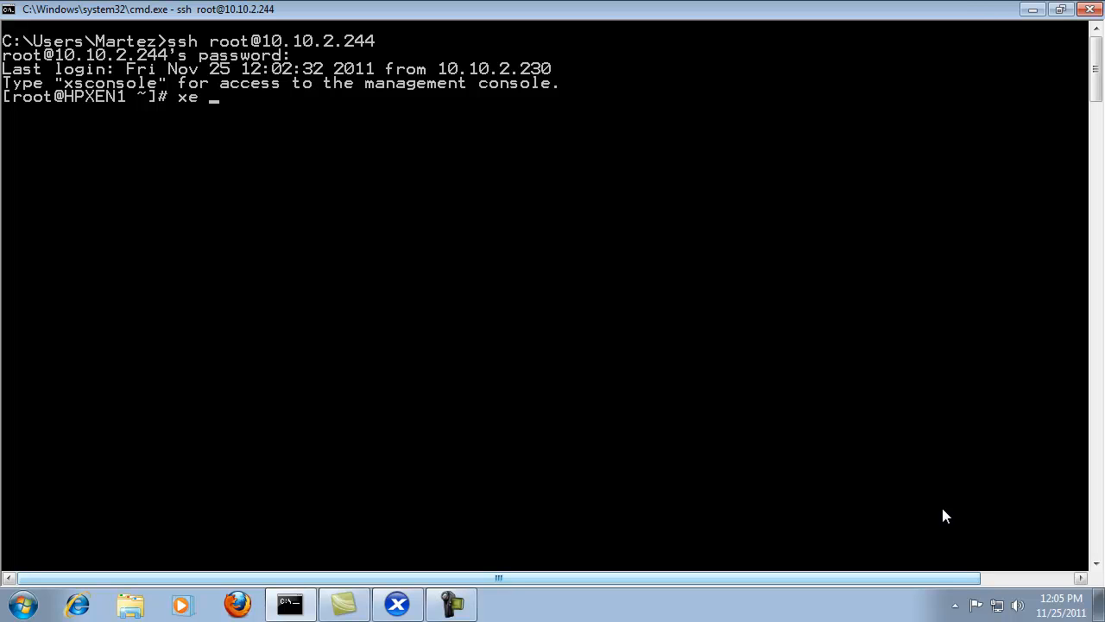
{"action": "type", "text": "vm-"}
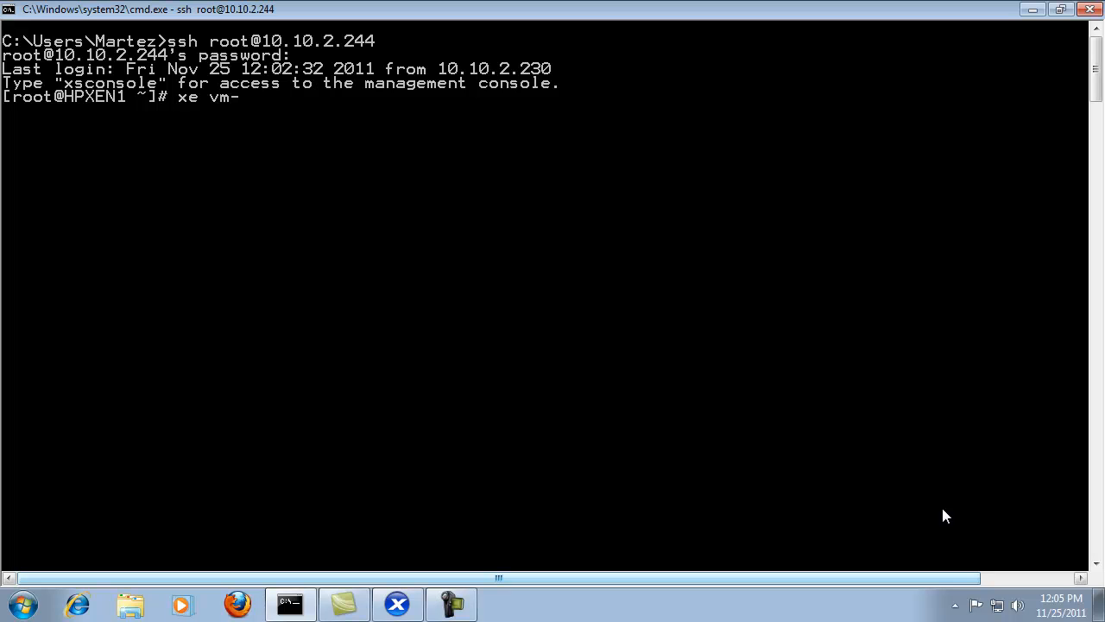
{"action": "type", "text": "list"}
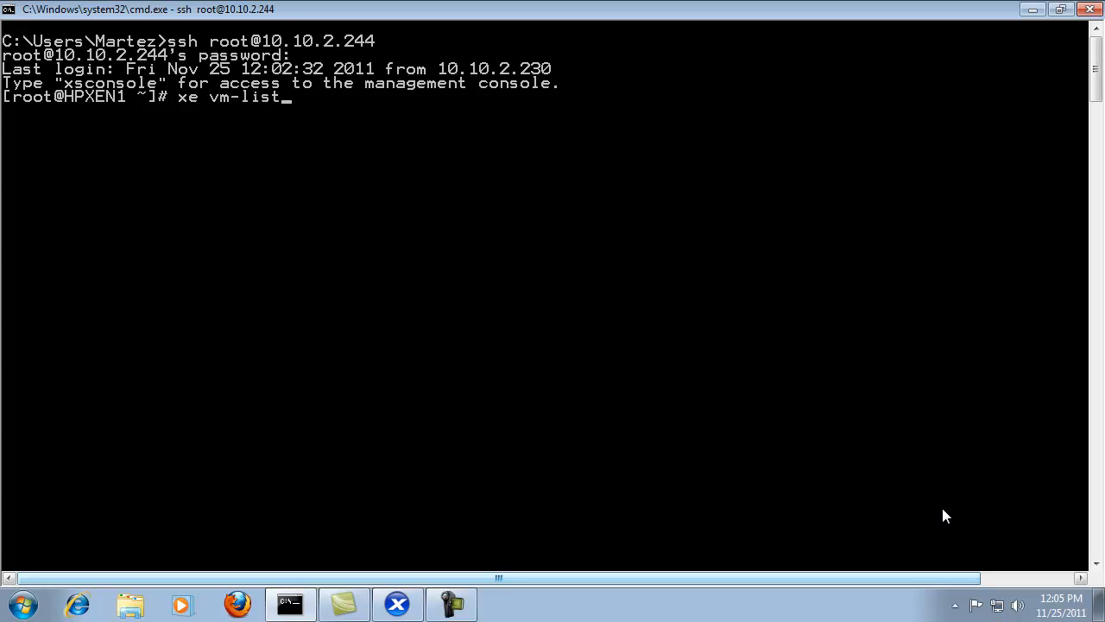
{"action": "key", "text": "Return"}
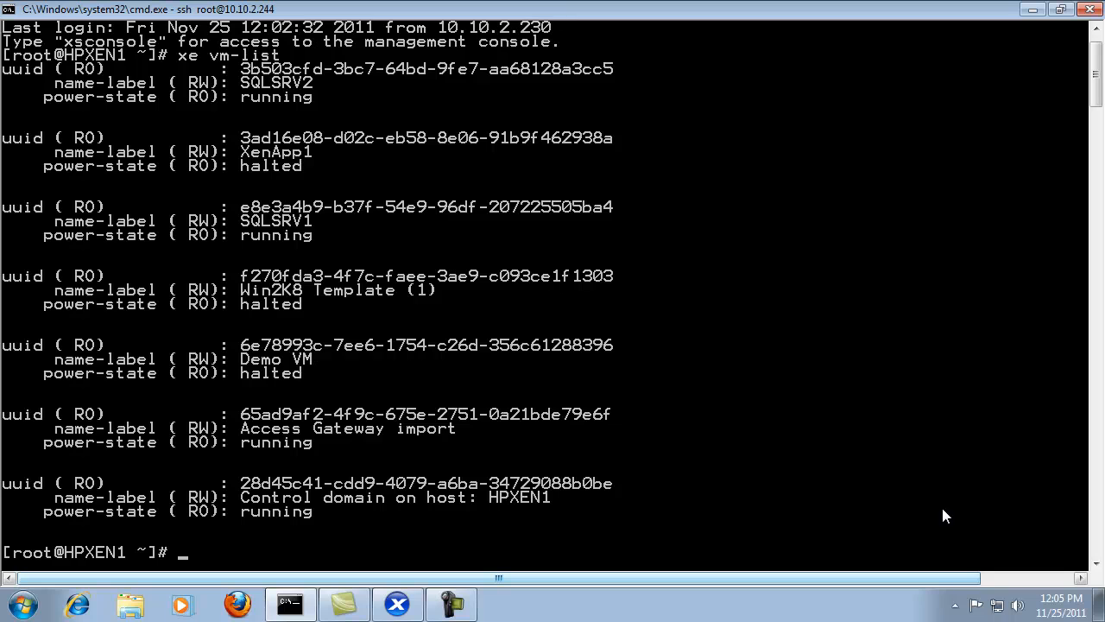
{"action": "mouse_move", "coordinate": [484, 430]}
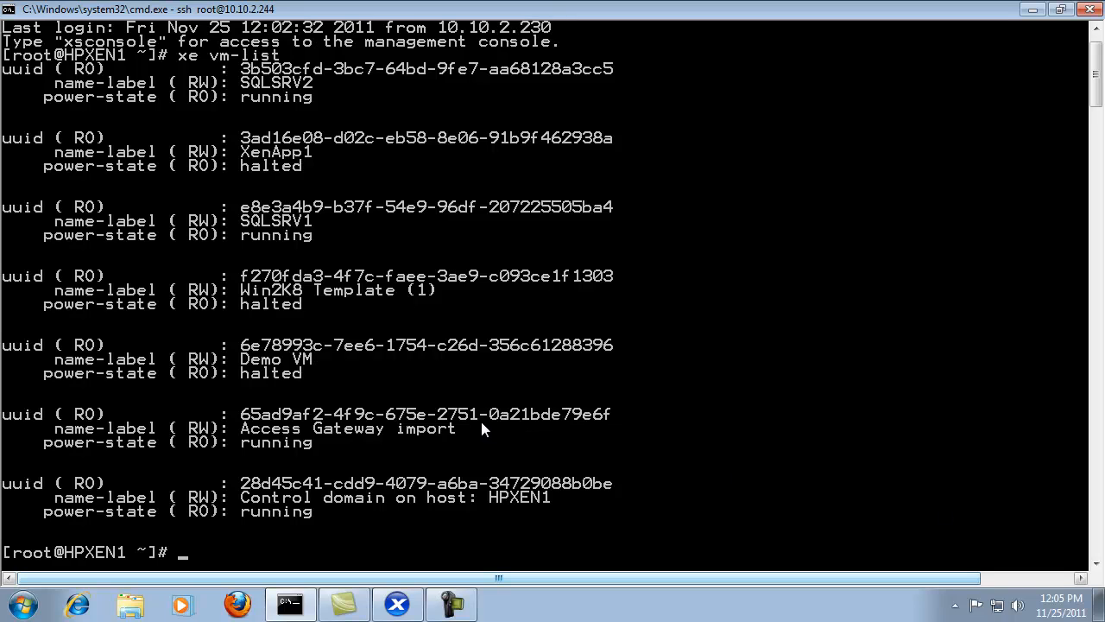
{"action": "mouse_move", "coordinate": [281, 370]}
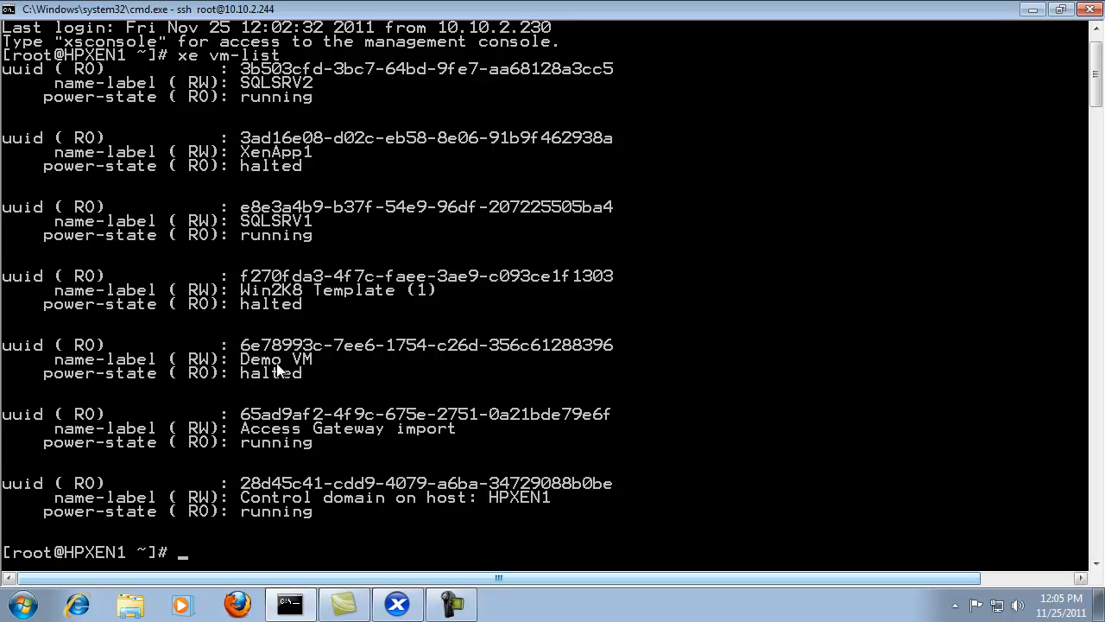
{"action": "mouse_move", "coordinate": [303, 369]}
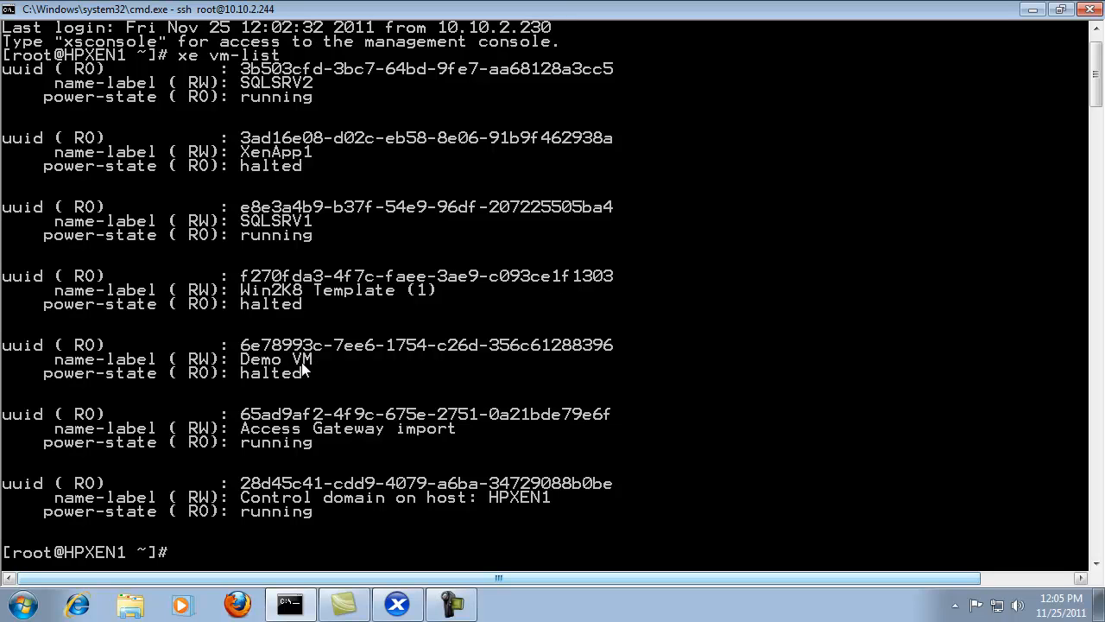
{"action": "mouse_move", "coordinate": [525, 350]}
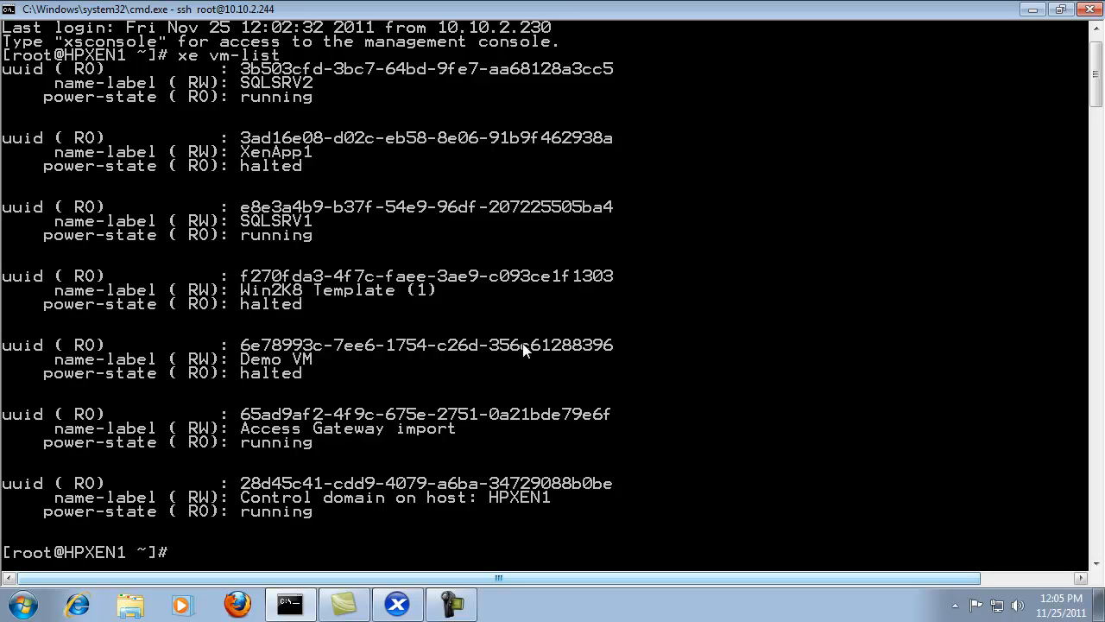
{"action": "mouse_move", "coordinate": [649, 508]}
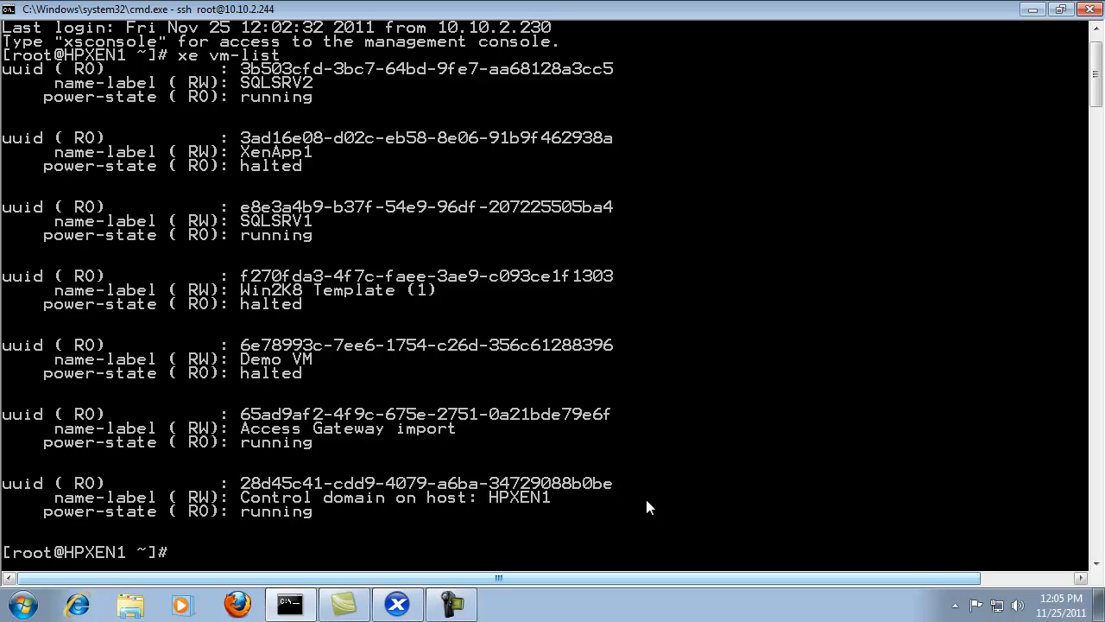
Enter xe vm-export vm=6e78993c-7ee6-1754-c26d-356c61288396 filename=DemoVMExport without running it.
{"action": "type", "text": "x"}
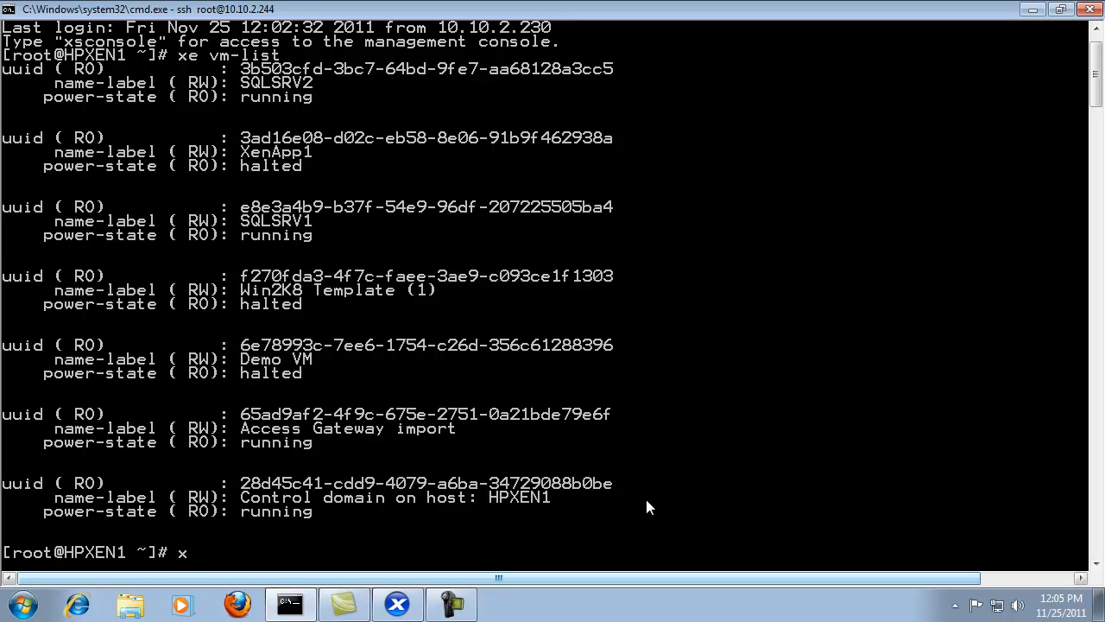
{"action": "type", "text": "e vm-"}
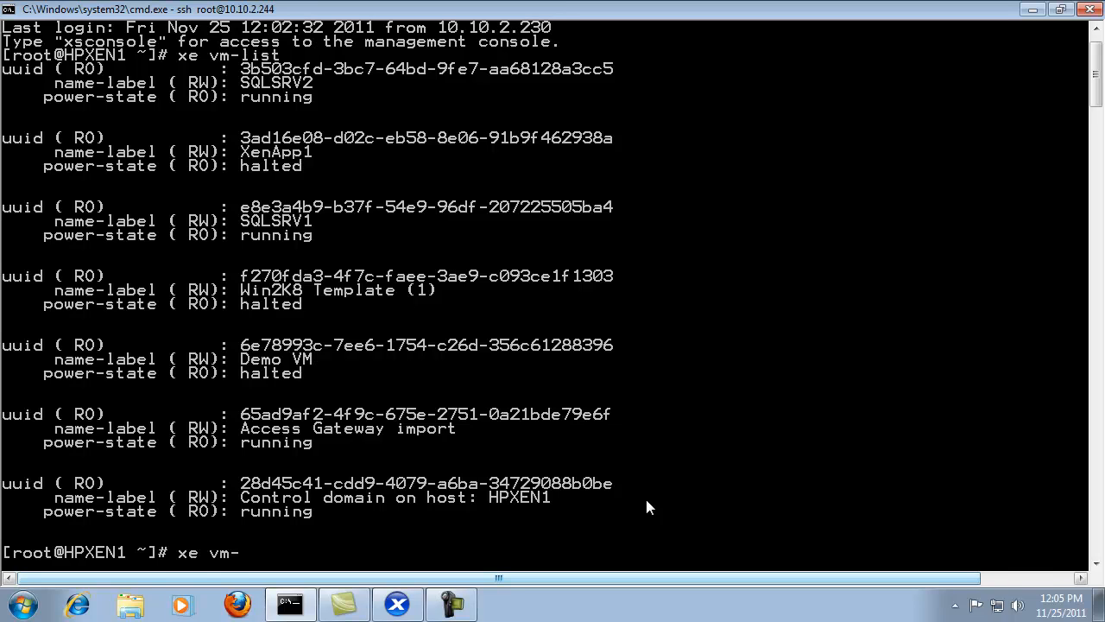
{"action": "type", "text": "export"}
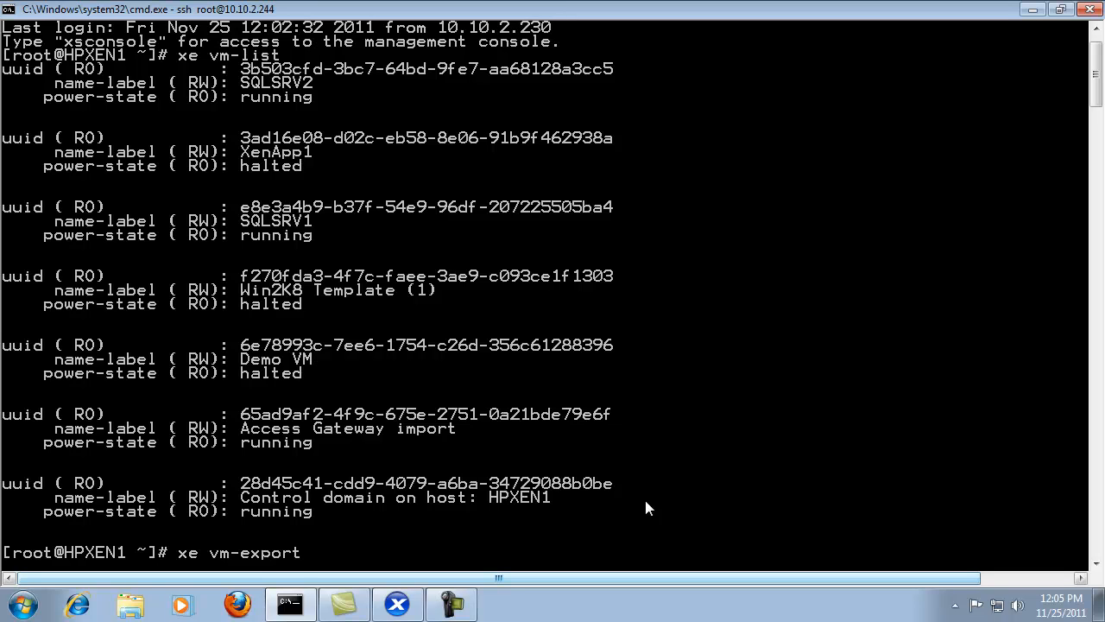
{"action": "type", "text": "vm"}
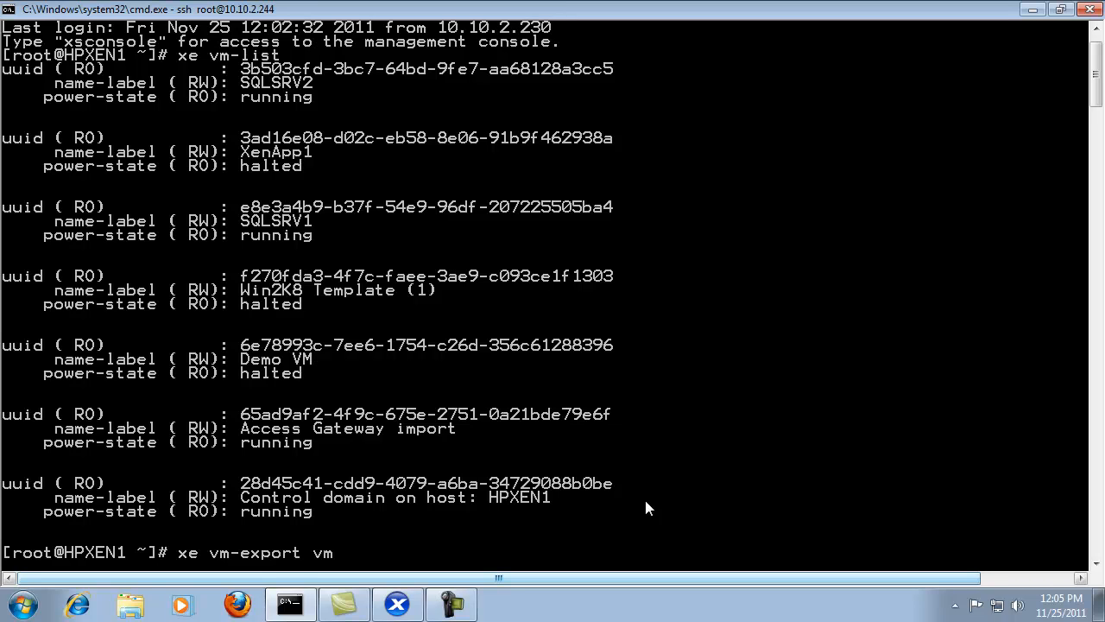
{"action": "type", "text": "="}
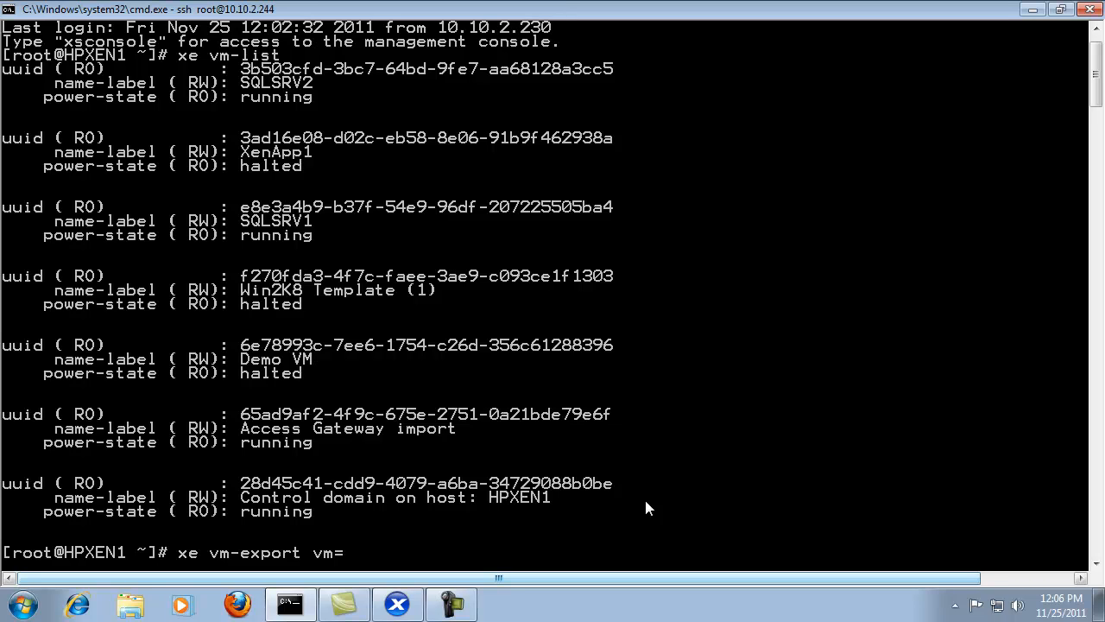
{"action": "type", "text": "6"}
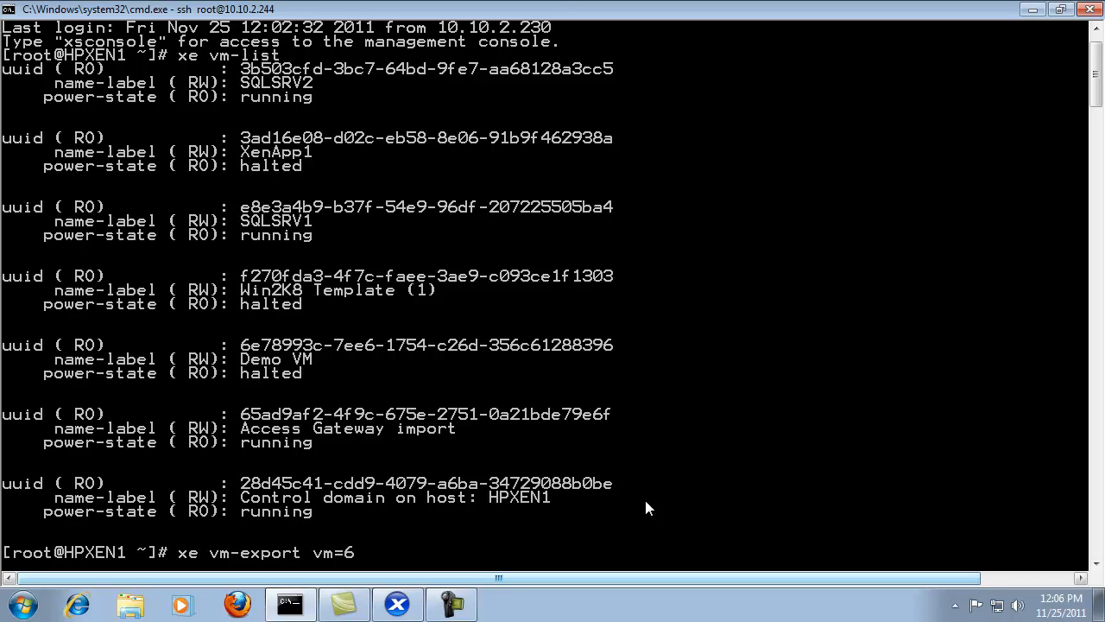
{"action": "type", "text": "e78"}
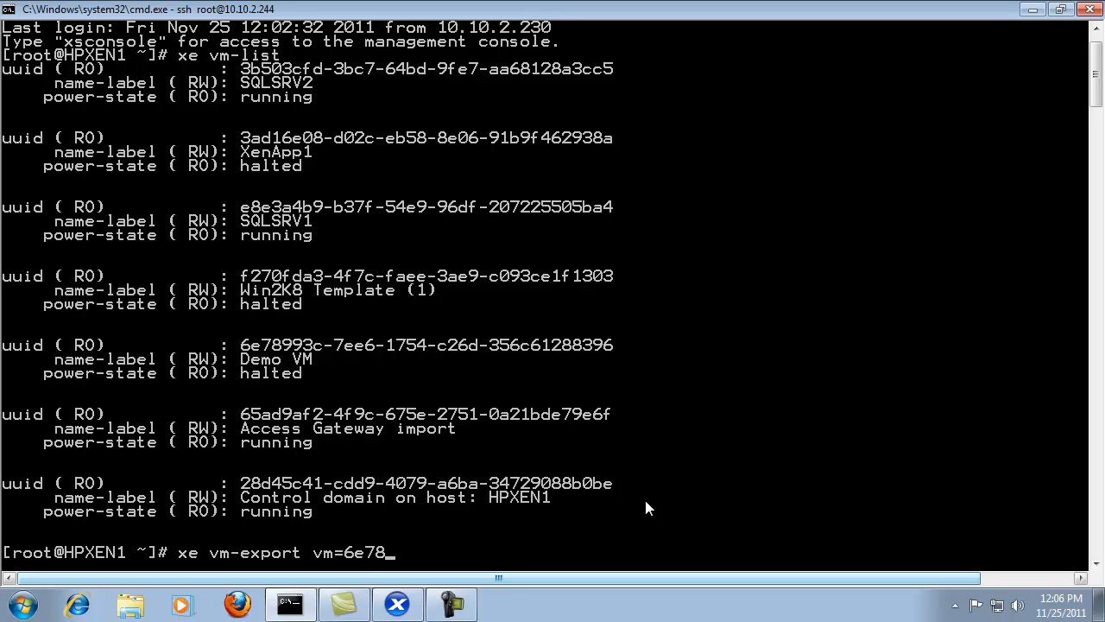
{"action": "type", "text": "993"}
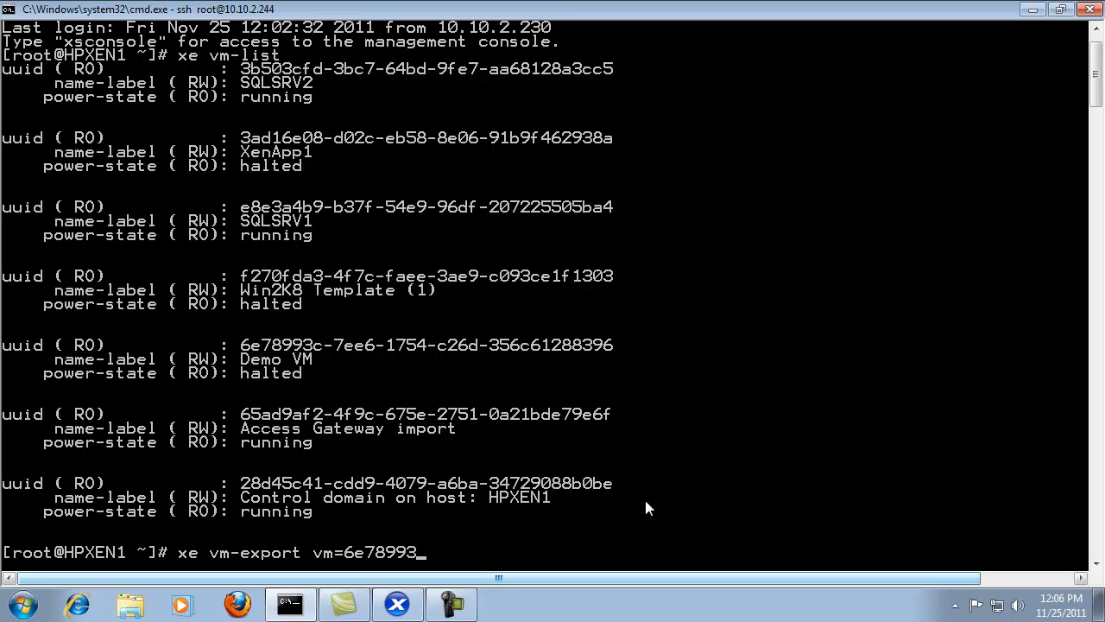
{"action": "type", "text": "c-"}
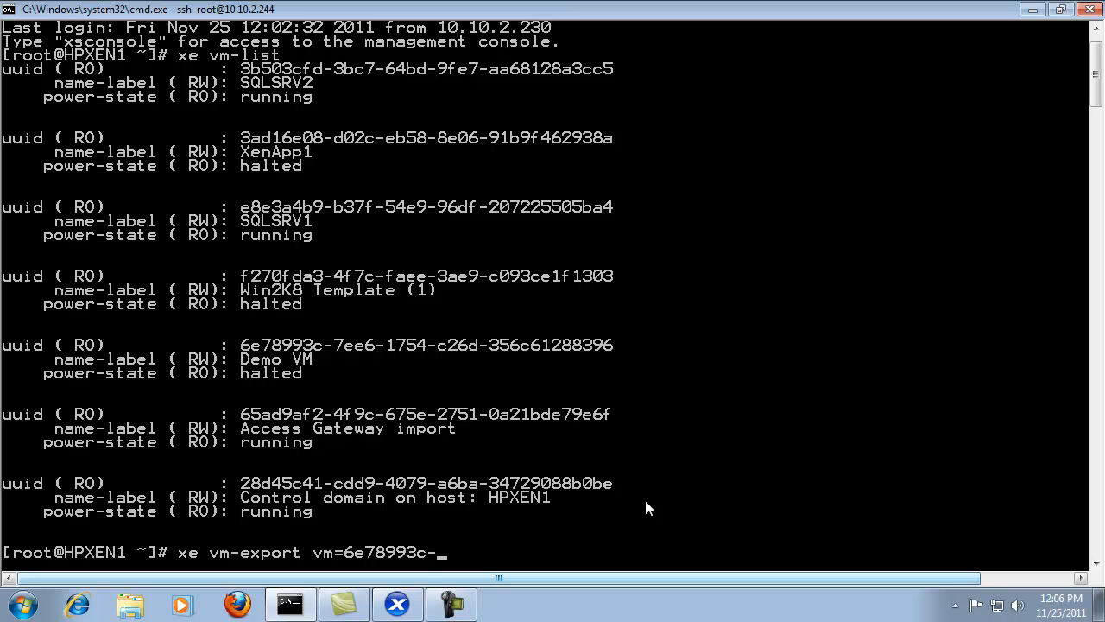
{"action": "type", "text": "7ee6"}
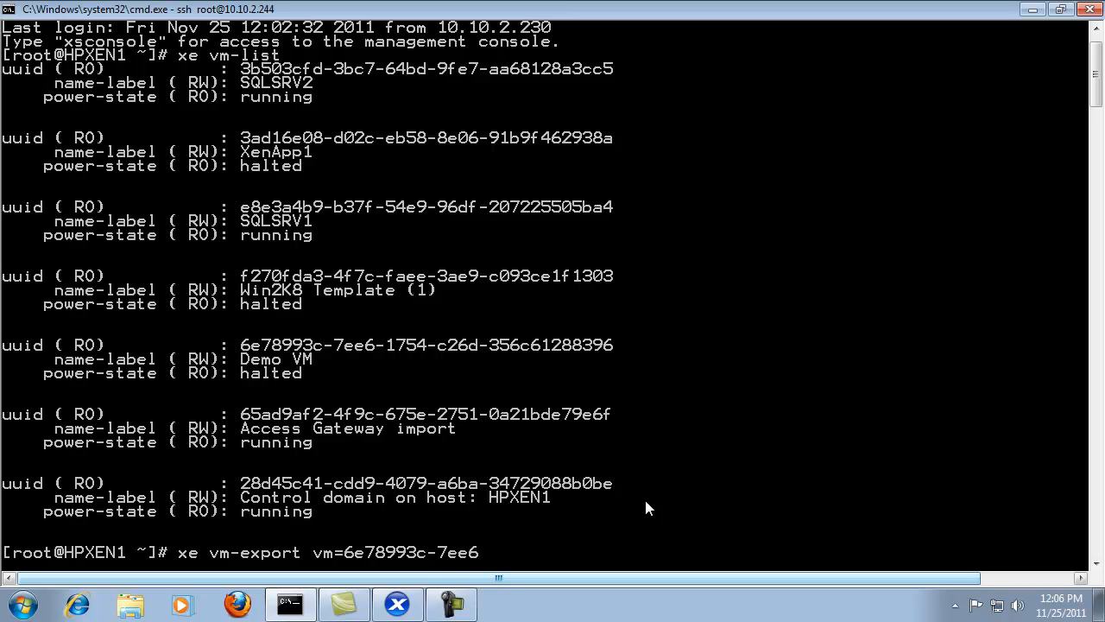
{"action": "type", "text": "-1754"}
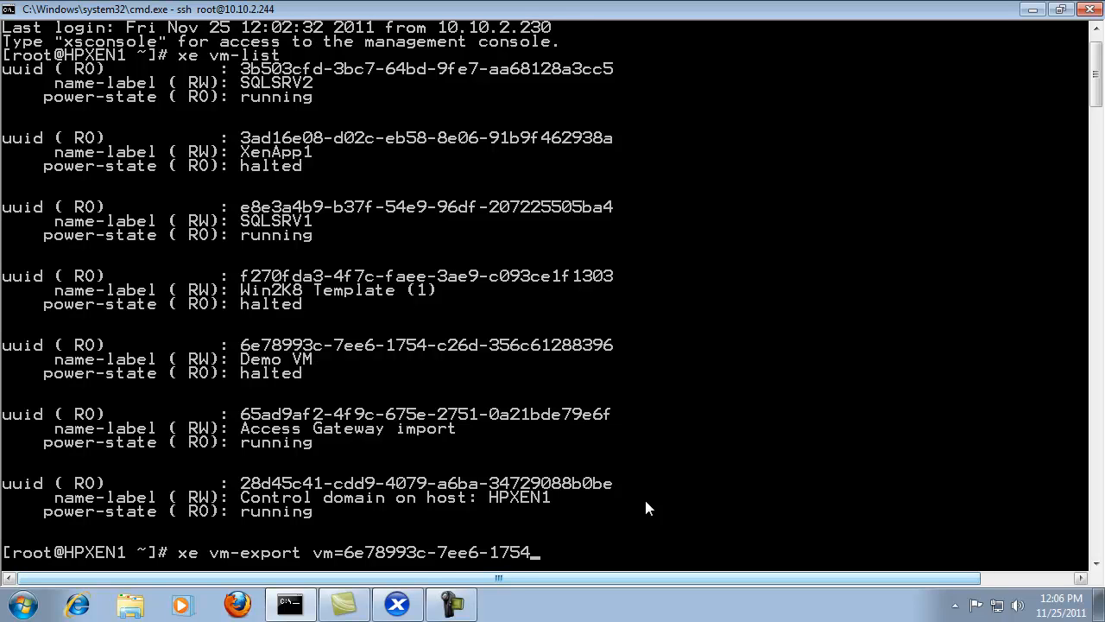
{"action": "type", "text": "-c"}
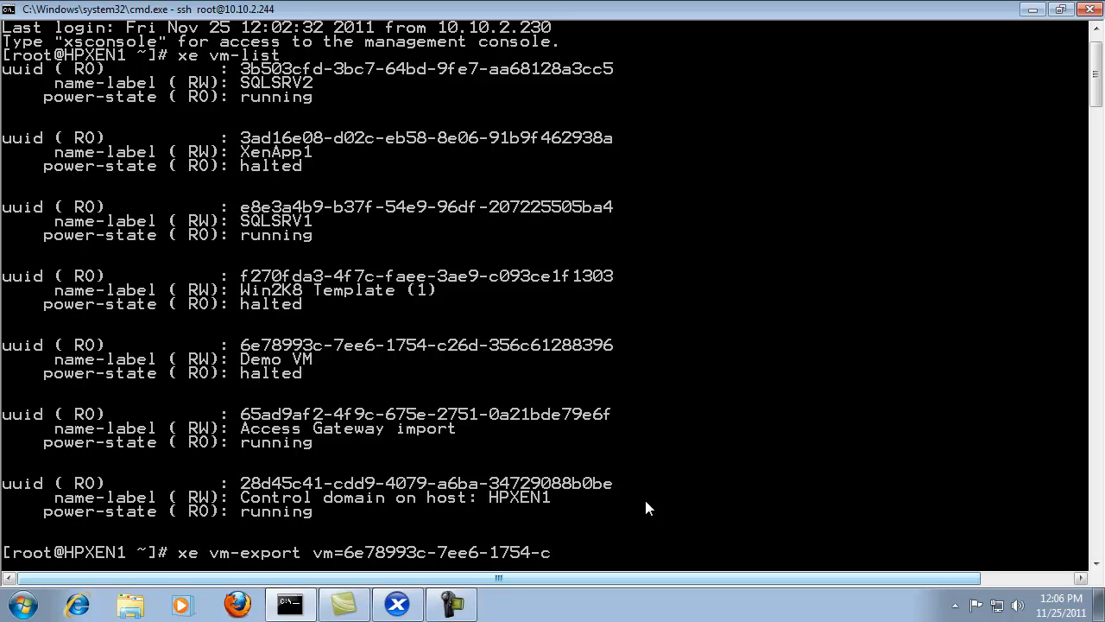
{"action": "type", "text": "26d-3"}
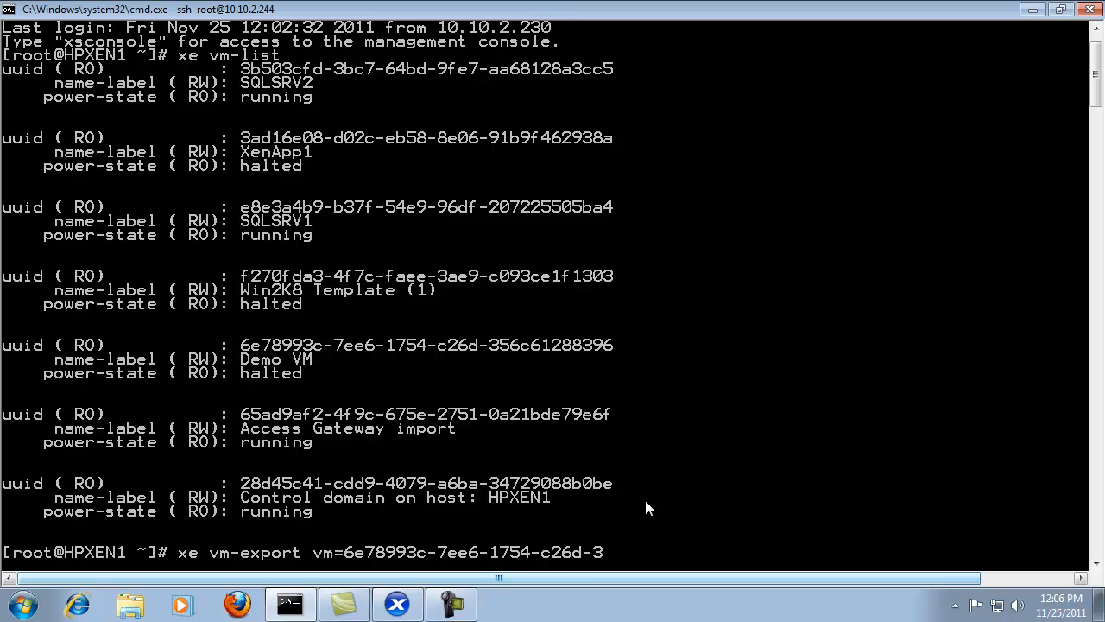
{"action": "type", "text": "5"}
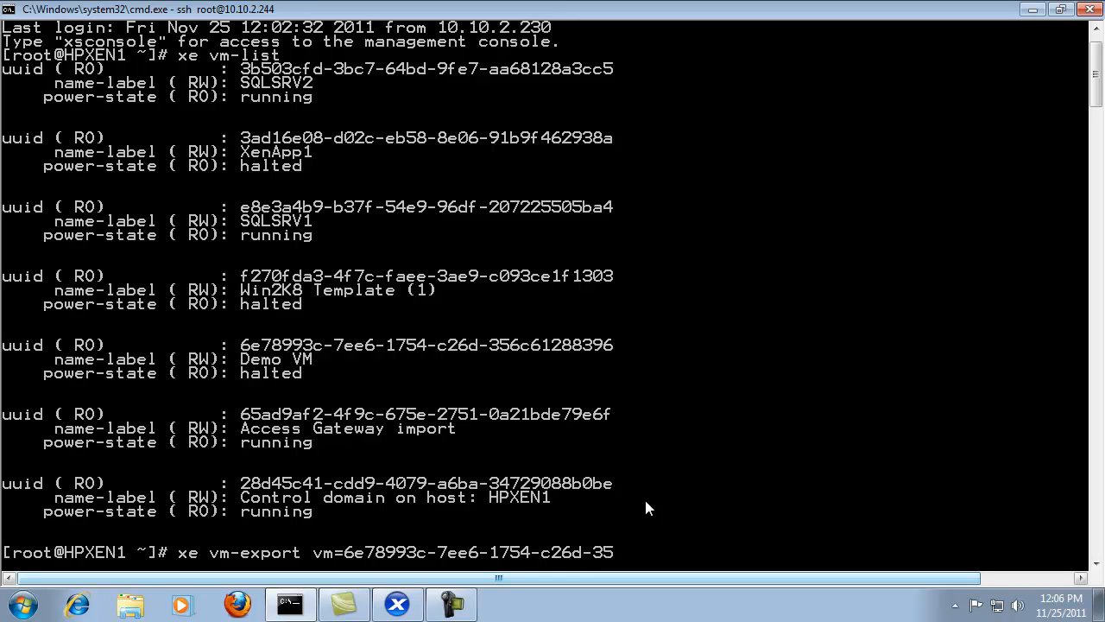
{"action": "type", "text": "6c612"}
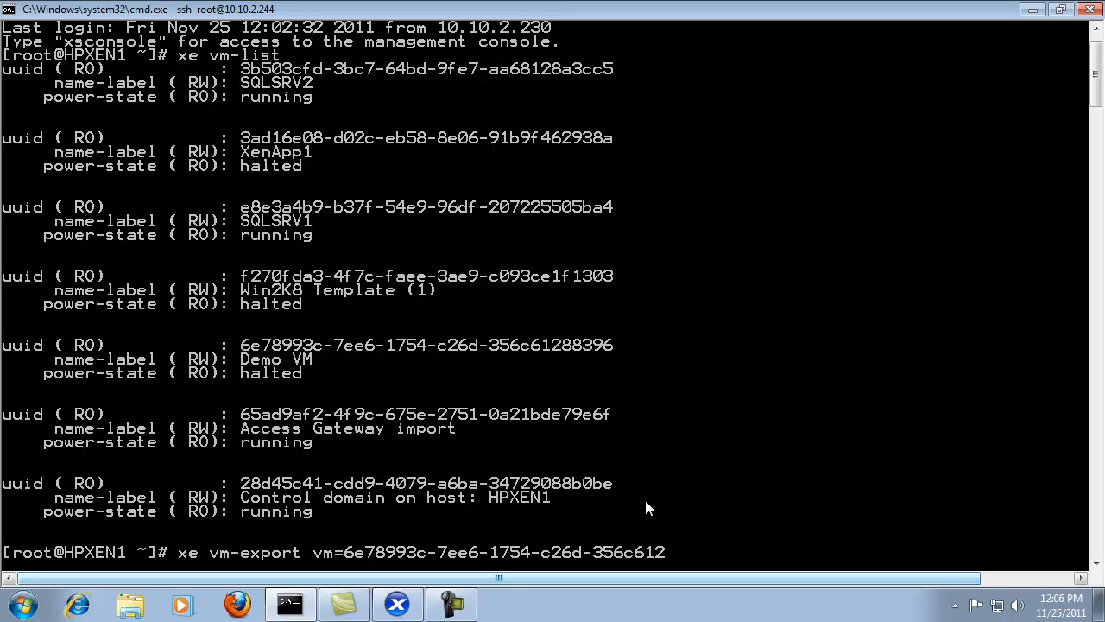
{"action": "type", "text": "88"}
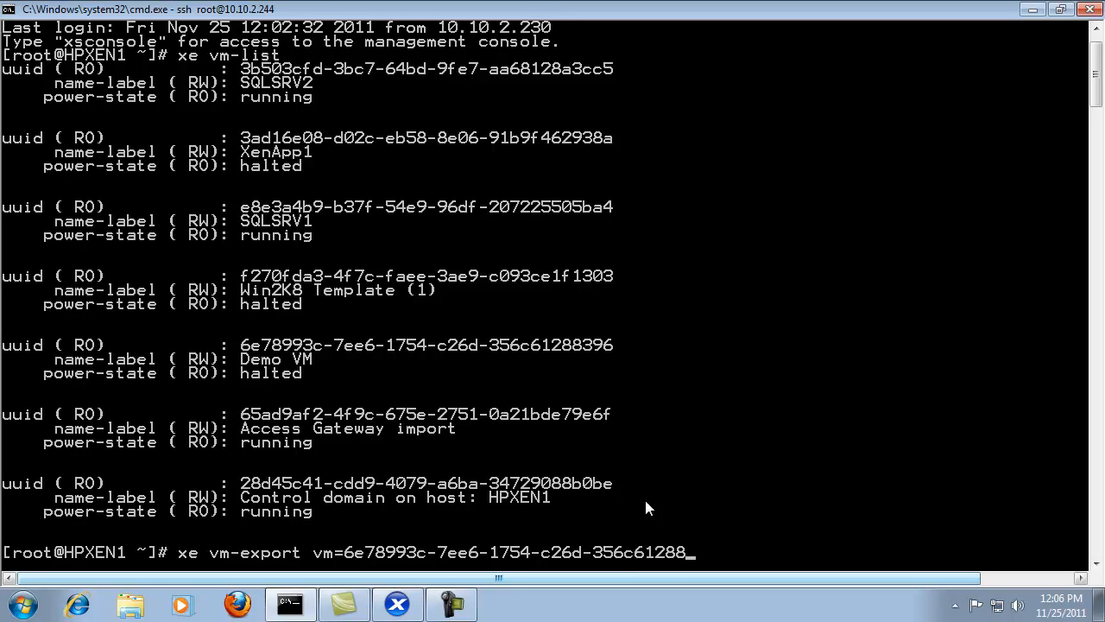
{"action": "type", "text": "396"}
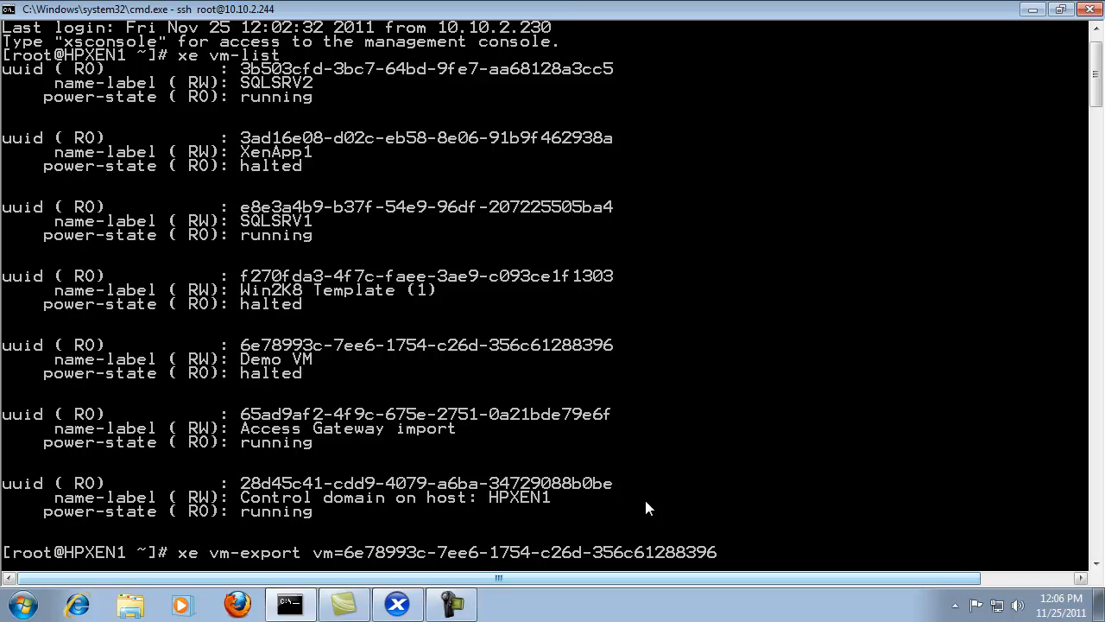
{"action": "type", "text": "filename"}
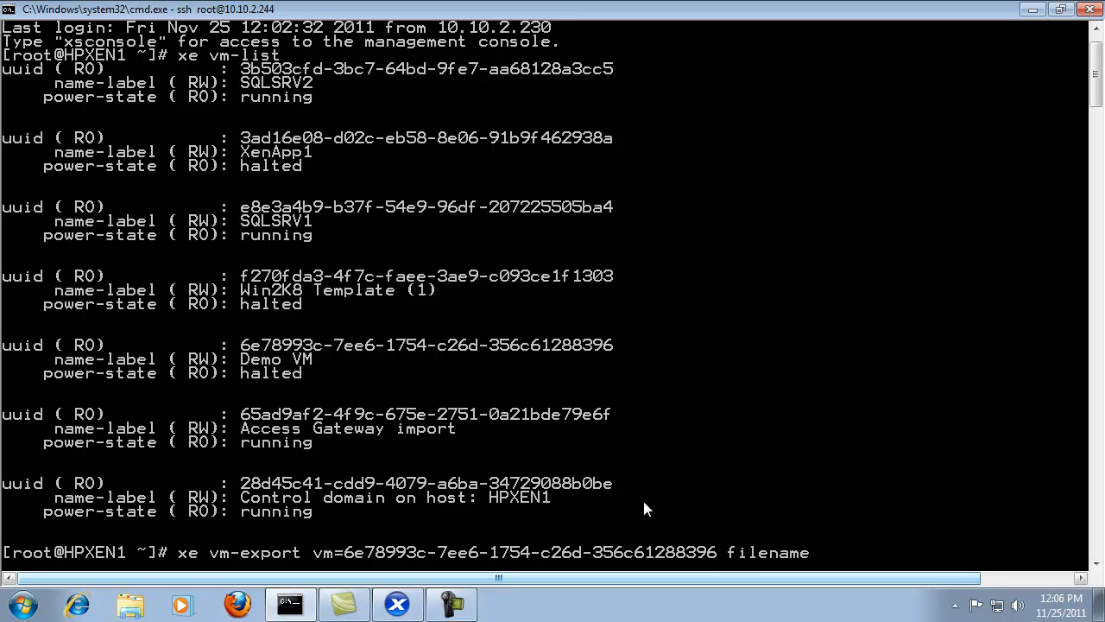
{"action": "type", "text": "="}
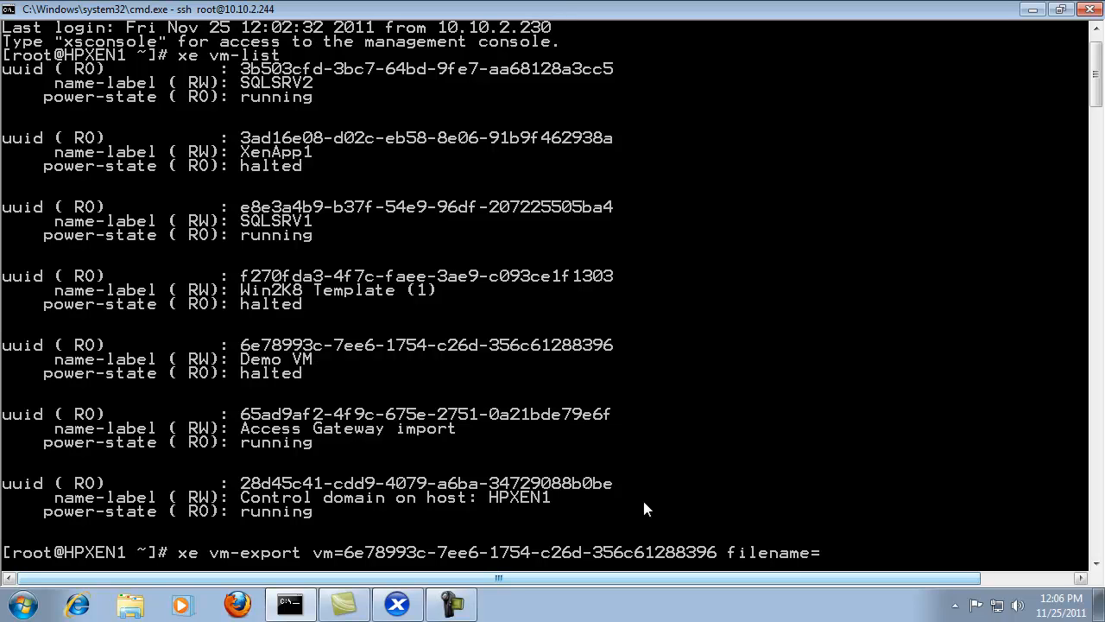
{"action": "type", "text": "DemoVME"}
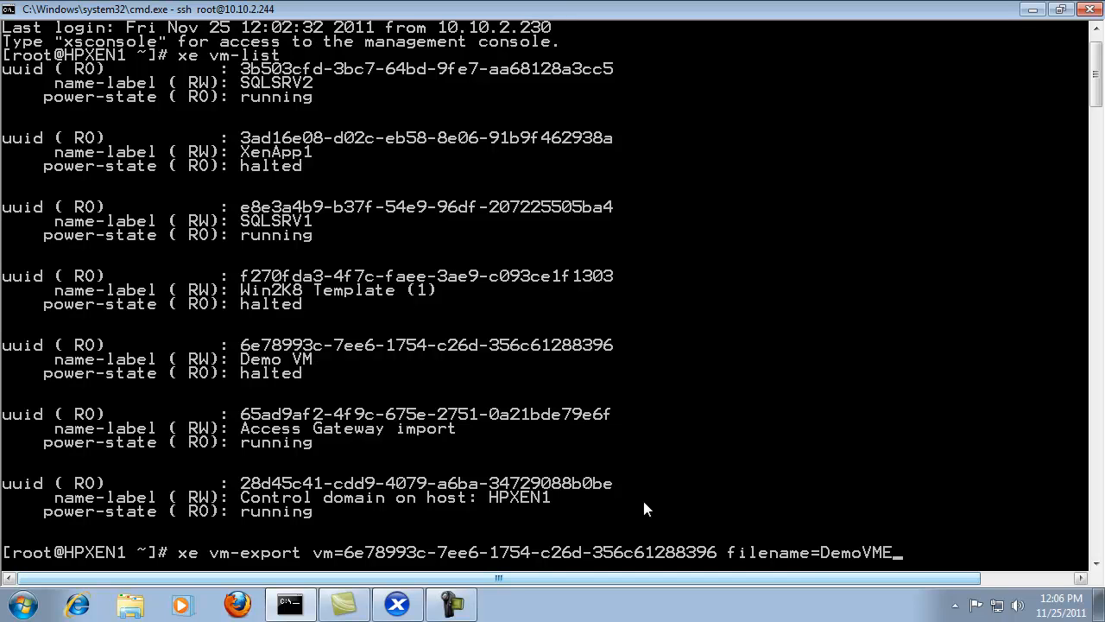
{"action": "type", "text": "xport"}
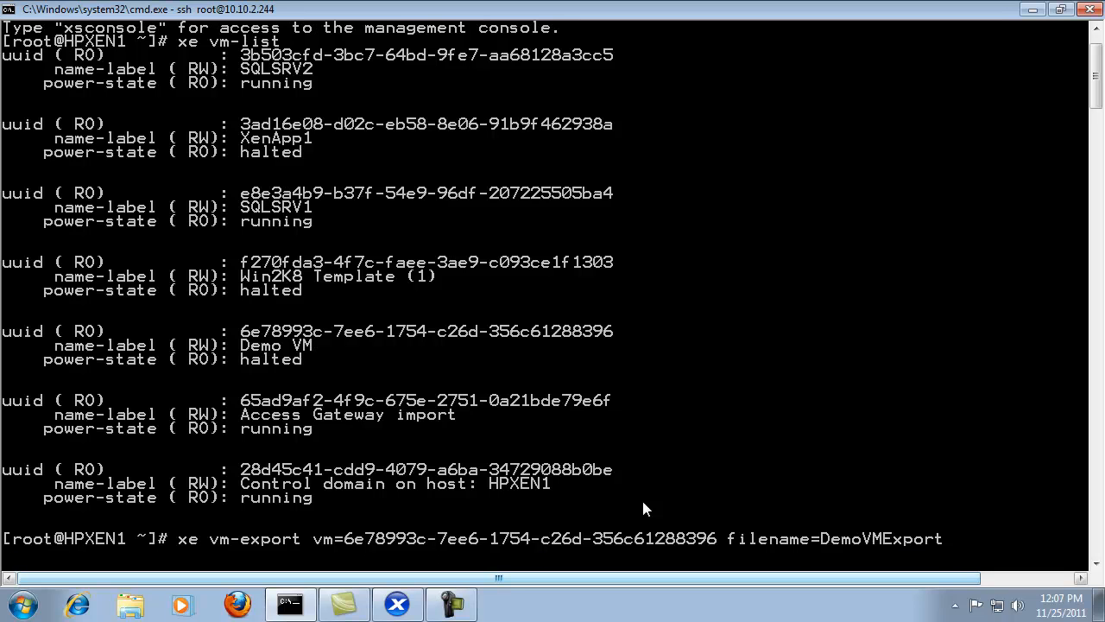
Run the Demo VM export to DemoVMExport and confirm the file is listed.
{"action": "key", "text": "Return"}
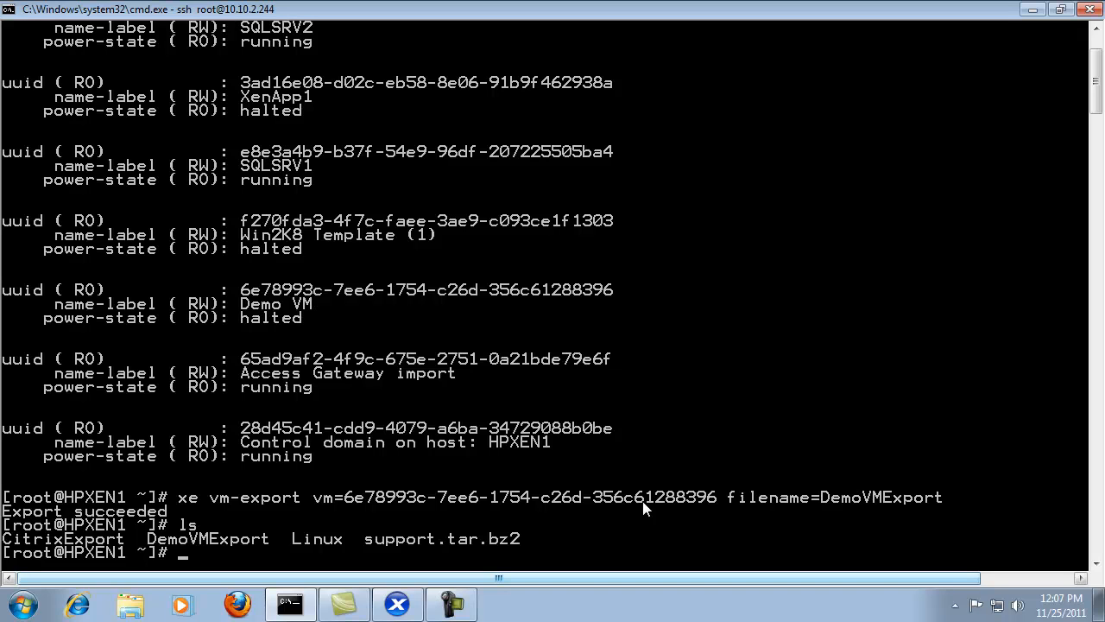
{"action": "mouse_move", "coordinate": [160, 555]}
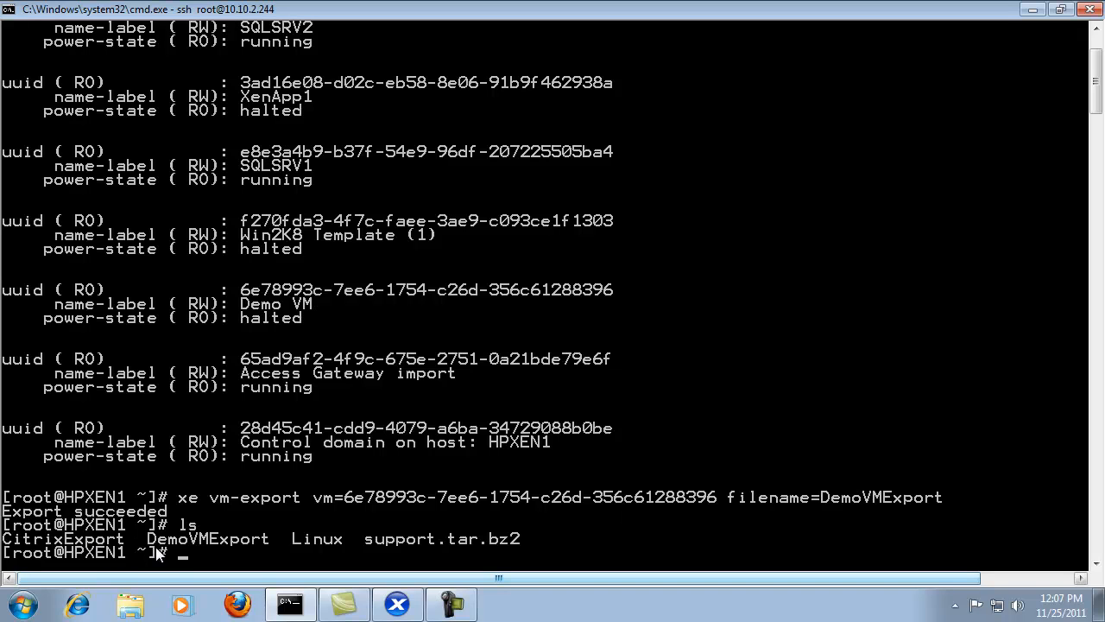
{"action": "mouse_move", "coordinate": [270, 549]}
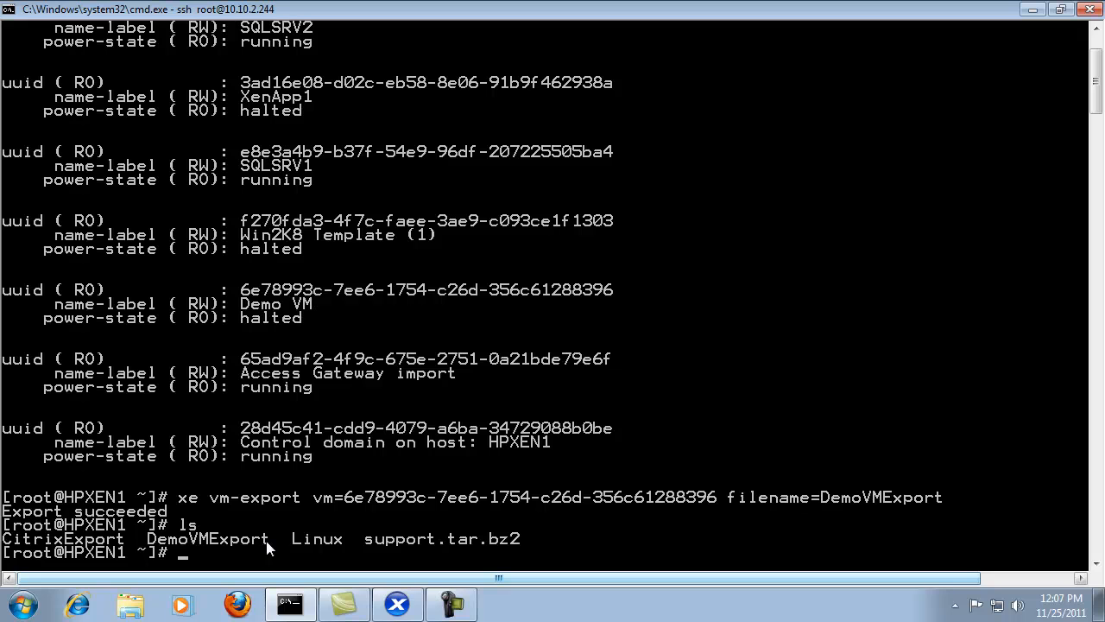
{"action": "mouse_move", "coordinate": [780, 512]}
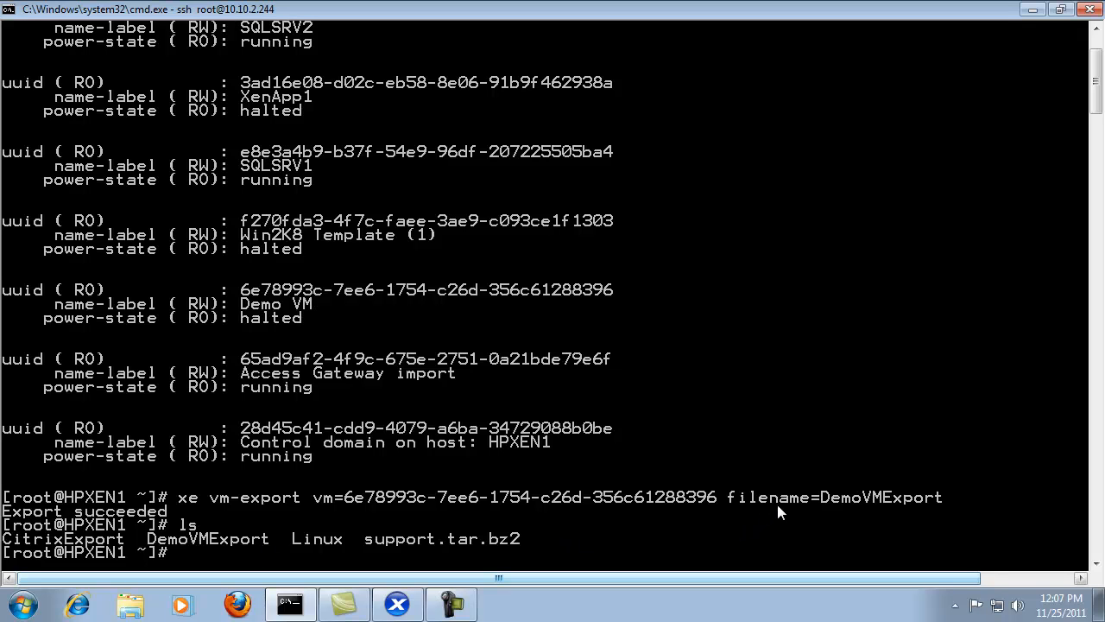
{"action": "mouse_move", "coordinate": [781, 526]}
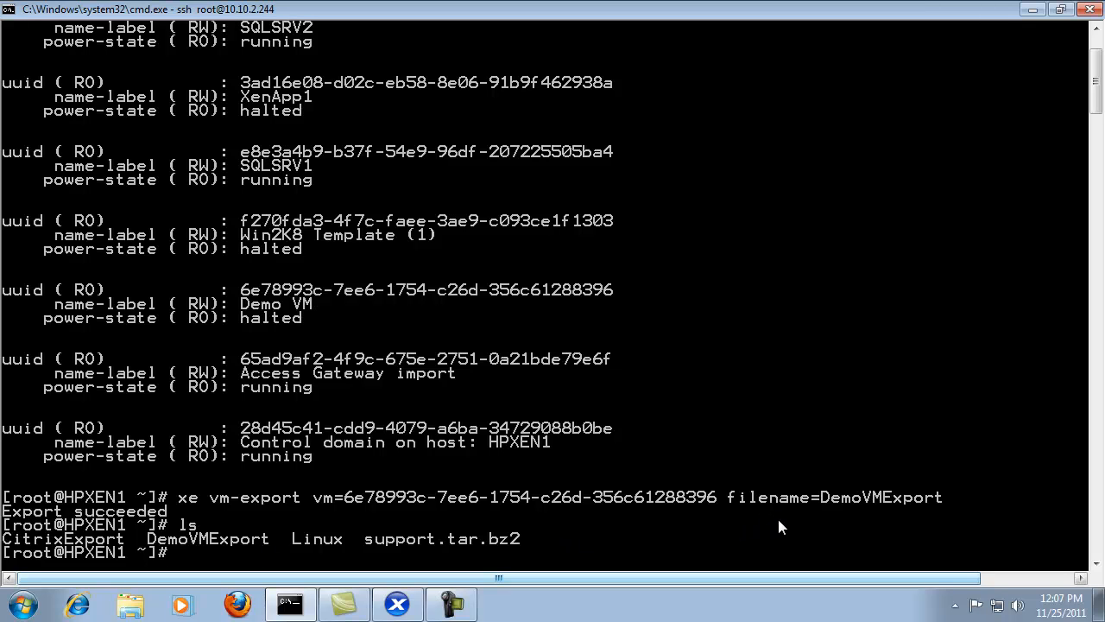
{"action": "mouse_move", "coordinate": [509, 611]}
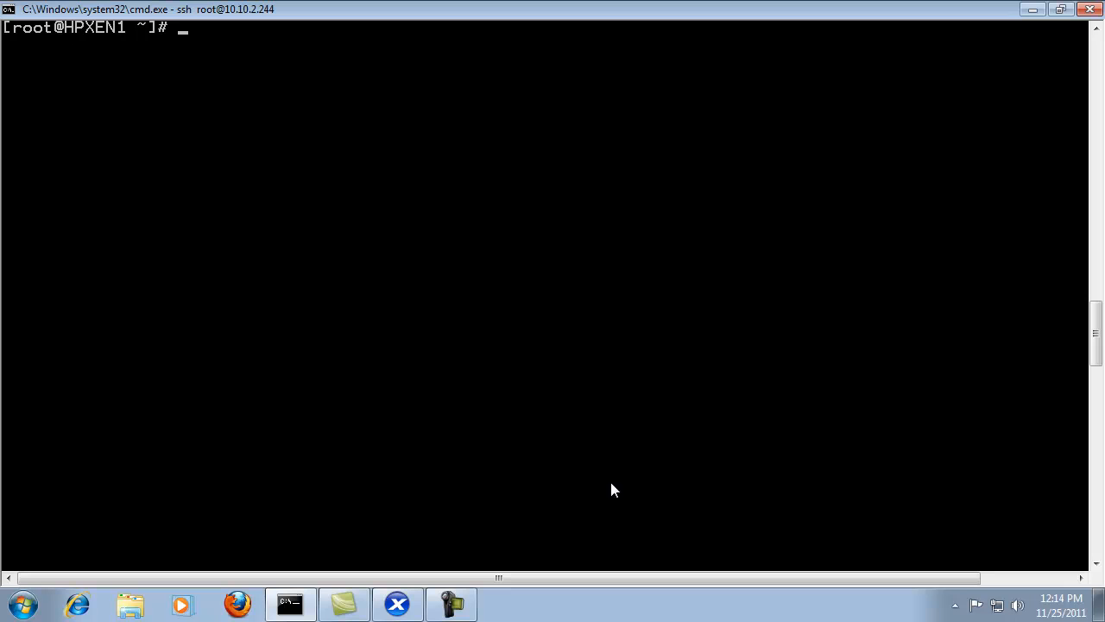
Re-list VMs, then enter xe vm-uninstall for UUID 6e78993c-7ee6-1754-c26d-356c61288396.
{"action": "type", "text": "xe vm"}
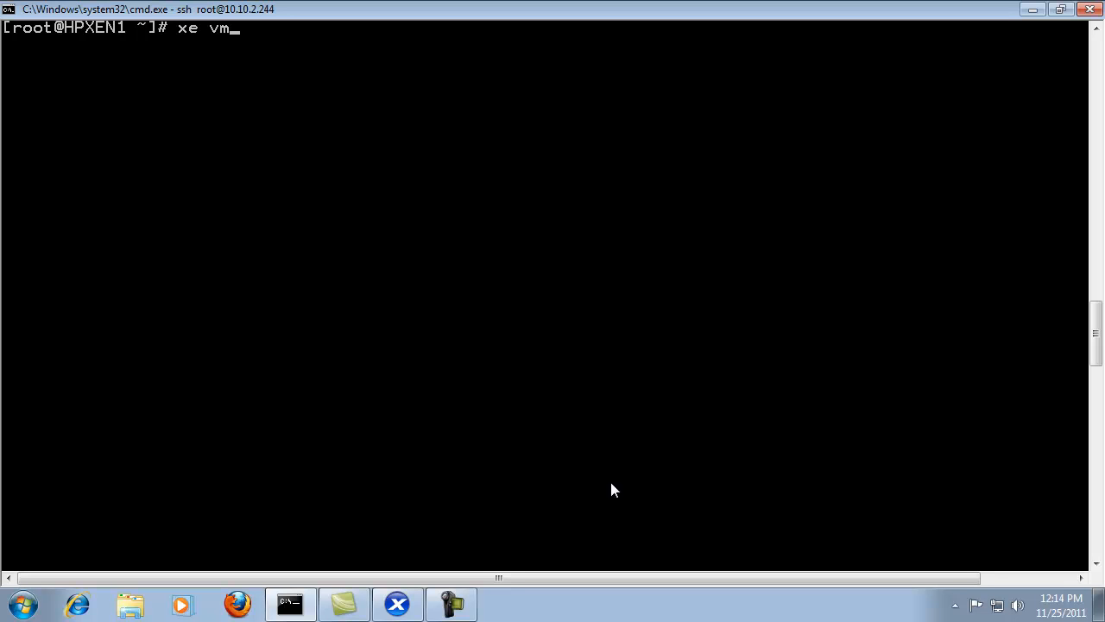
{"action": "key", "text": "Return"}
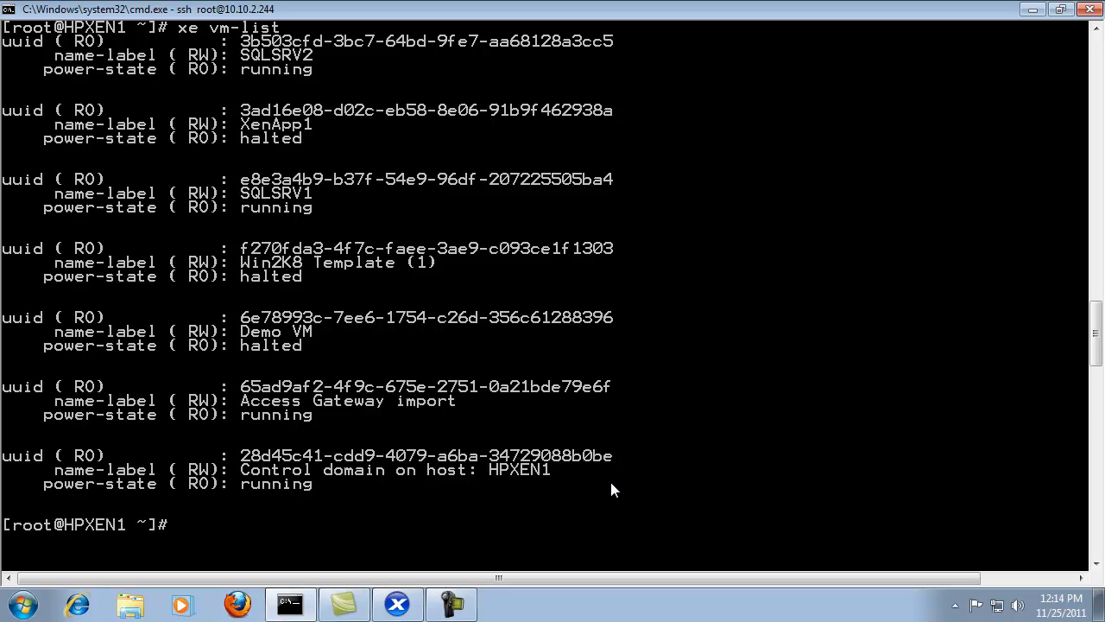
{"action": "type", "text": "vm"}
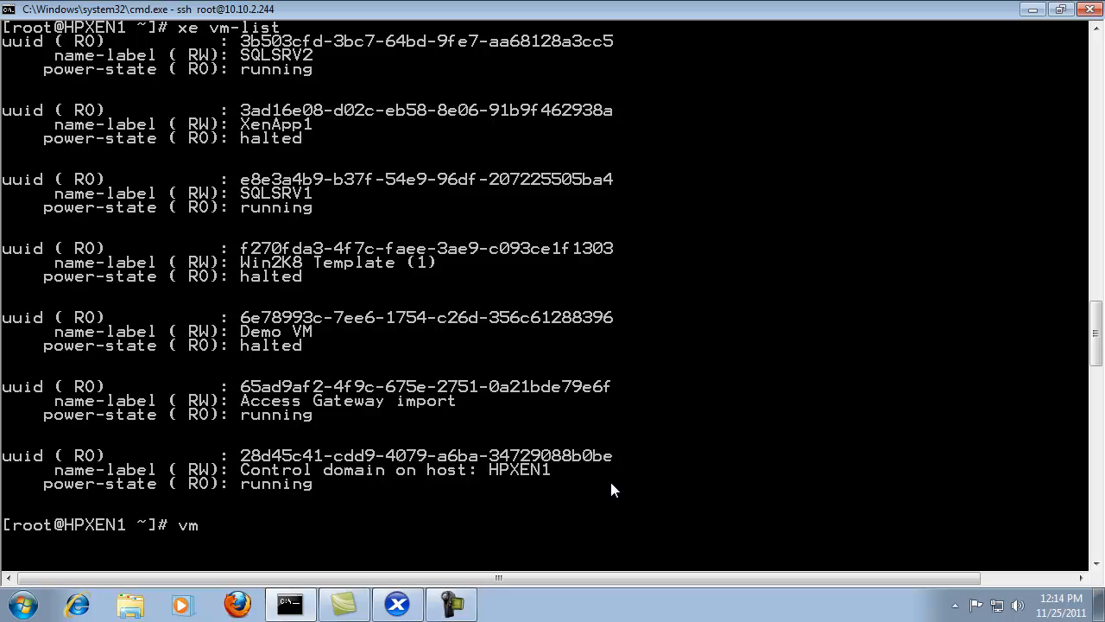
{"action": "type", "text": "xe"}
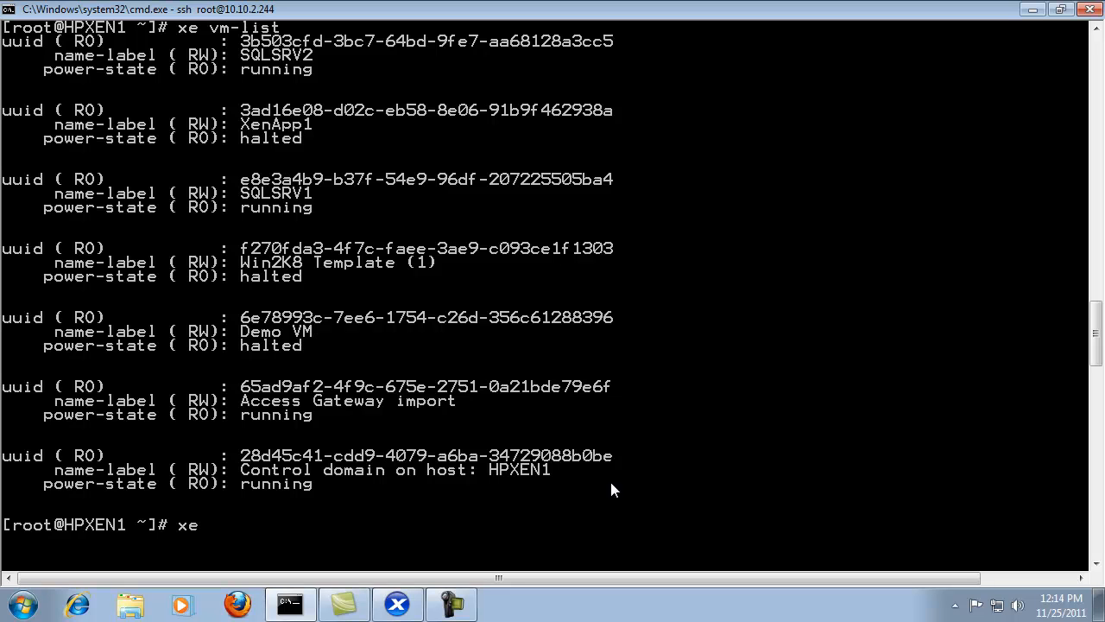
{"action": "type", "text": "vm-u"}
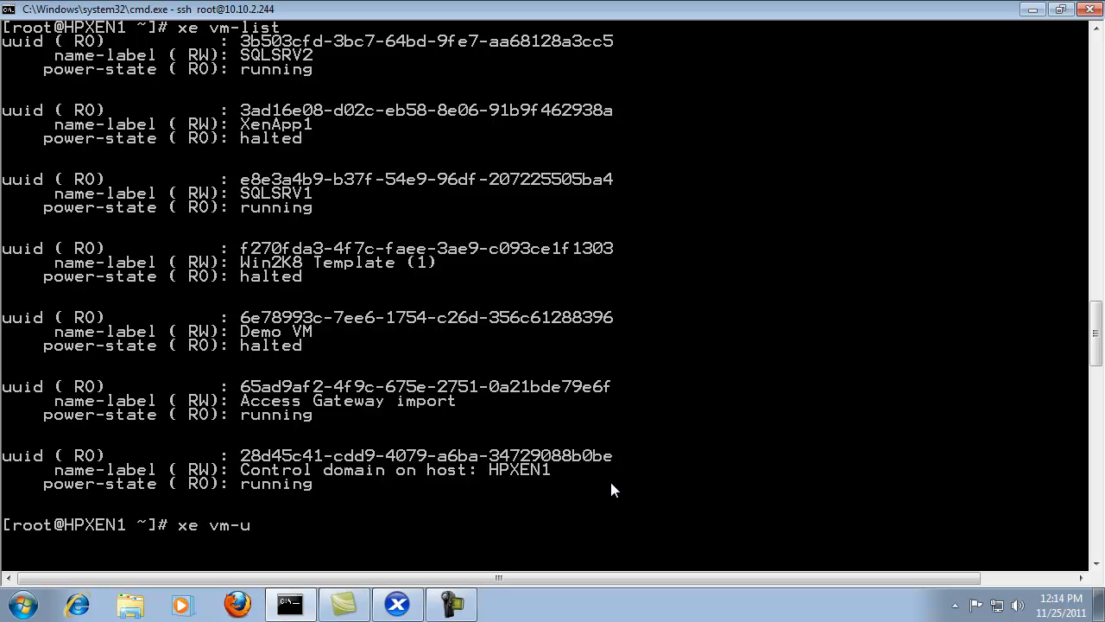
{"action": "type", "text": "ninstall"}
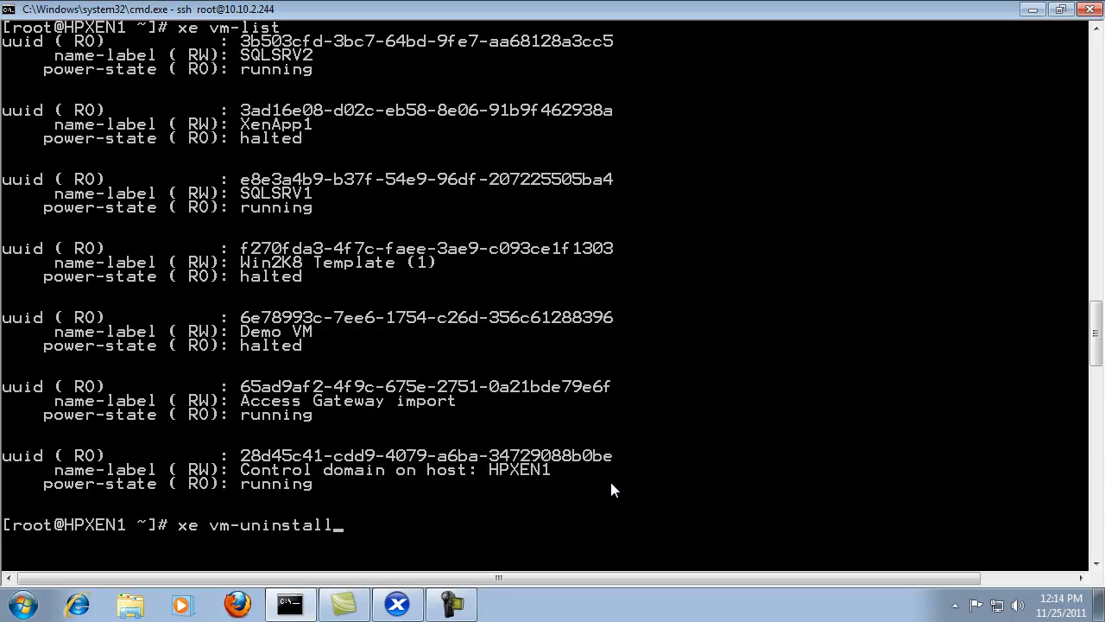
{"action": "type", "text": "vm="}
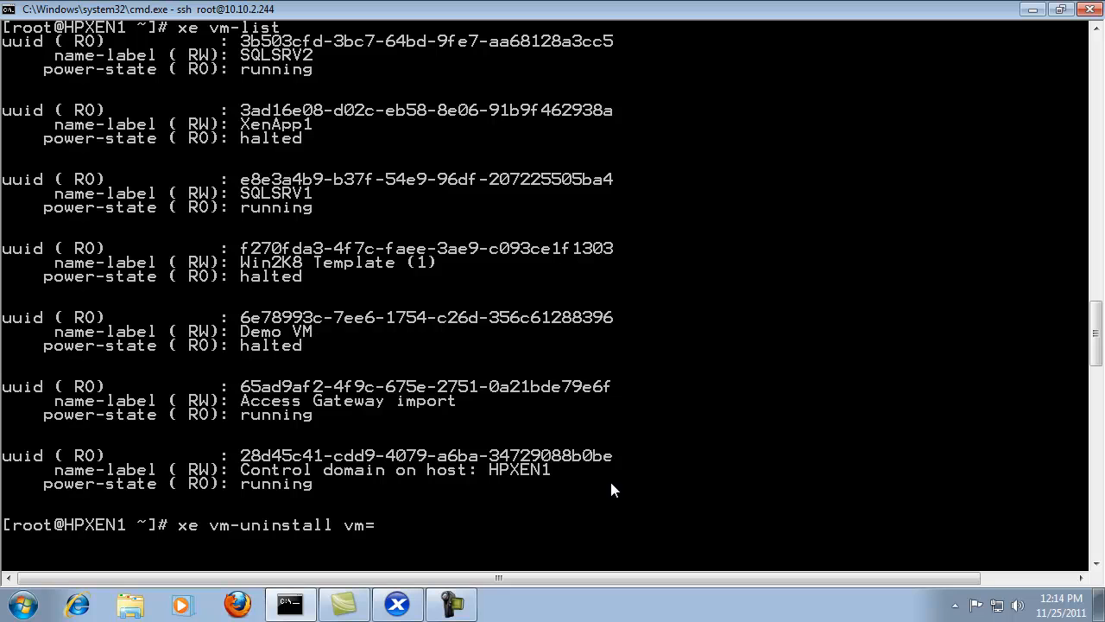
{"action": "type", "text": "6"}
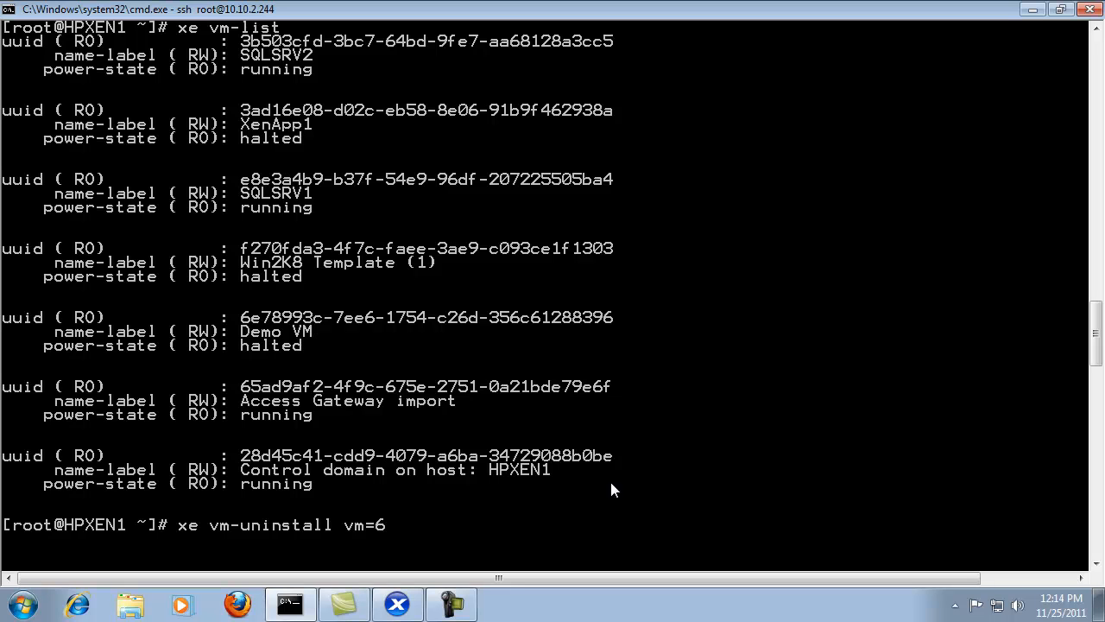
{"action": "type", "text": "e78"}
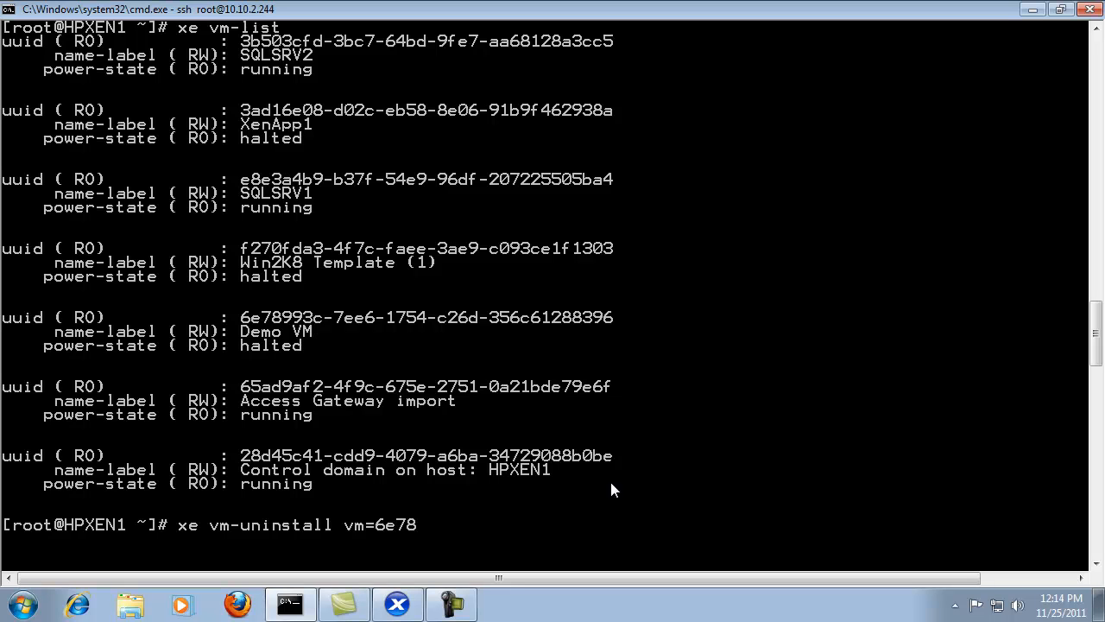
{"action": "type", "text": "993c-"}
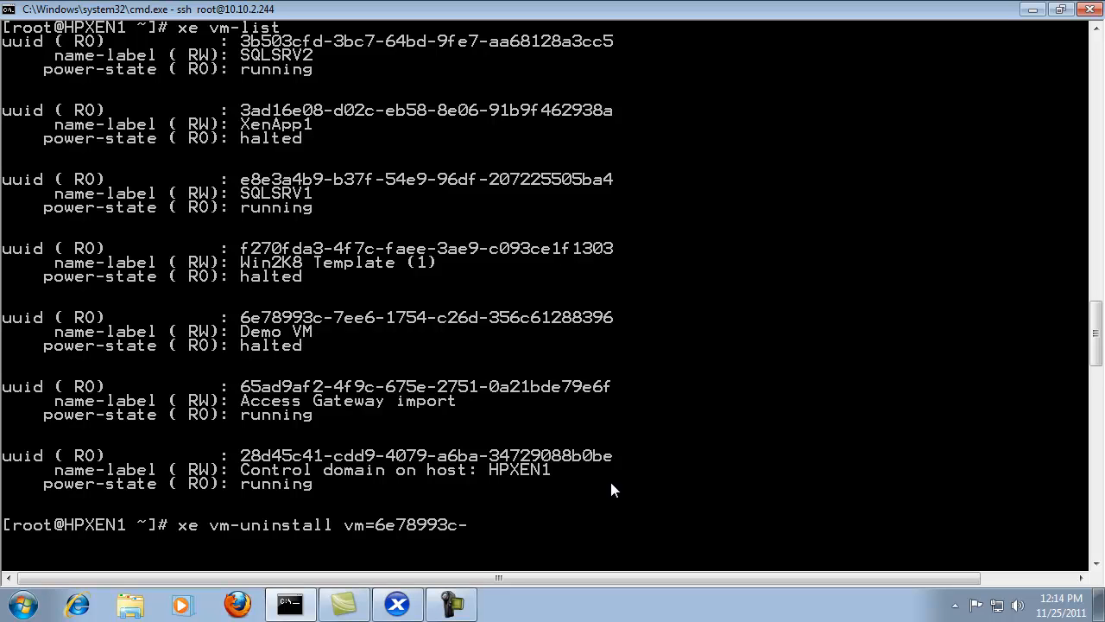
{"action": "type", "text": "7ee6-17"}
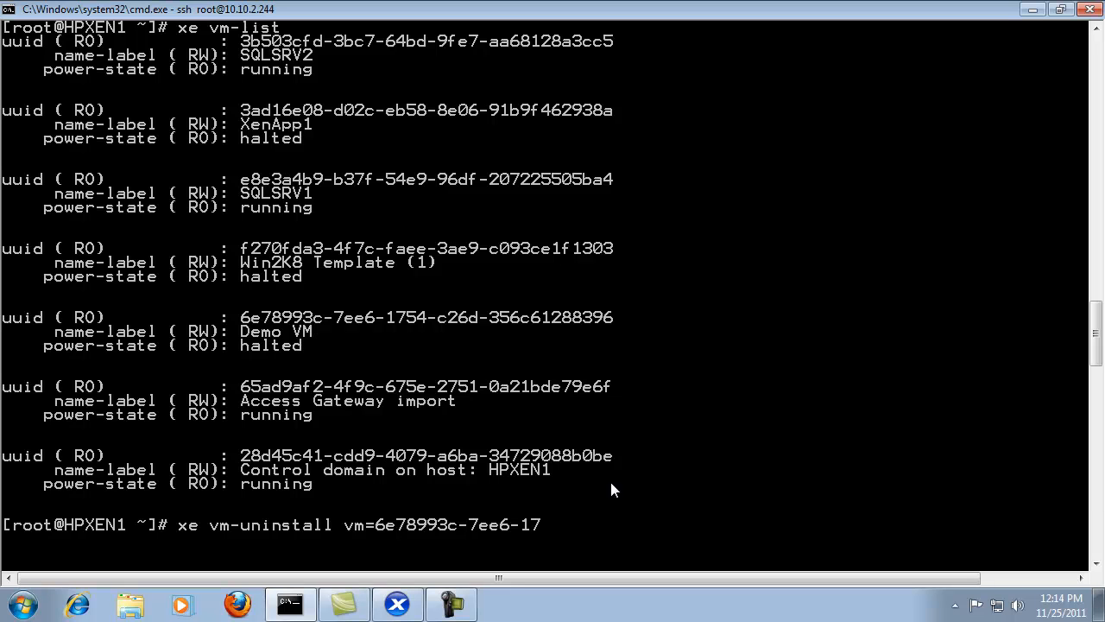
{"action": "type", "text": "54-c"}
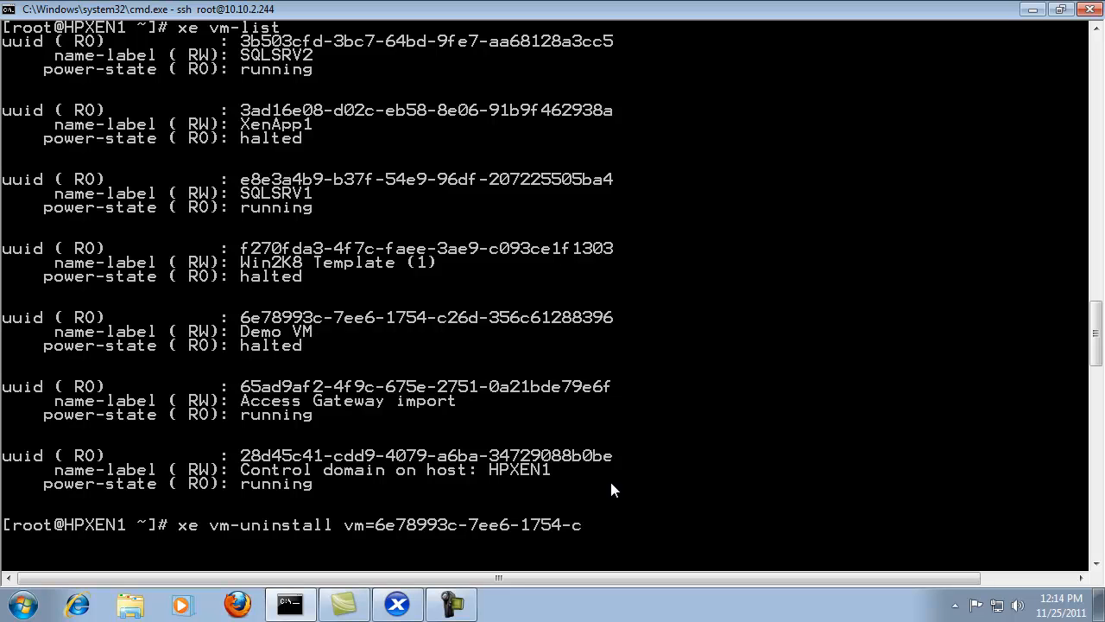
{"action": "type", "text": "26d-"}
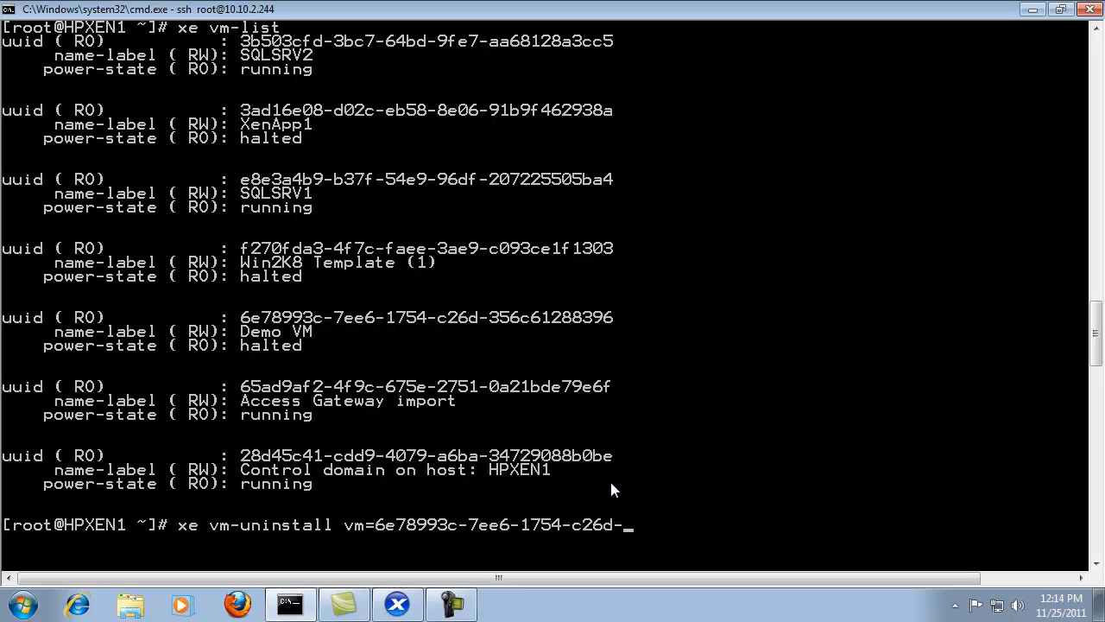
{"action": "type", "text": "3"}
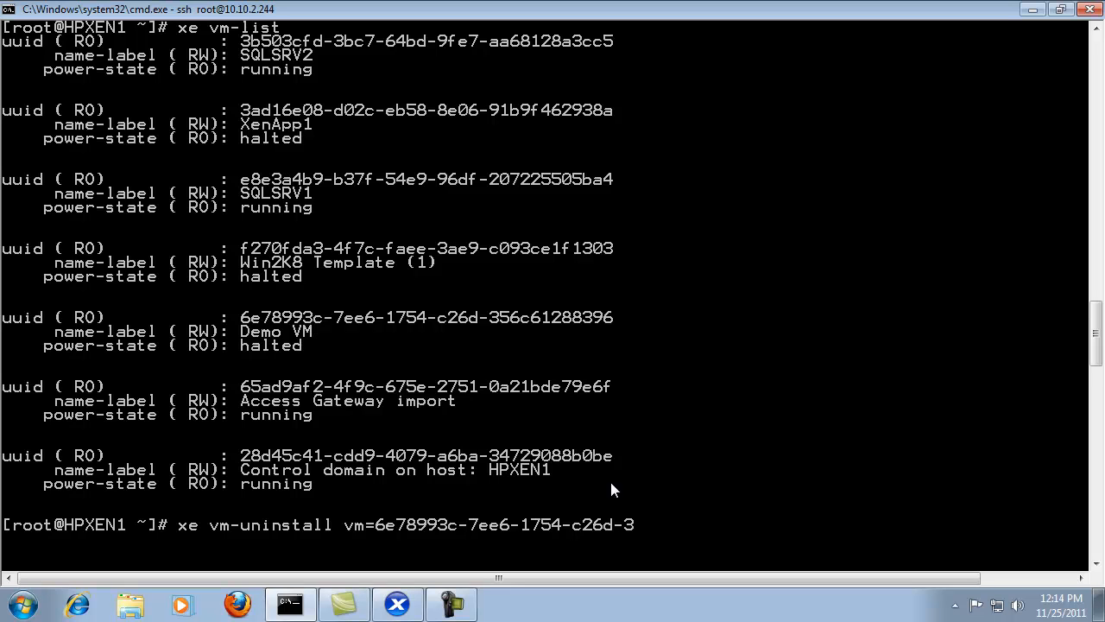
{"action": "type", "text": "56c"}
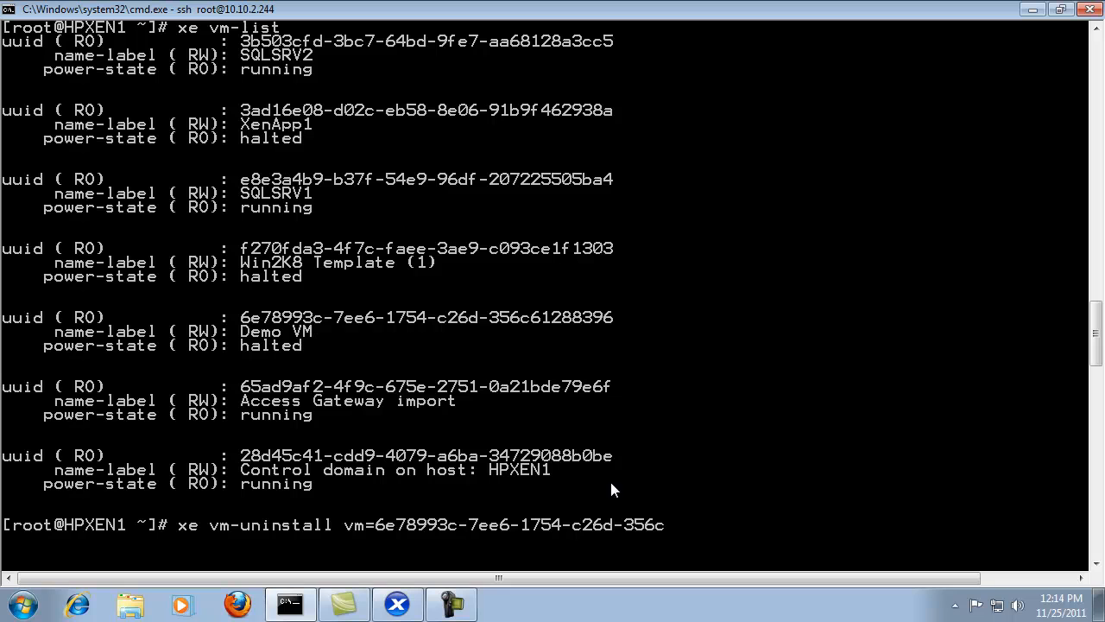
{"action": "type", "text": "1288"}
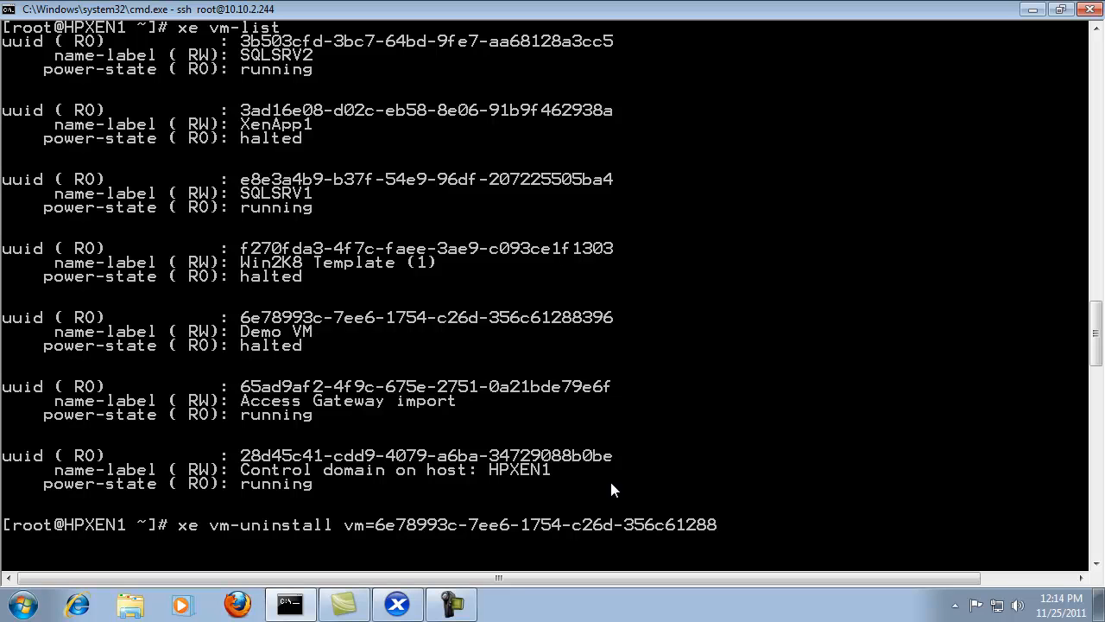
{"action": "type", "text": "396"}
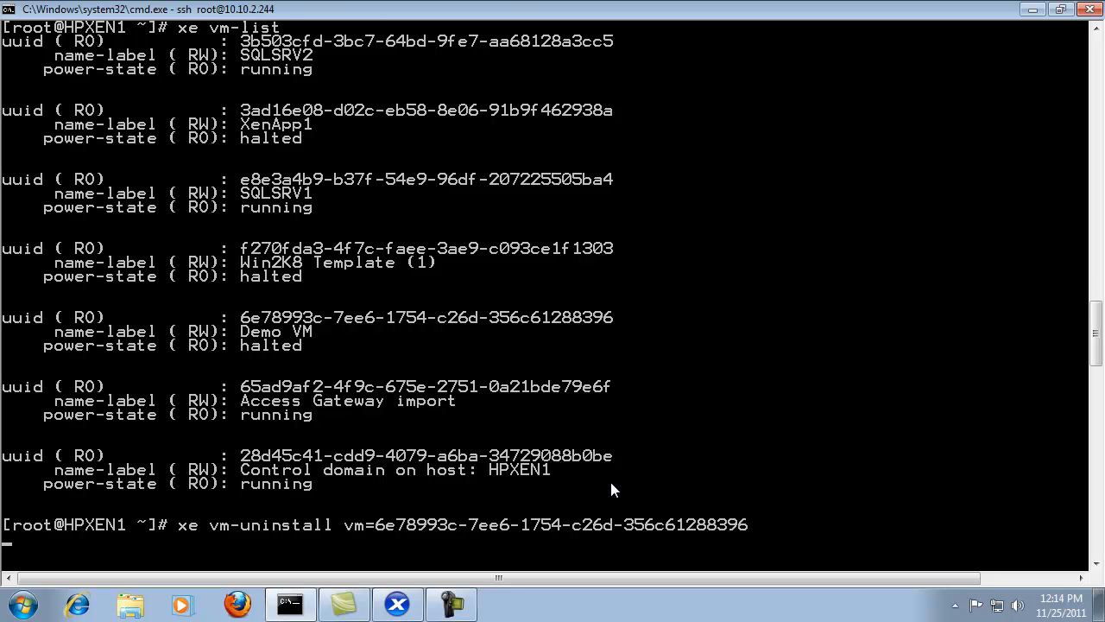
Uninstall Demo VM and its Demo VM 0 disk, confirming with yes, then clear the screen.
{"action": "key", "text": "Return"}
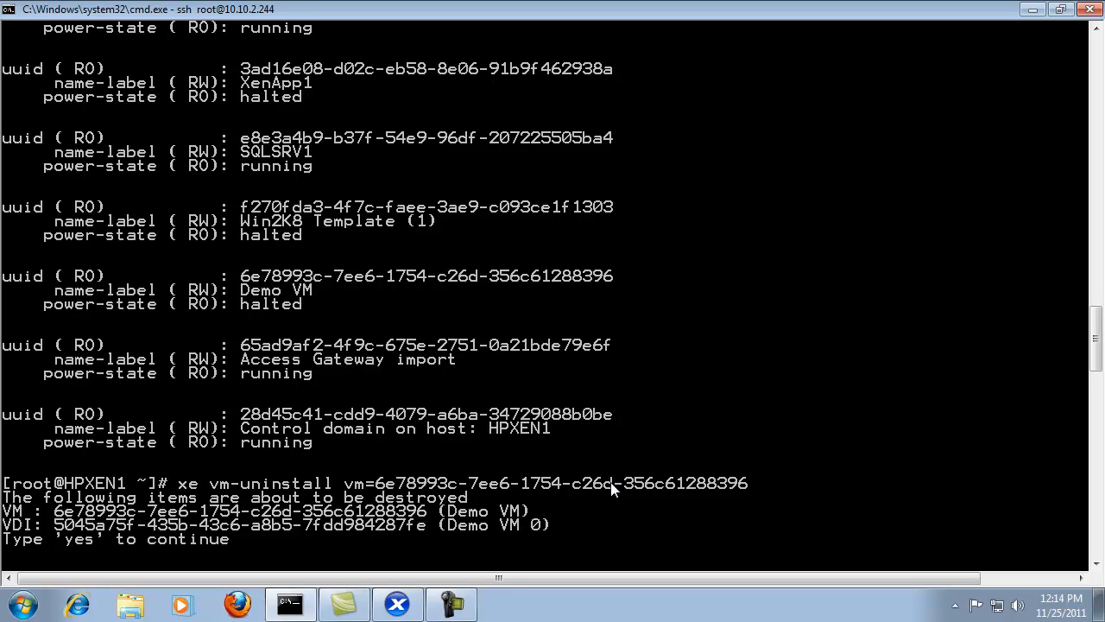
{"action": "type", "text": "yes"}
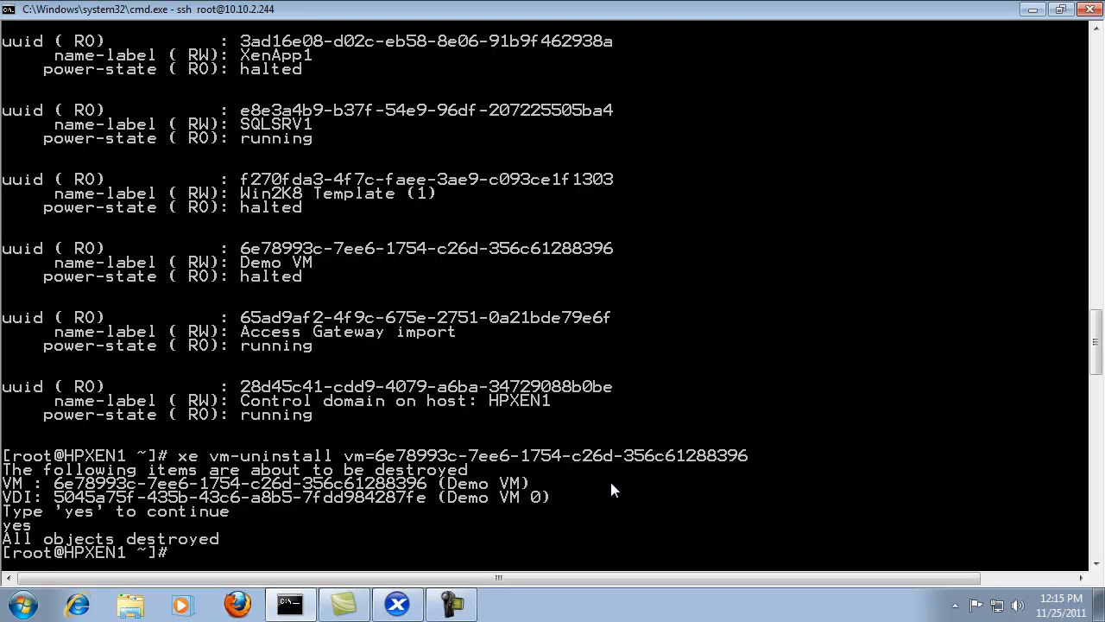
{"action": "type", "text": "clea"}
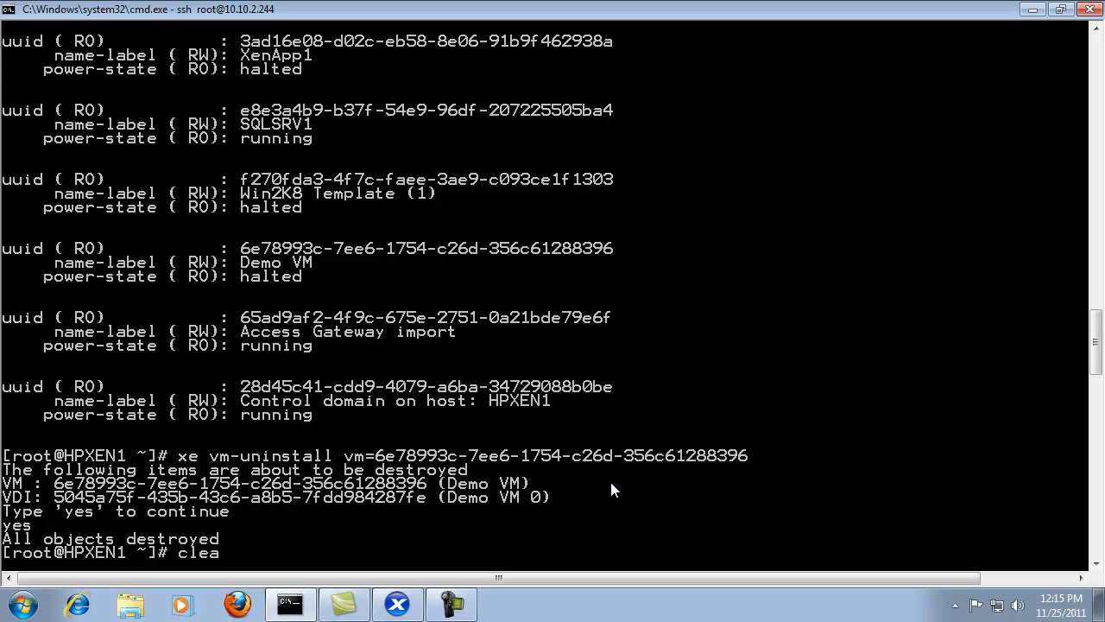
{"action": "key", "text": "Return"}
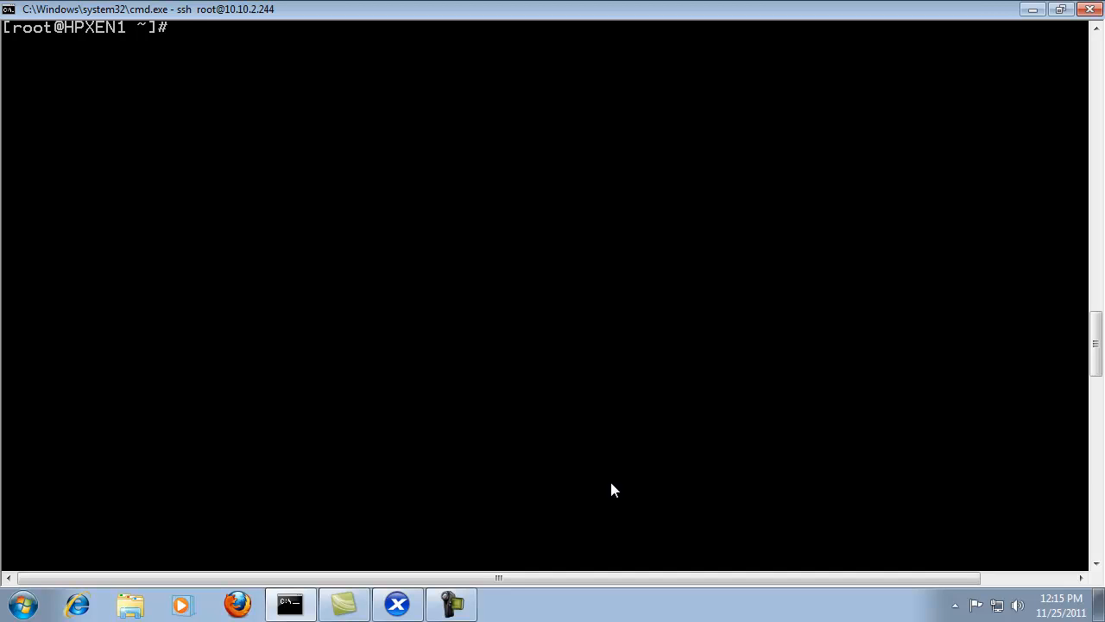
Run xe vm-import filename=DemoVMExport, which returns the new UUID 0f4fd723-9a2f-e97f-cb51-5bde2afe90bc.
{"action": "type", "text": "xe vm"}
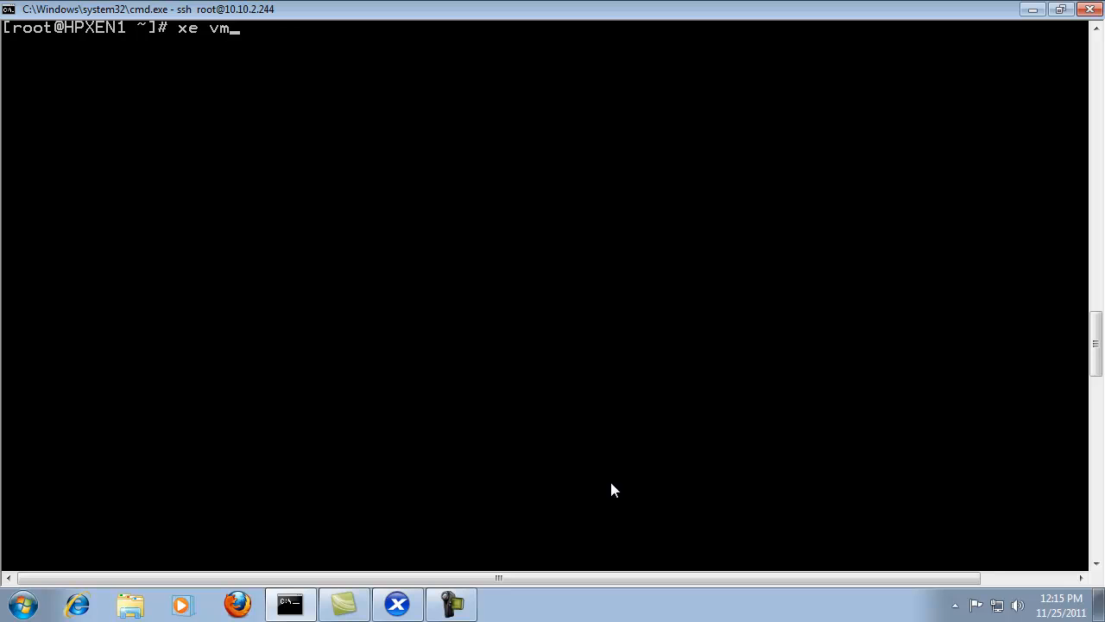
{"action": "type", "text": "-import"}
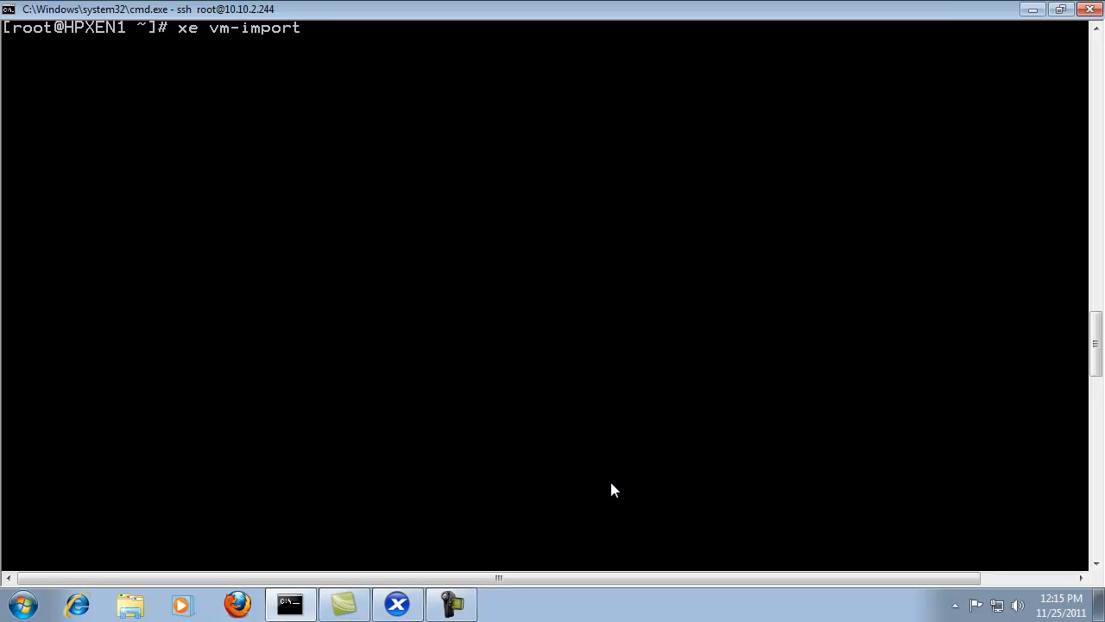
{"action": "type", "text": "filename"}
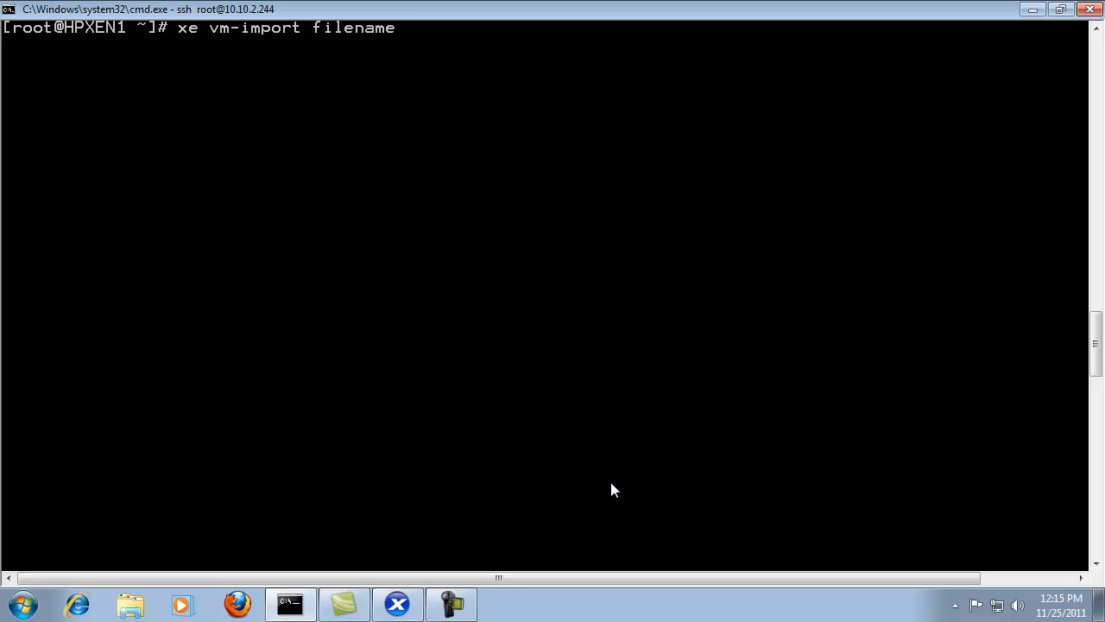
{"action": "type", "text": "="}
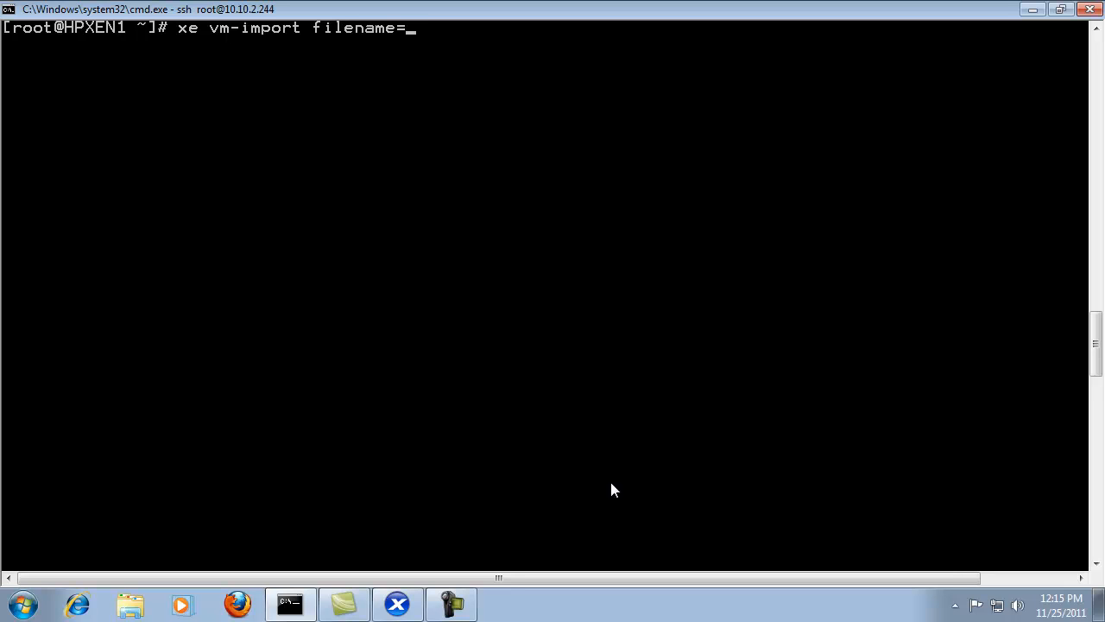
{"action": "type", "text": "Demo"}
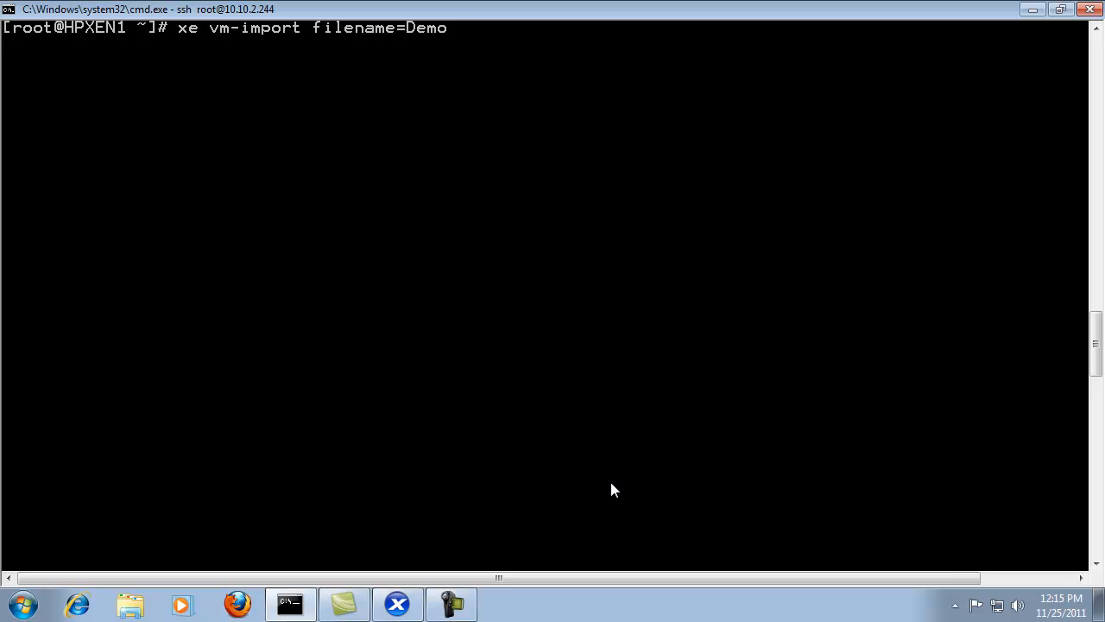
{"action": "type", "text": "VMExpo"}
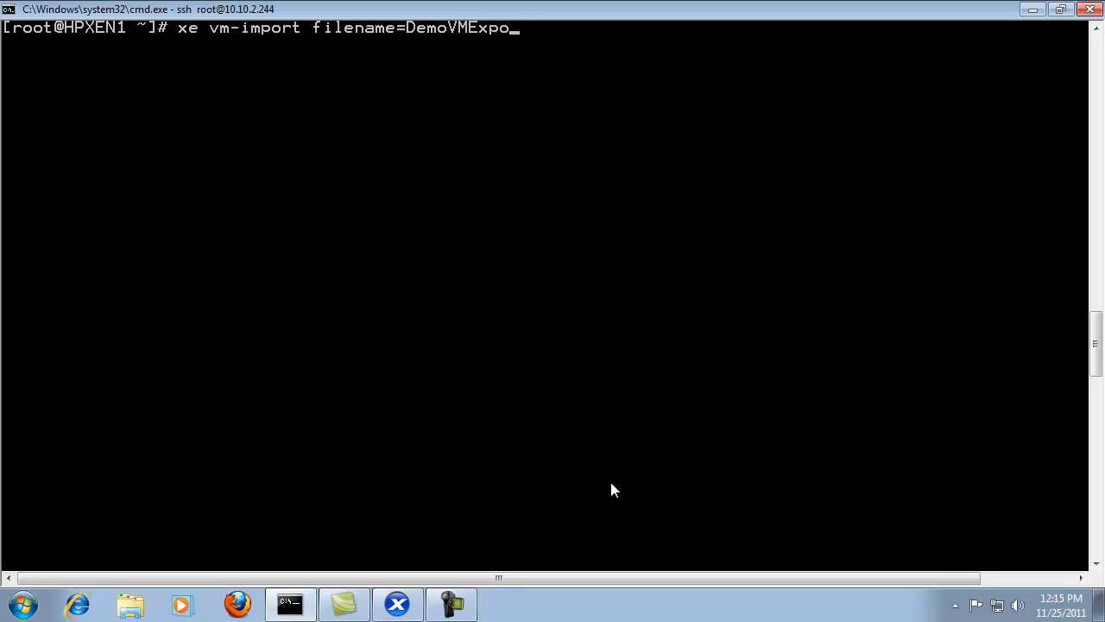
{"action": "type", "text": "rt"}
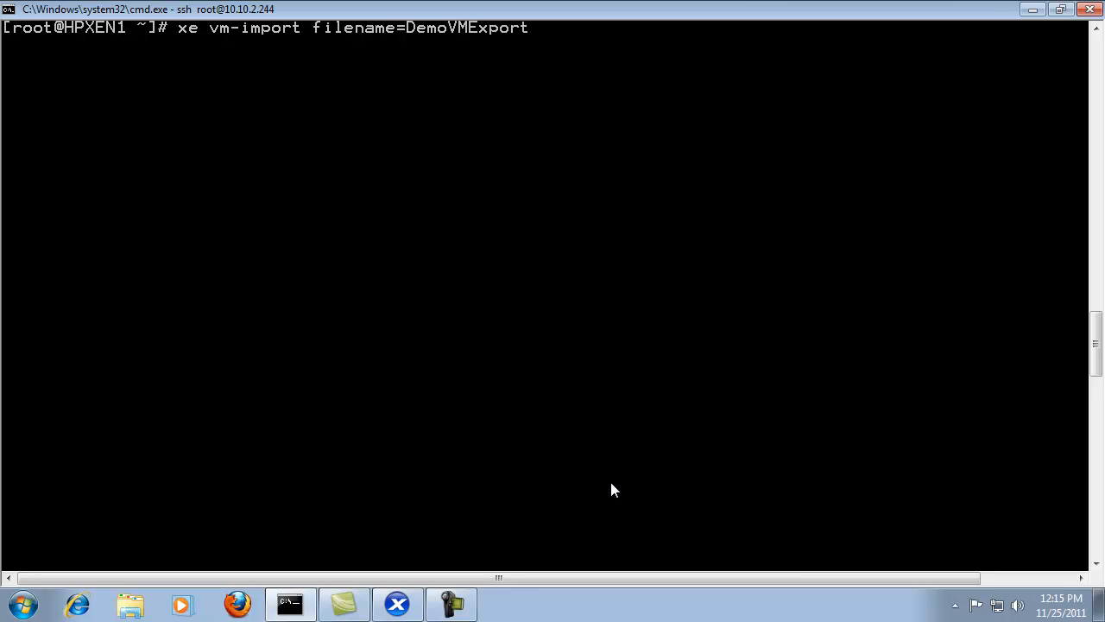
{"action": "key", "text": "Return"}
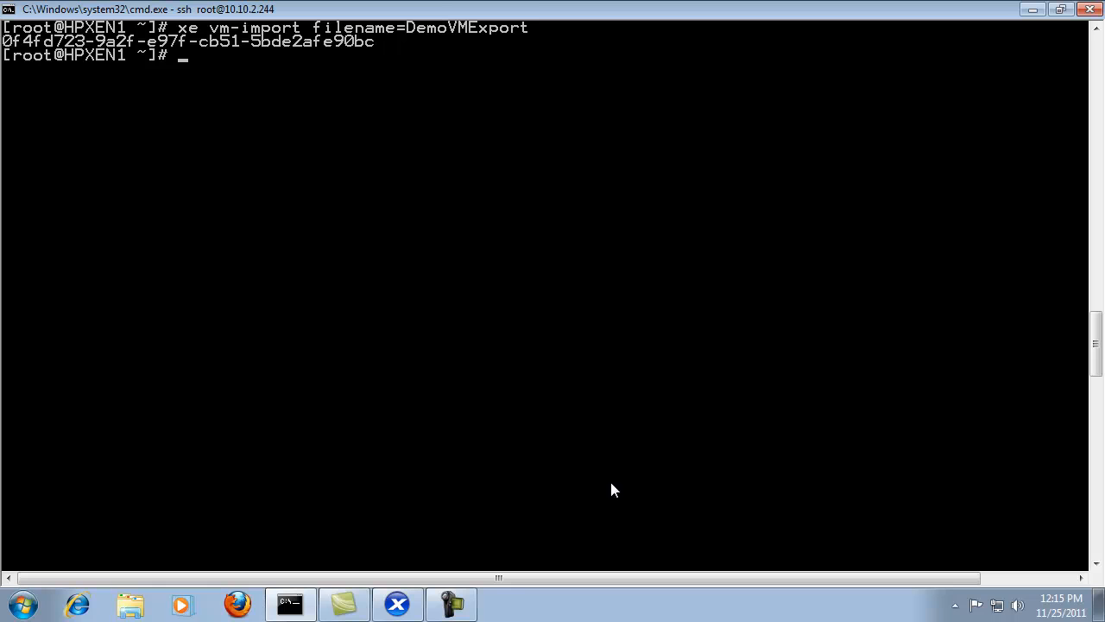
{"action": "mouse_move", "coordinate": [289, 222]}
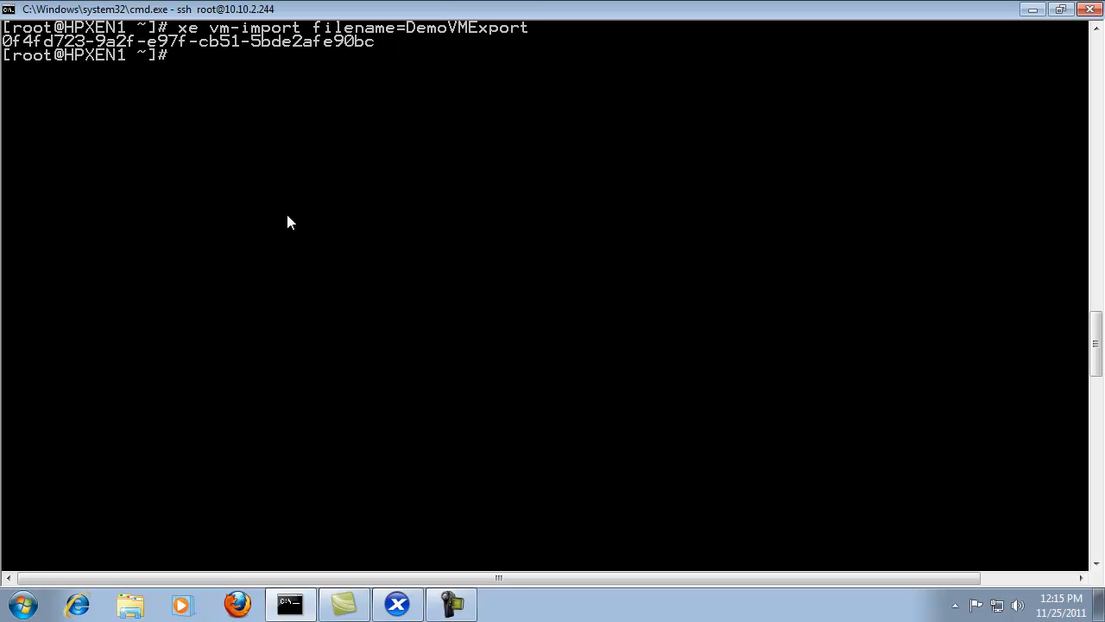
{"action": "mouse_move", "coordinate": [301, 41]}
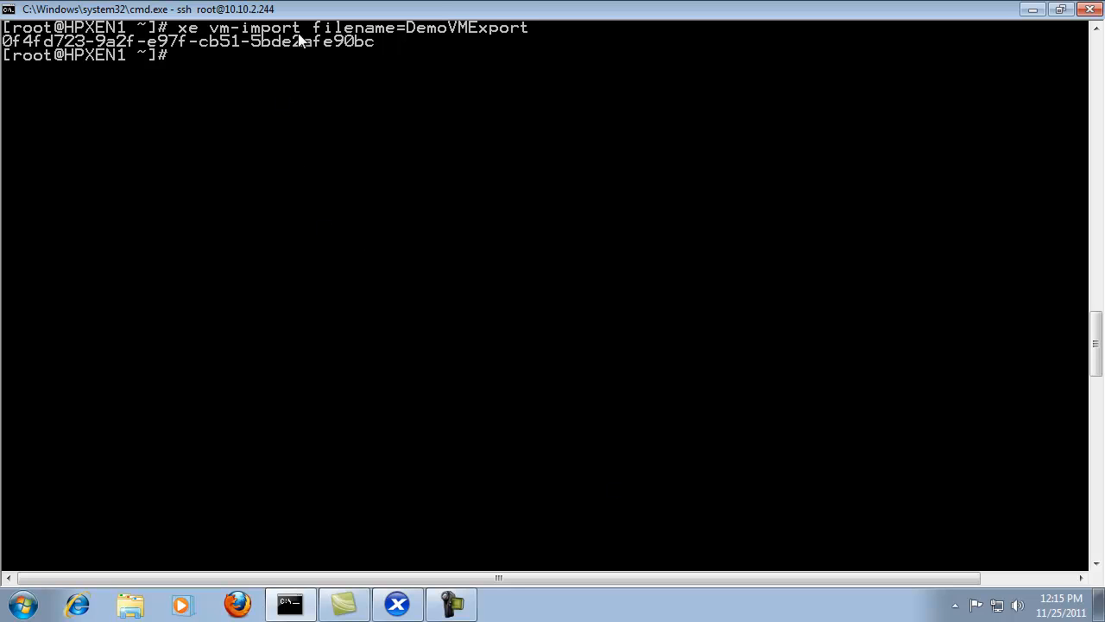
{"action": "mouse_move", "coordinate": [371, 175]}
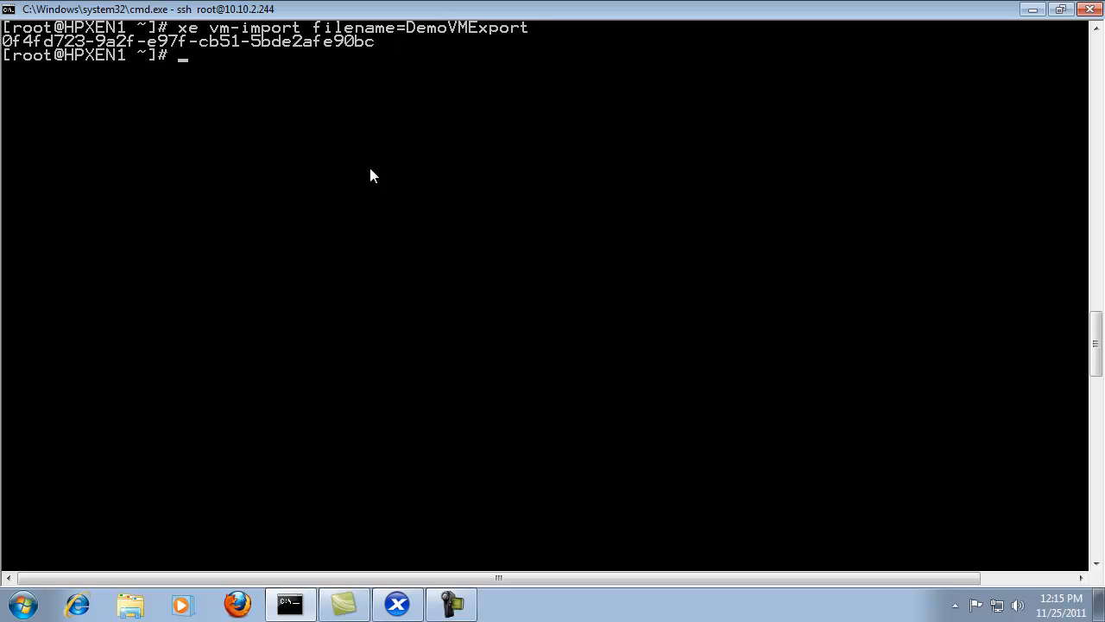
Run xe vm-list to confirm halted Demo VM under UUID 0f4fd723-9a2f-e97f-cb51-5bde2afe90bc.
{"action": "type", "text": "xe vm"}
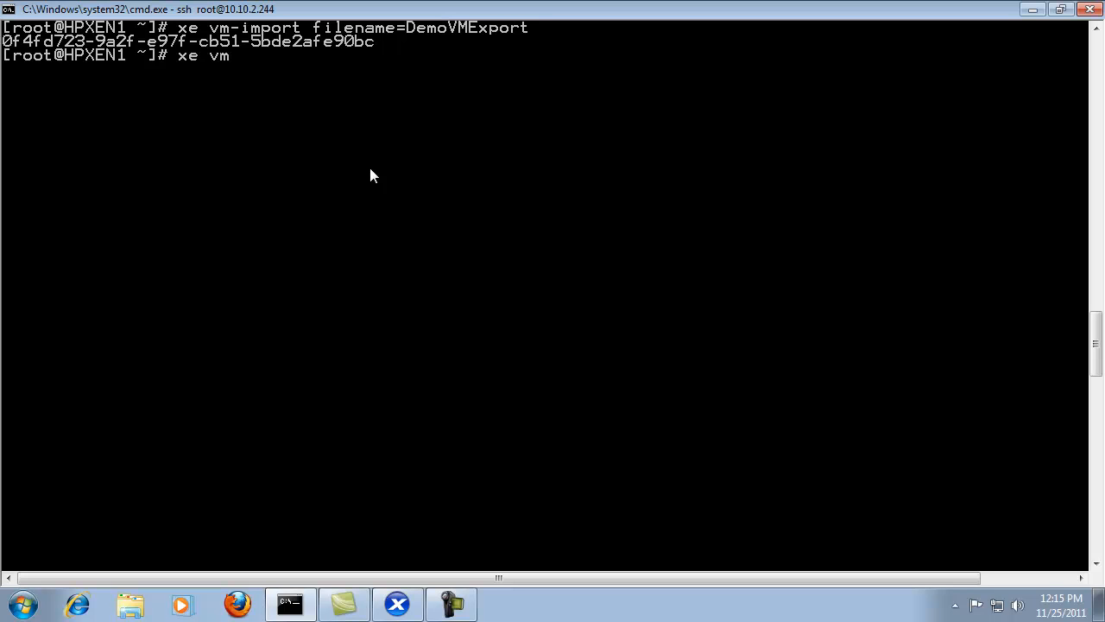
{"action": "key", "text": "Return"}
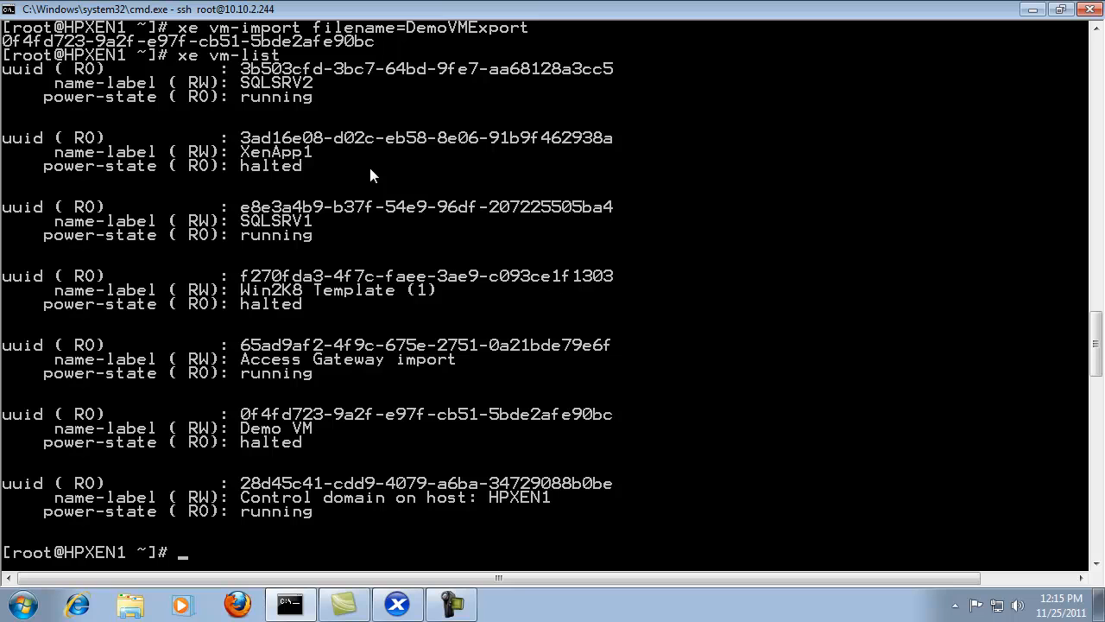
{"action": "mouse_move", "coordinate": [502, 436]}
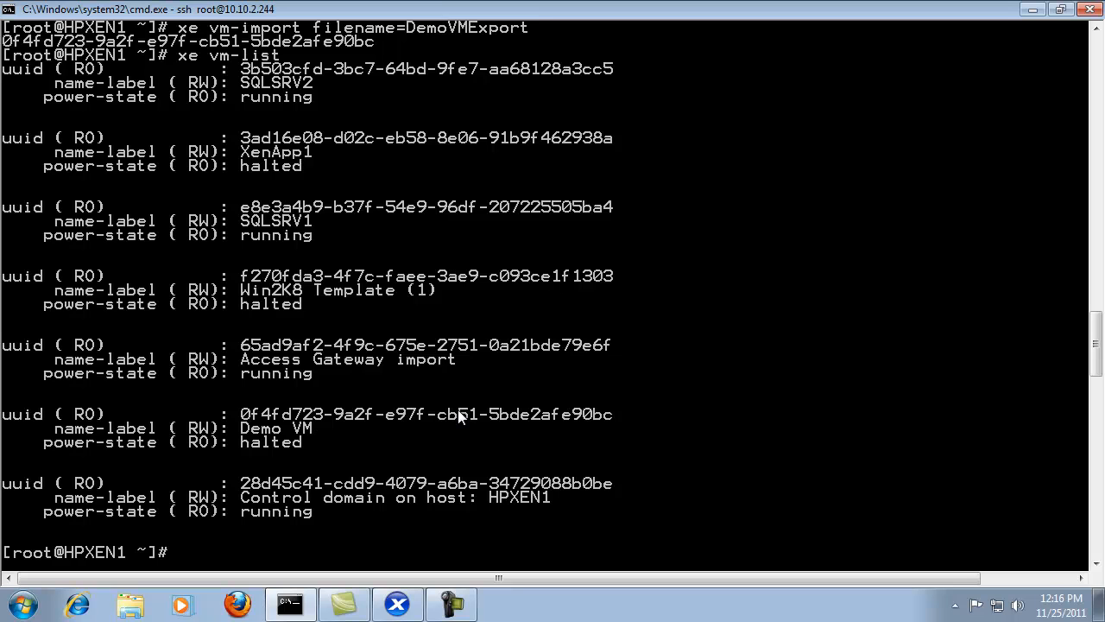
{"action": "mouse_move", "coordinate": [974, 519]}
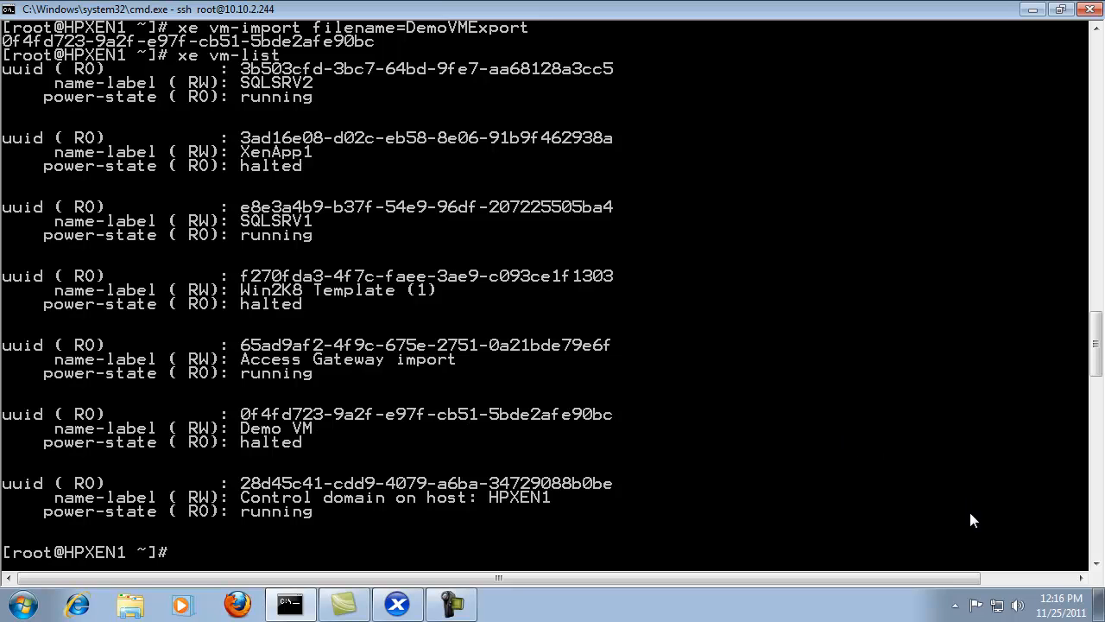